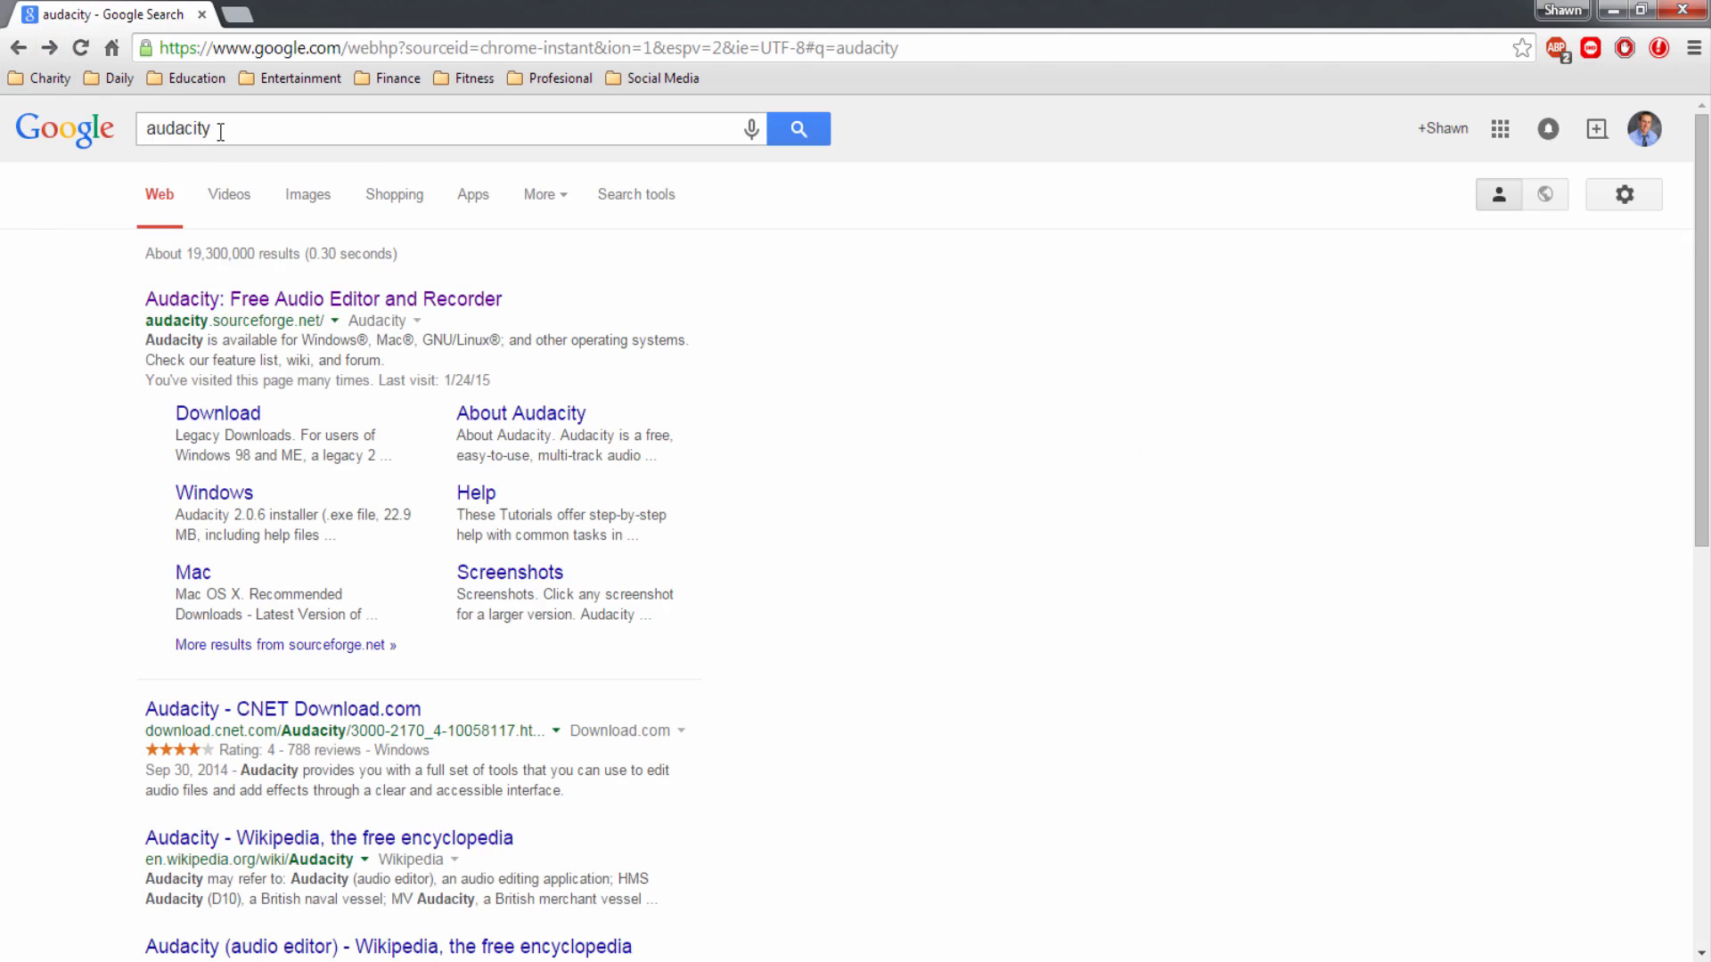
mouse_move(545, 300)
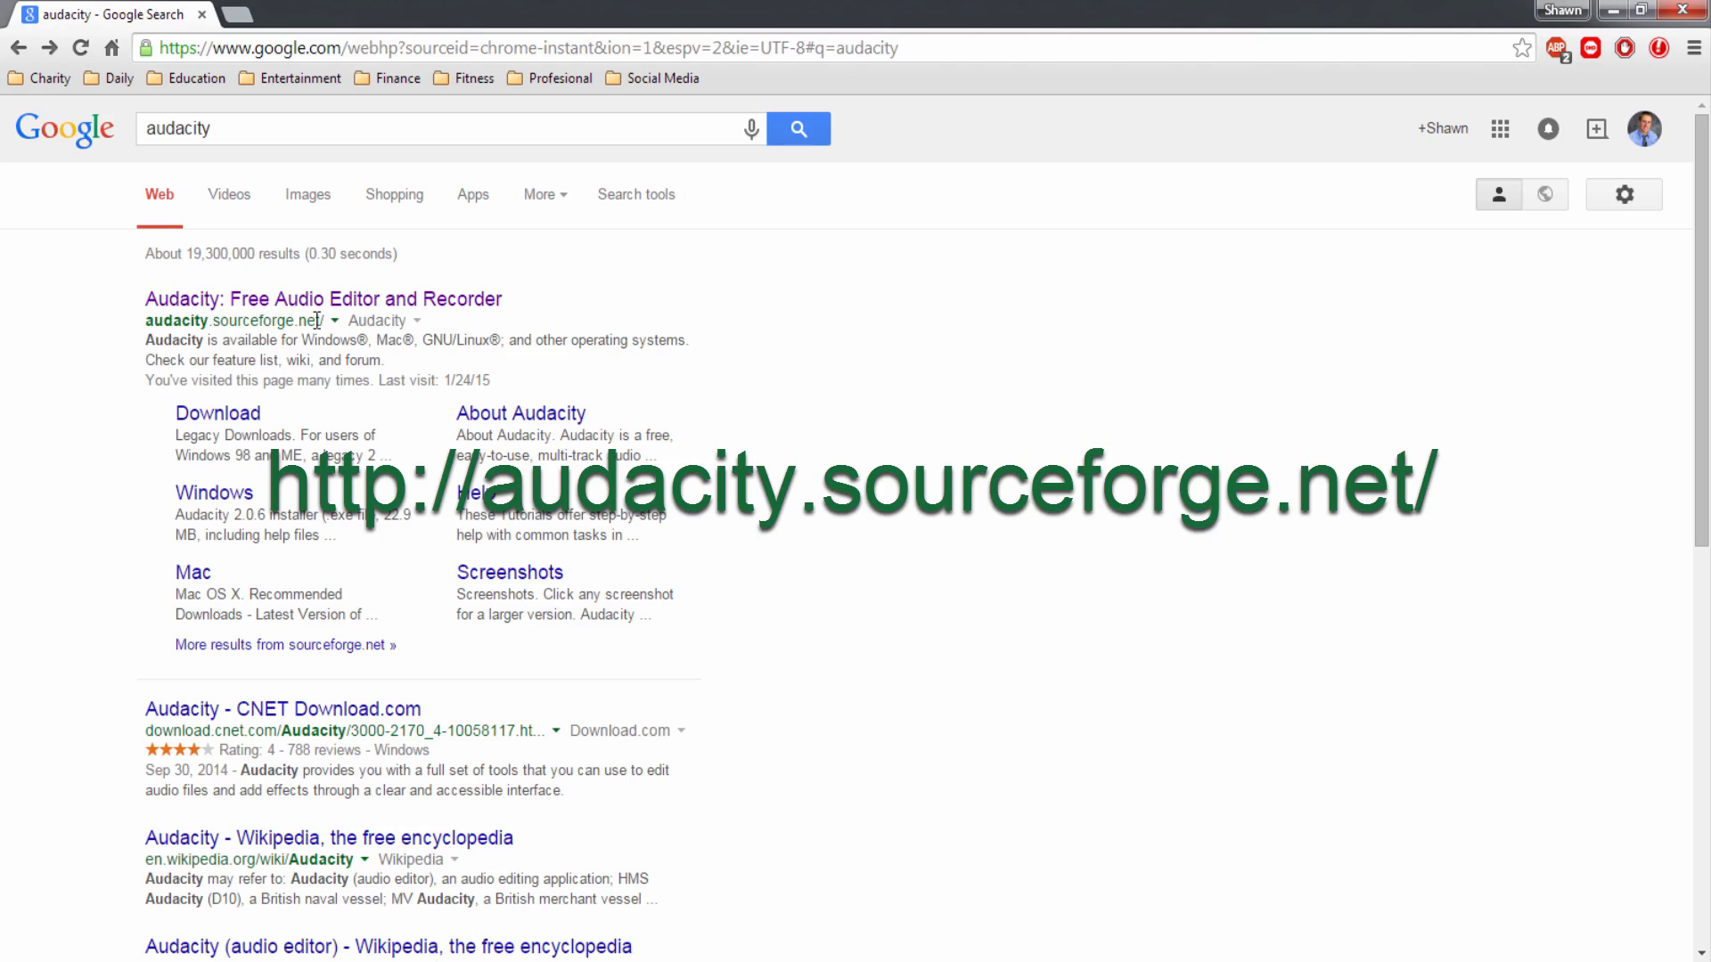
Reach the official Audacity website from the Google search results.
click(323, 298)
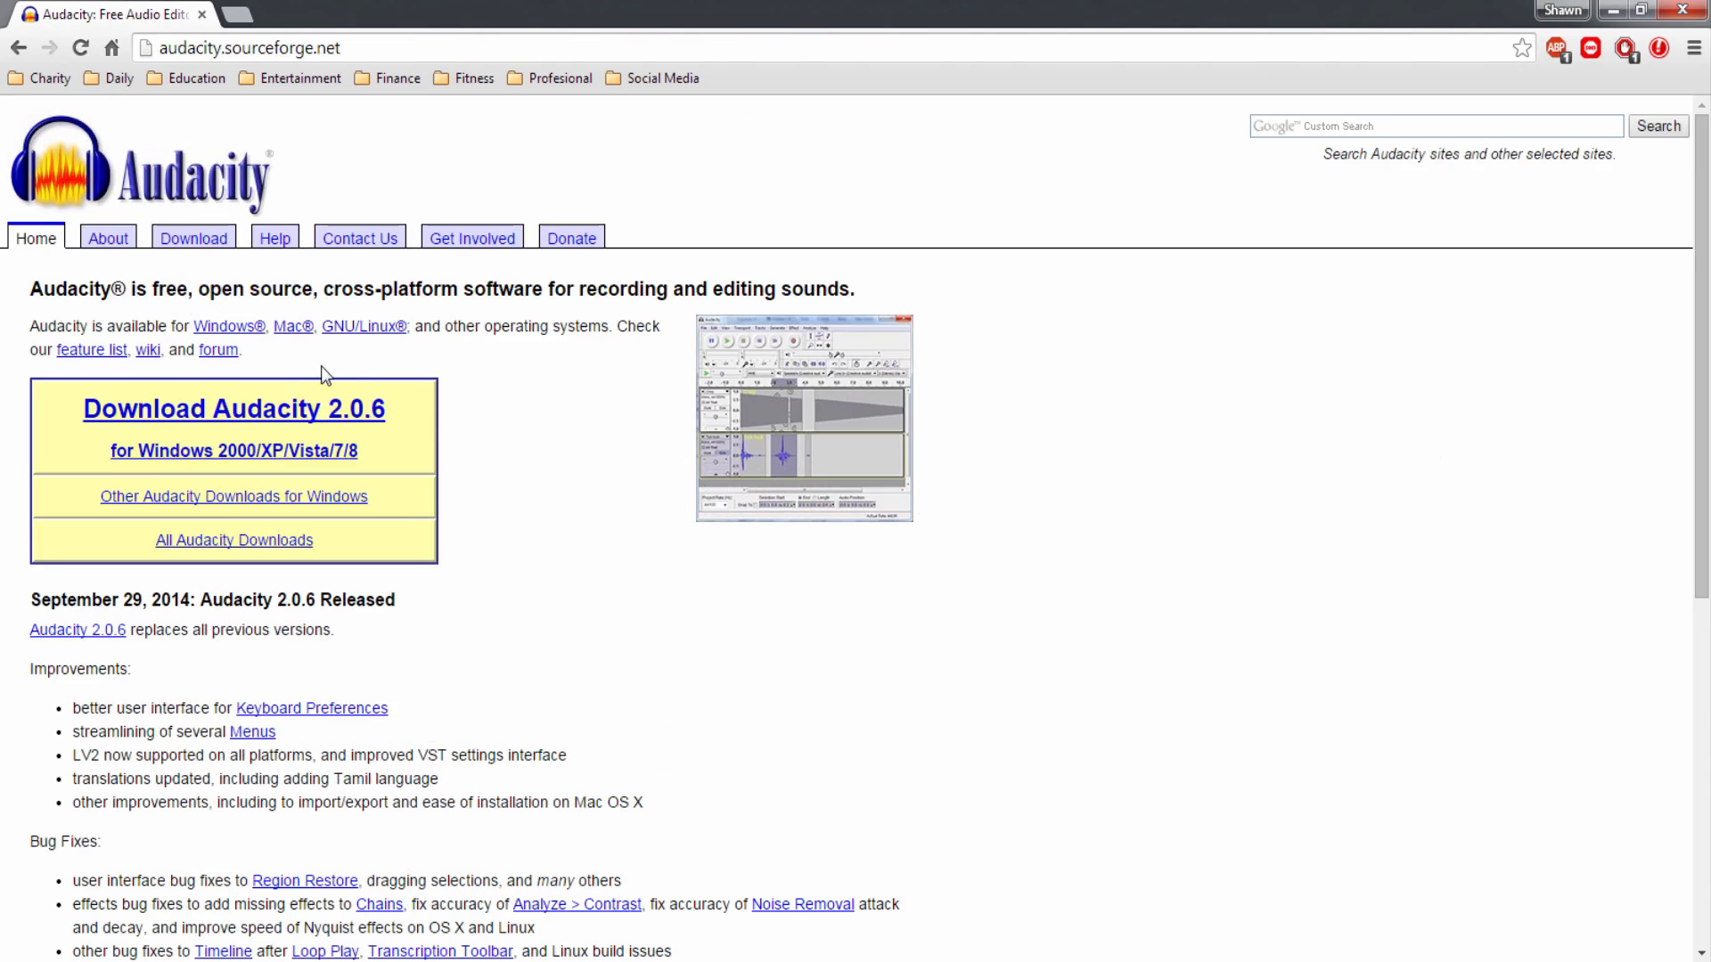
mouse_move(462, 343)
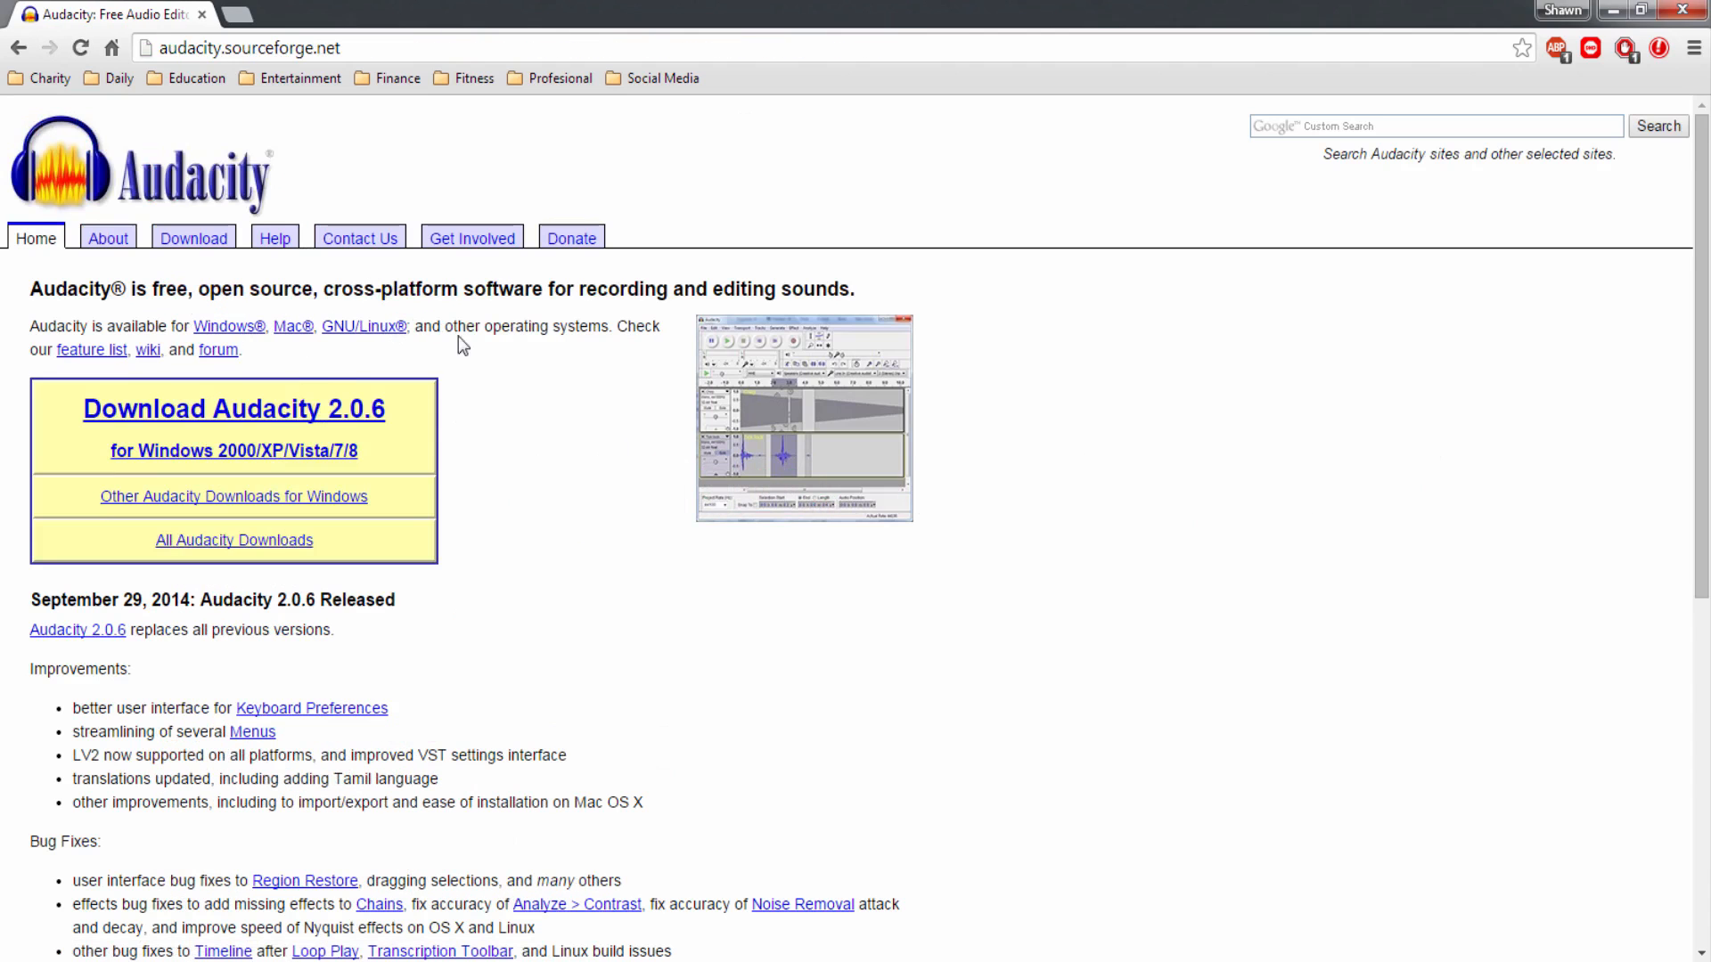
mouse_move(333, 449)
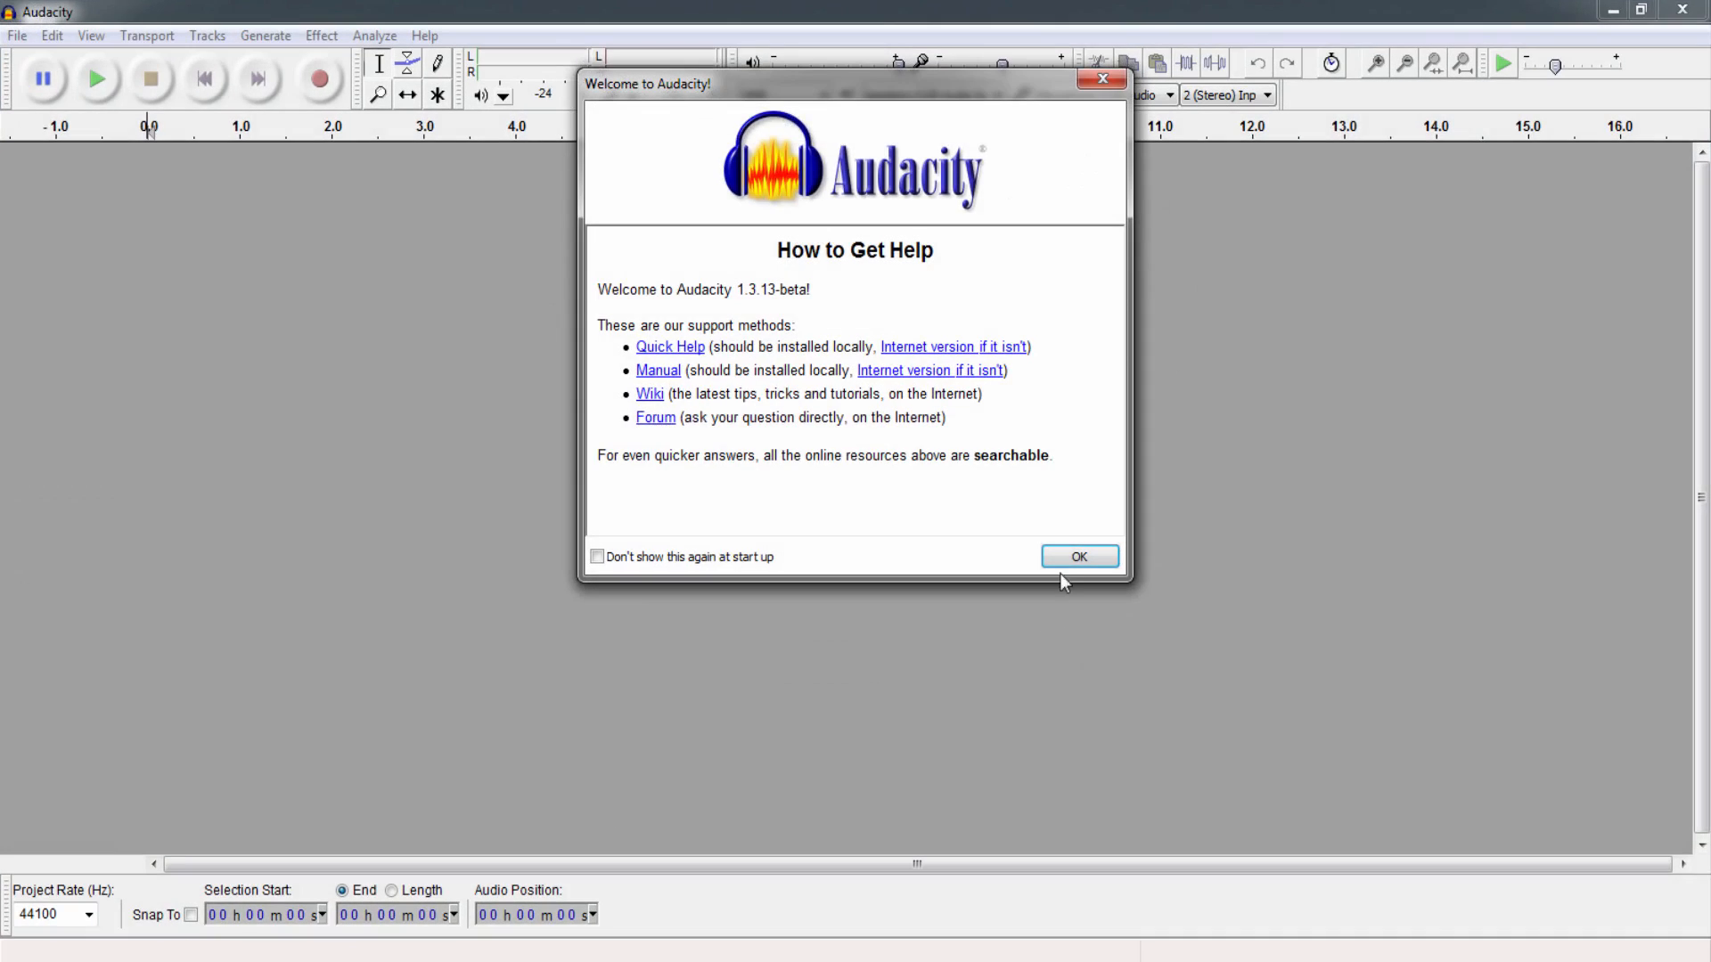
Dismiss the Welcome to Audacity message and head to the File menu to load audio.
click(1078, 556)
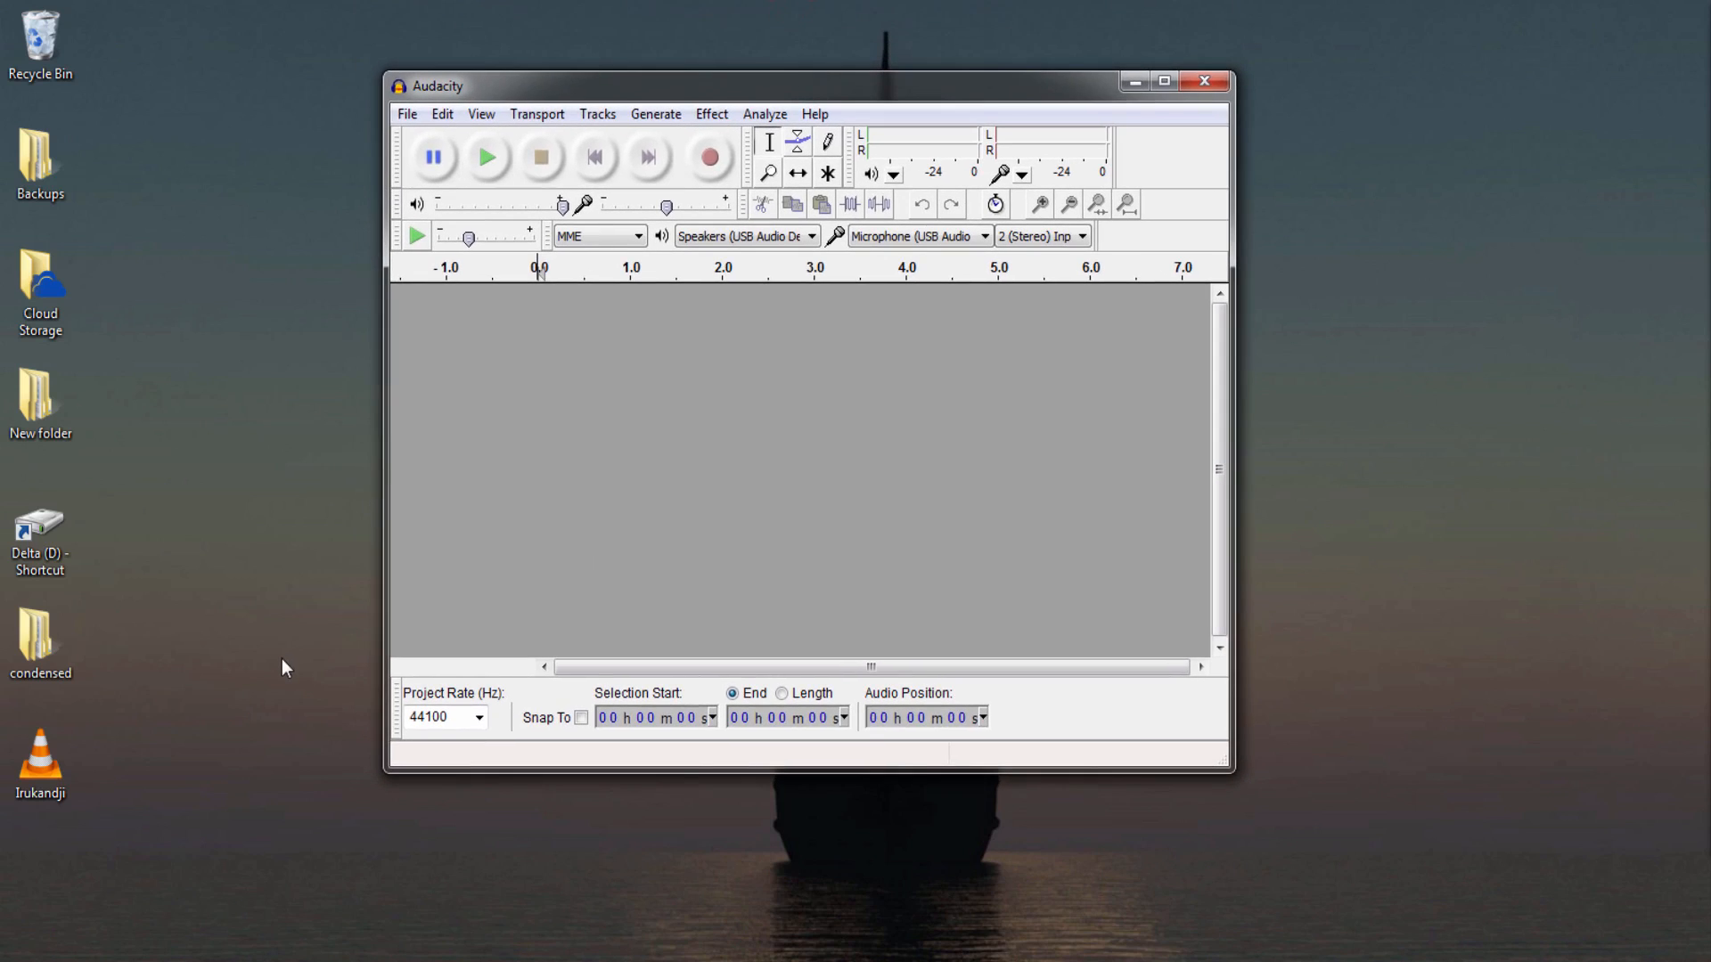
mouse_move(408, 133)
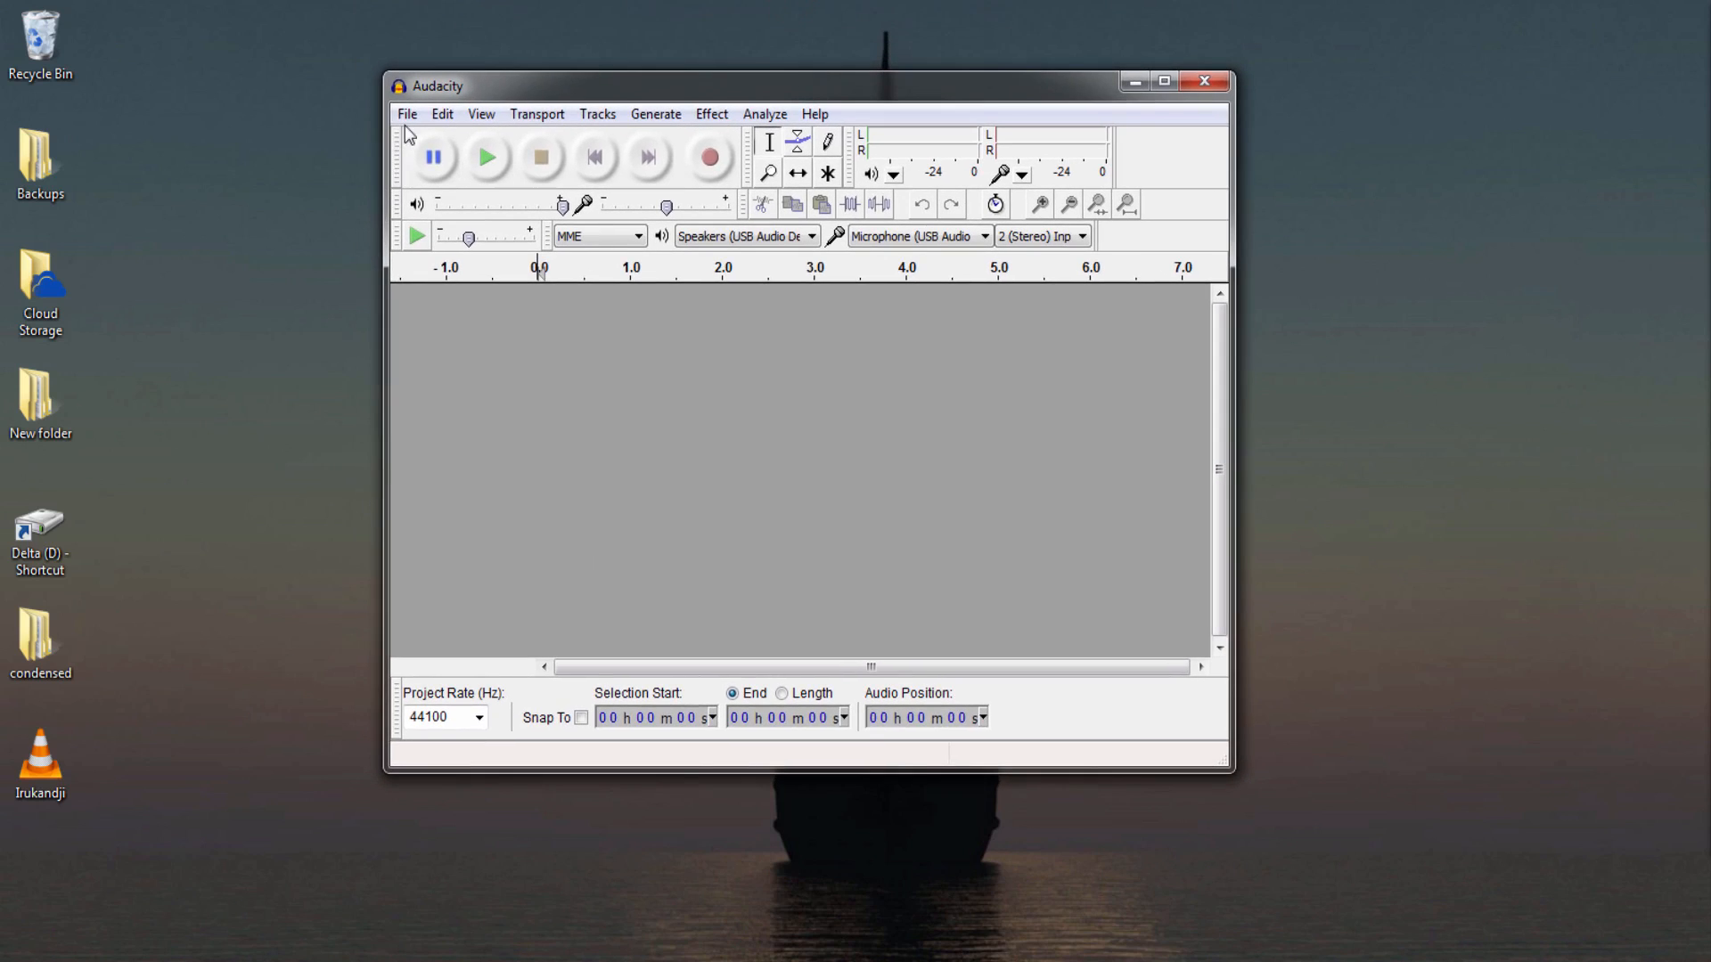
click(407, 114)
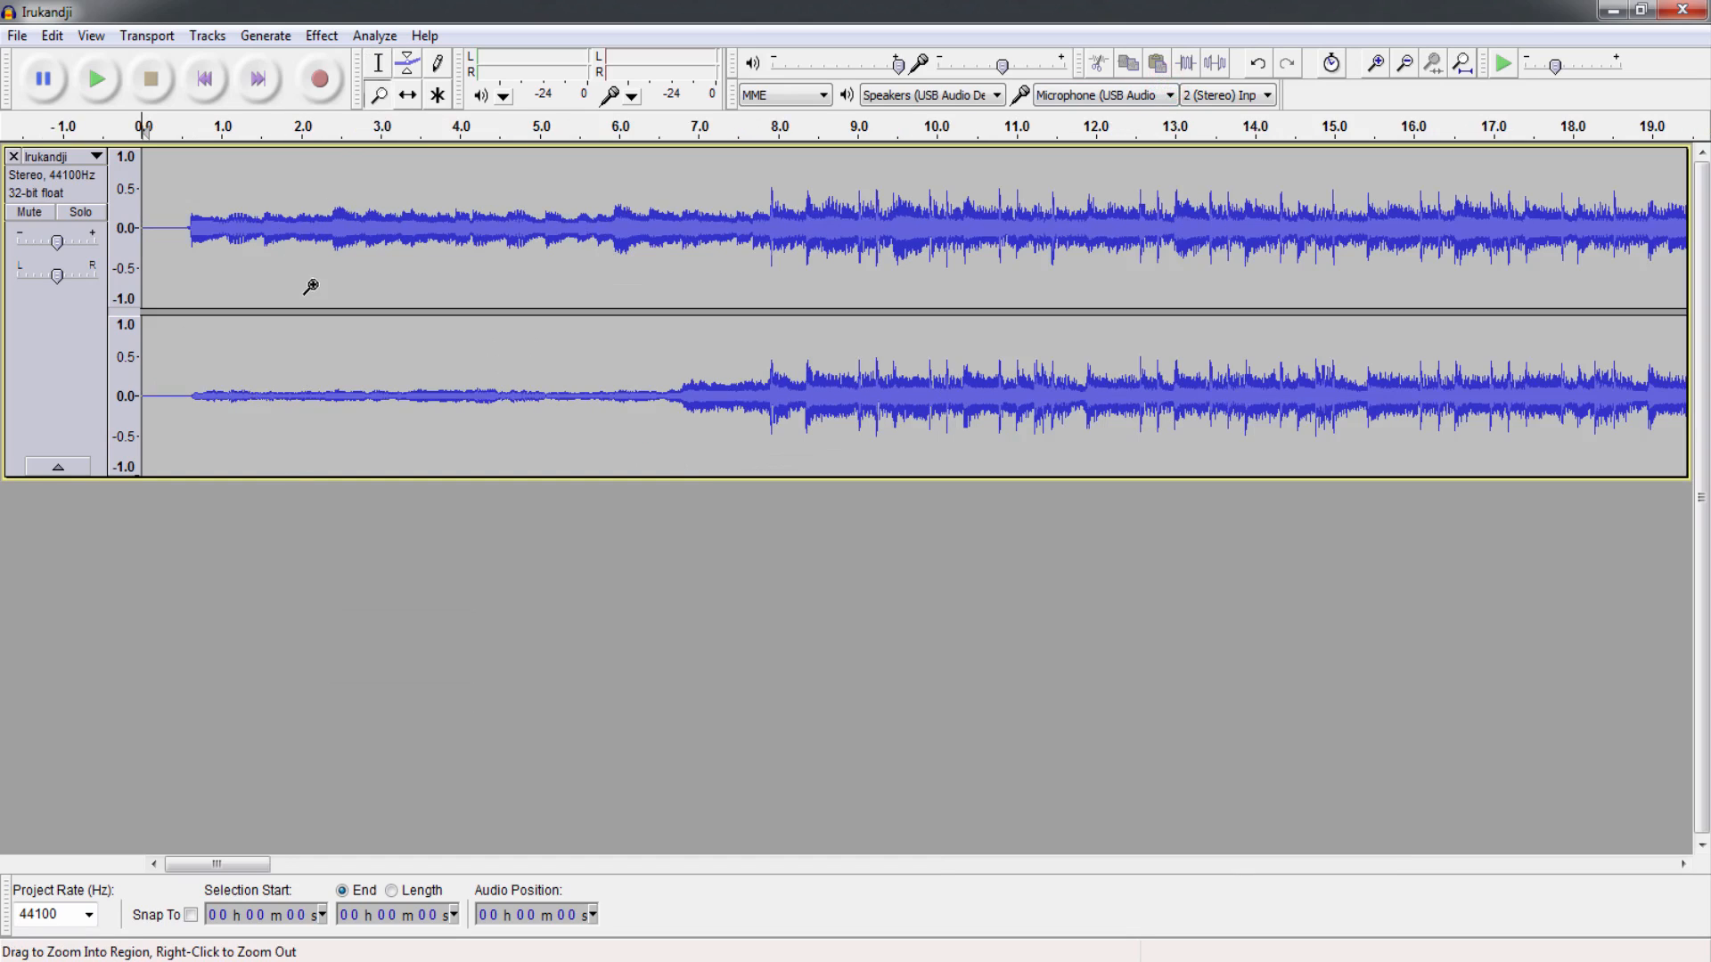
mouse_move(324, 378)
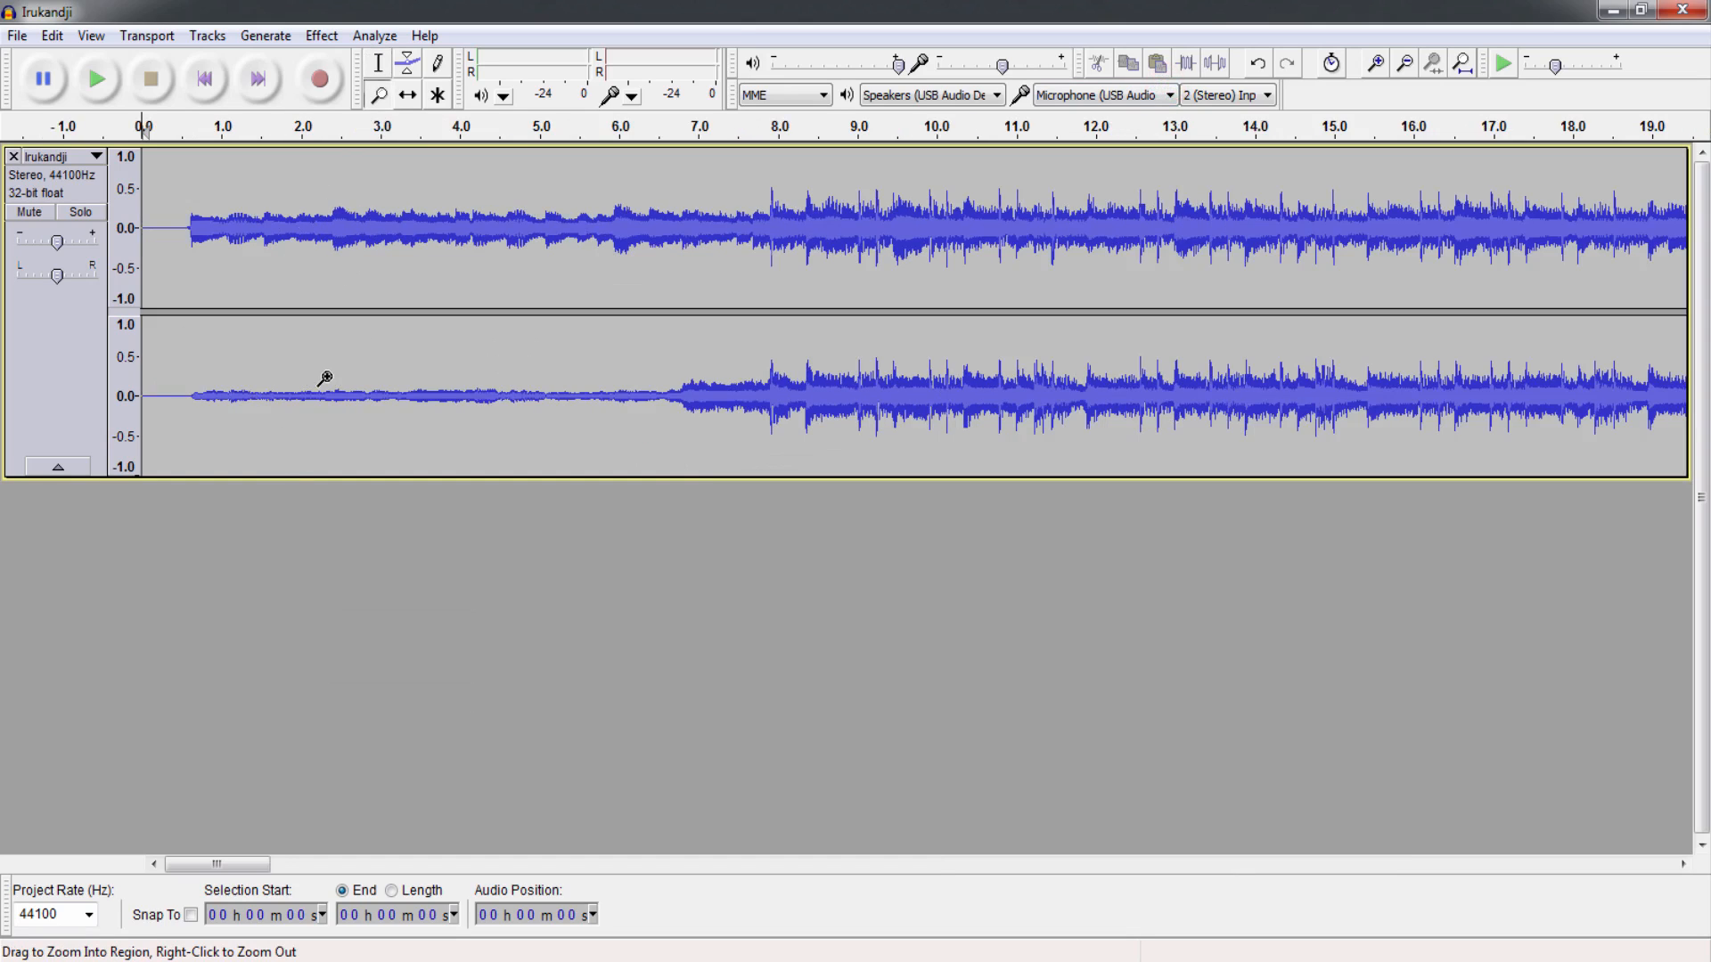
mouse_move(360, 214)
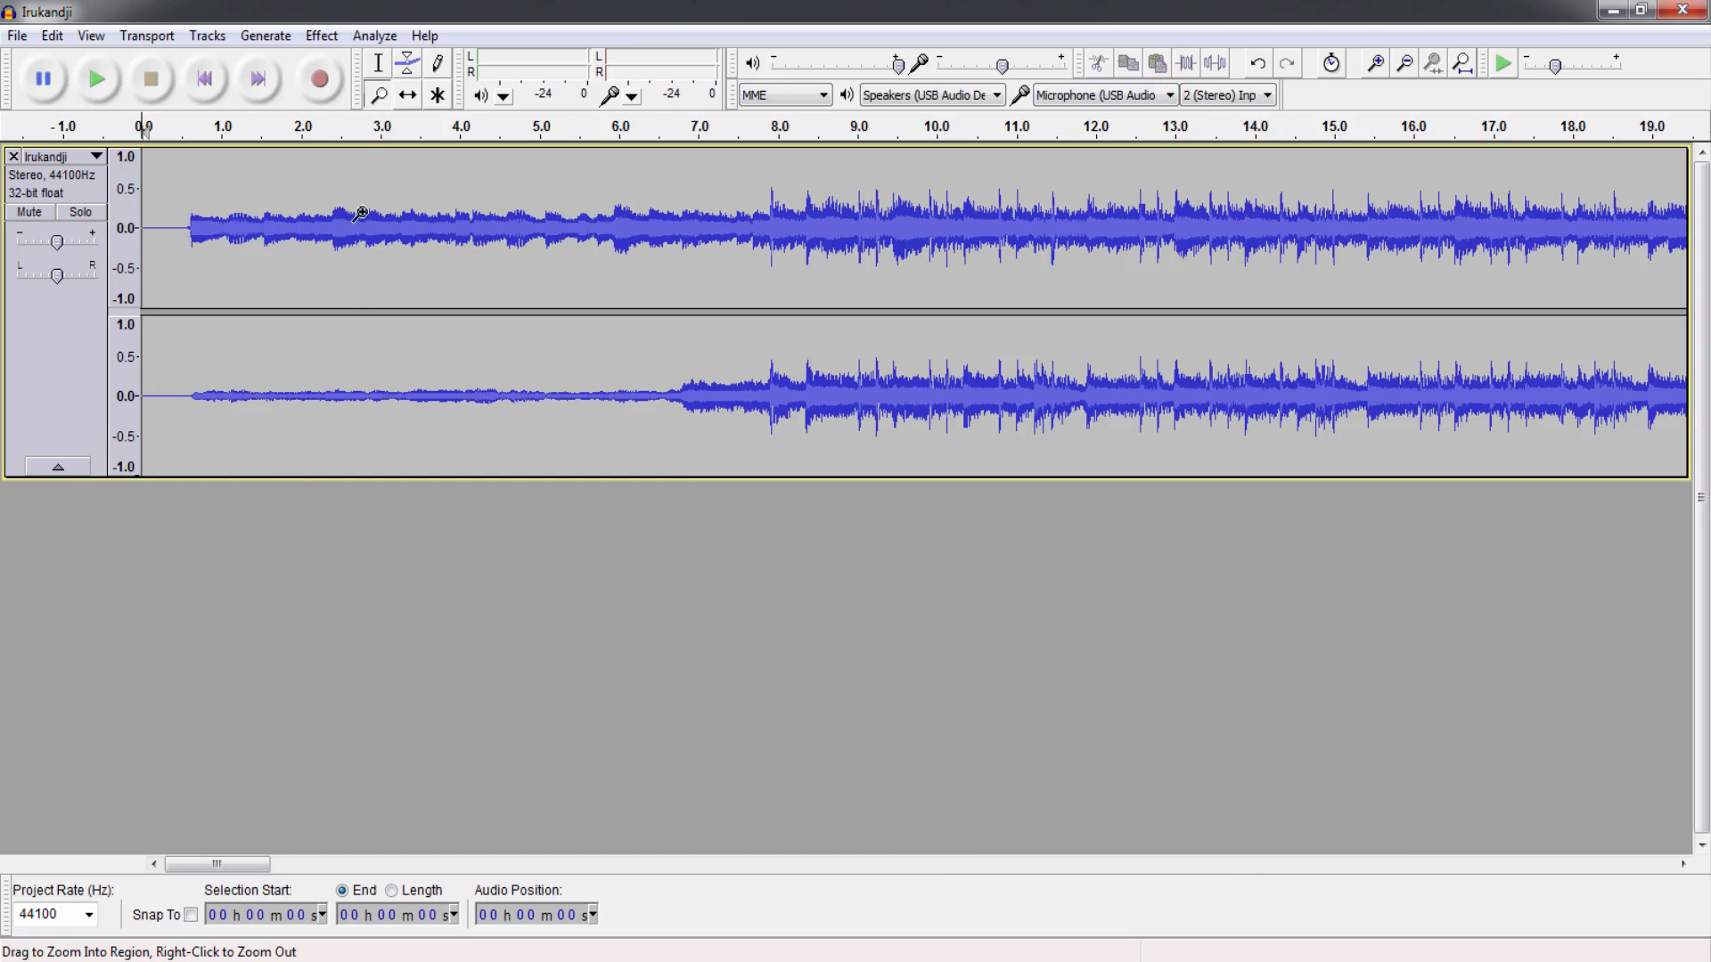
mouse_move(622, 217)
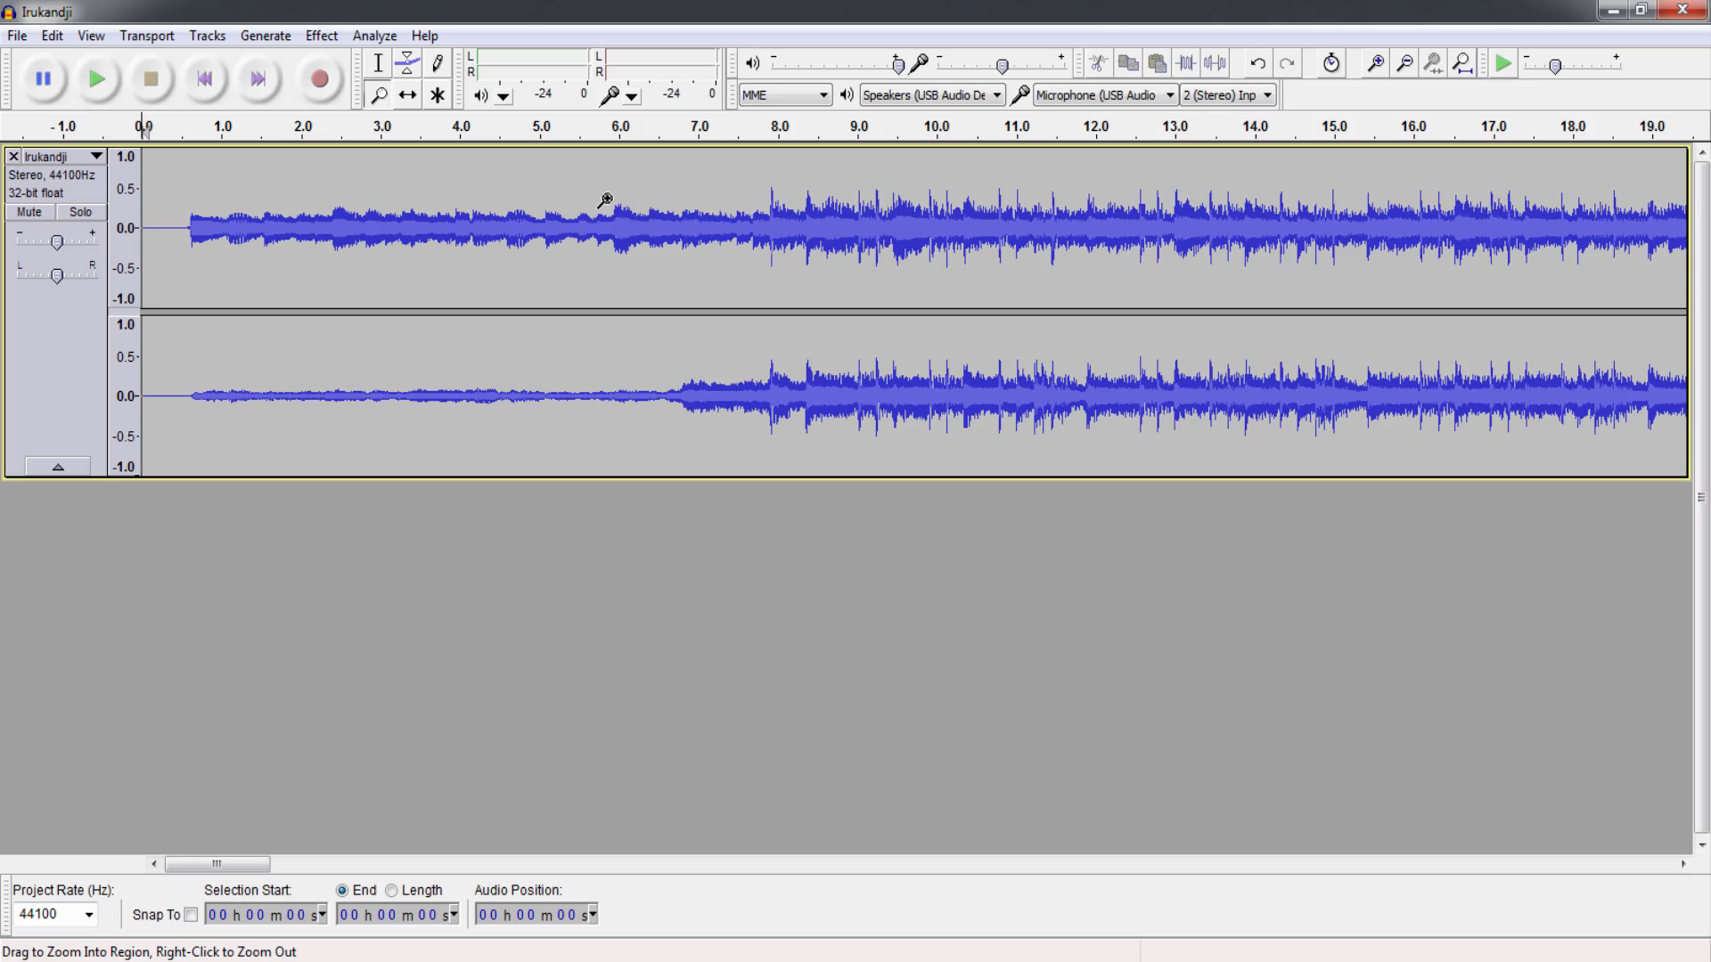
mouse_move(257, 349)
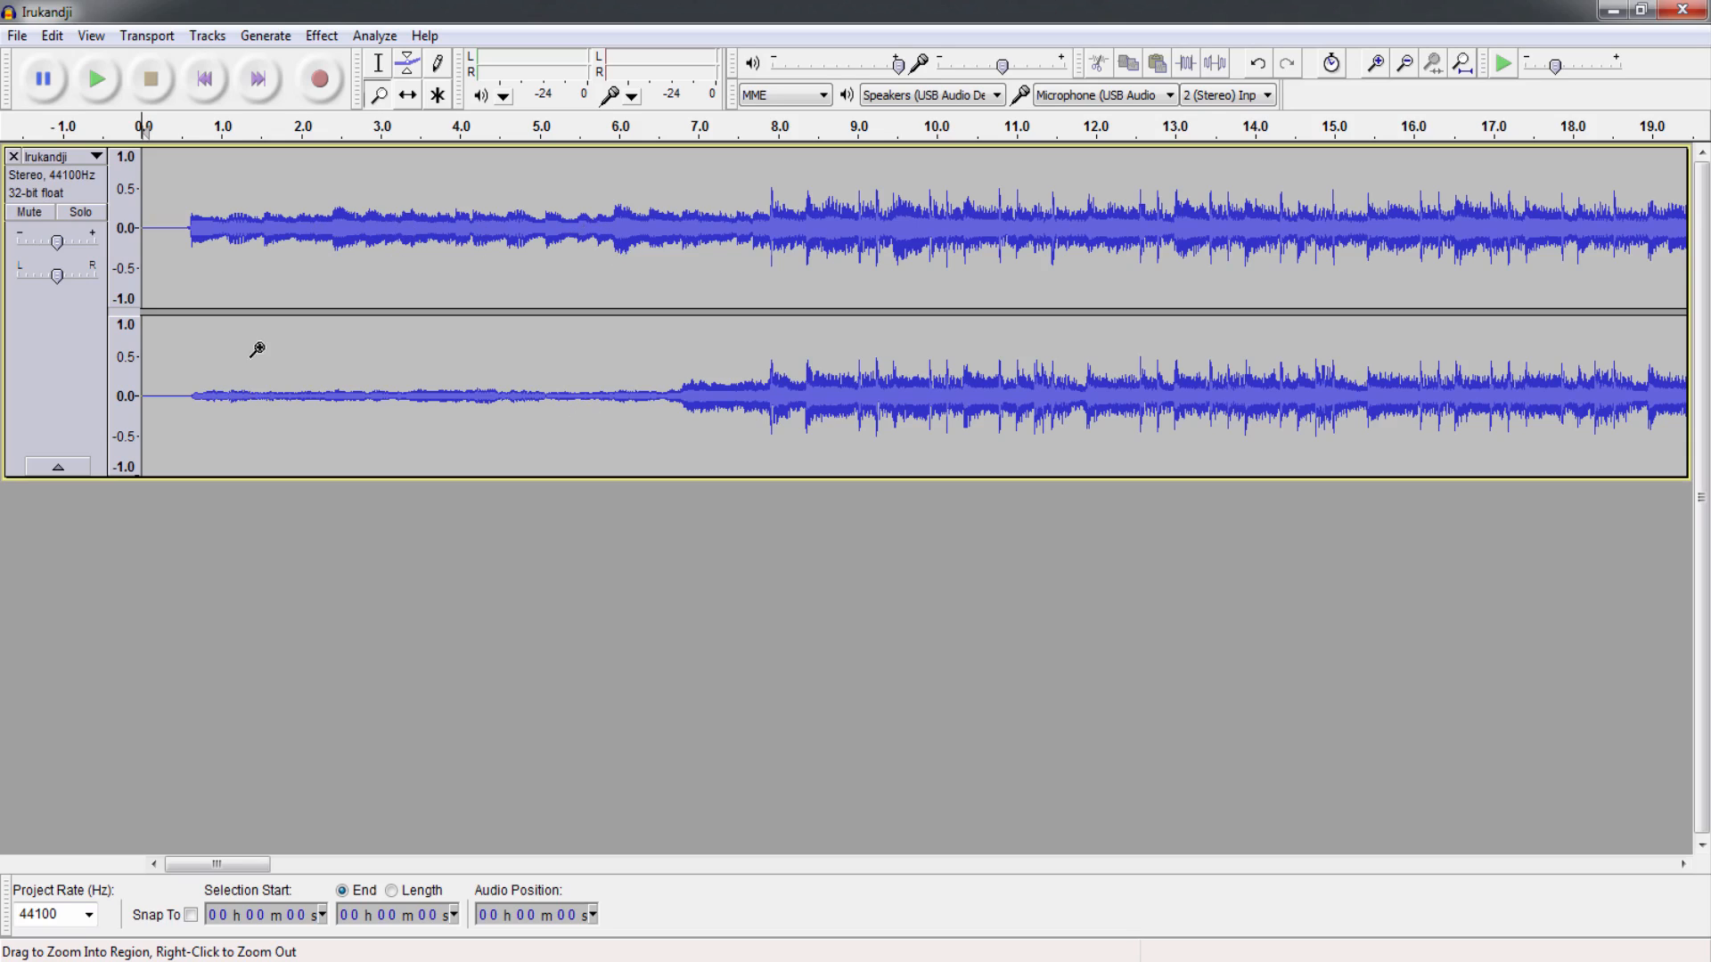
mouse_move(469, 398)
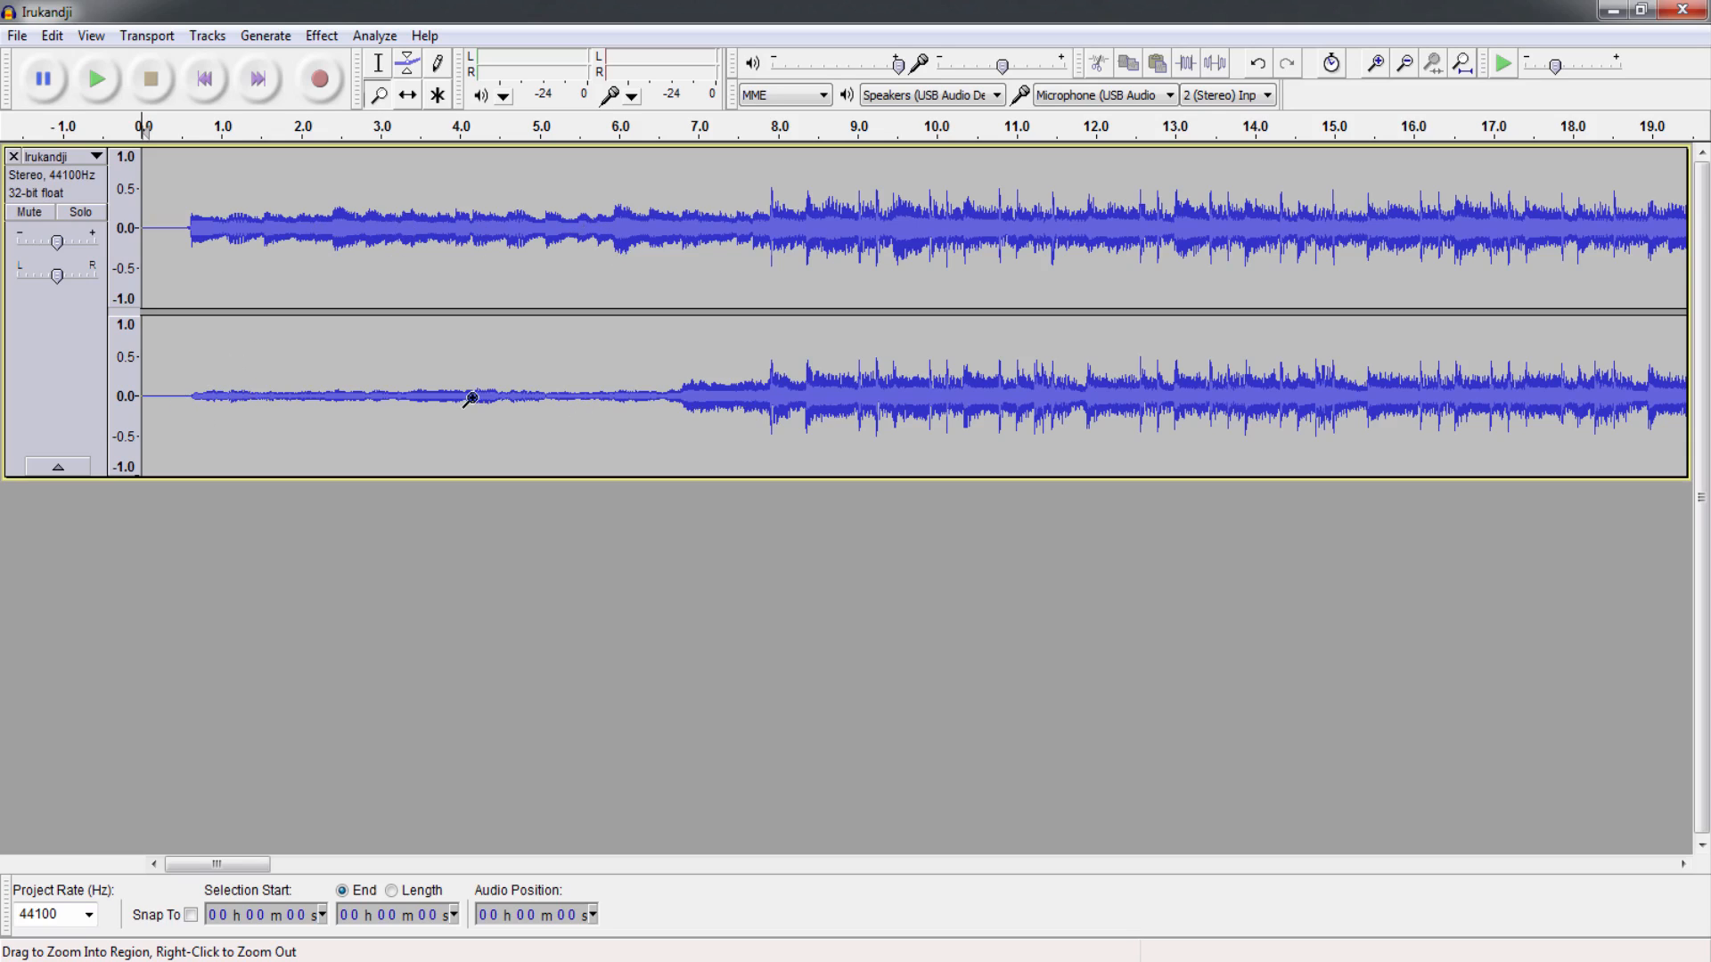
mouse_move(96, 77)
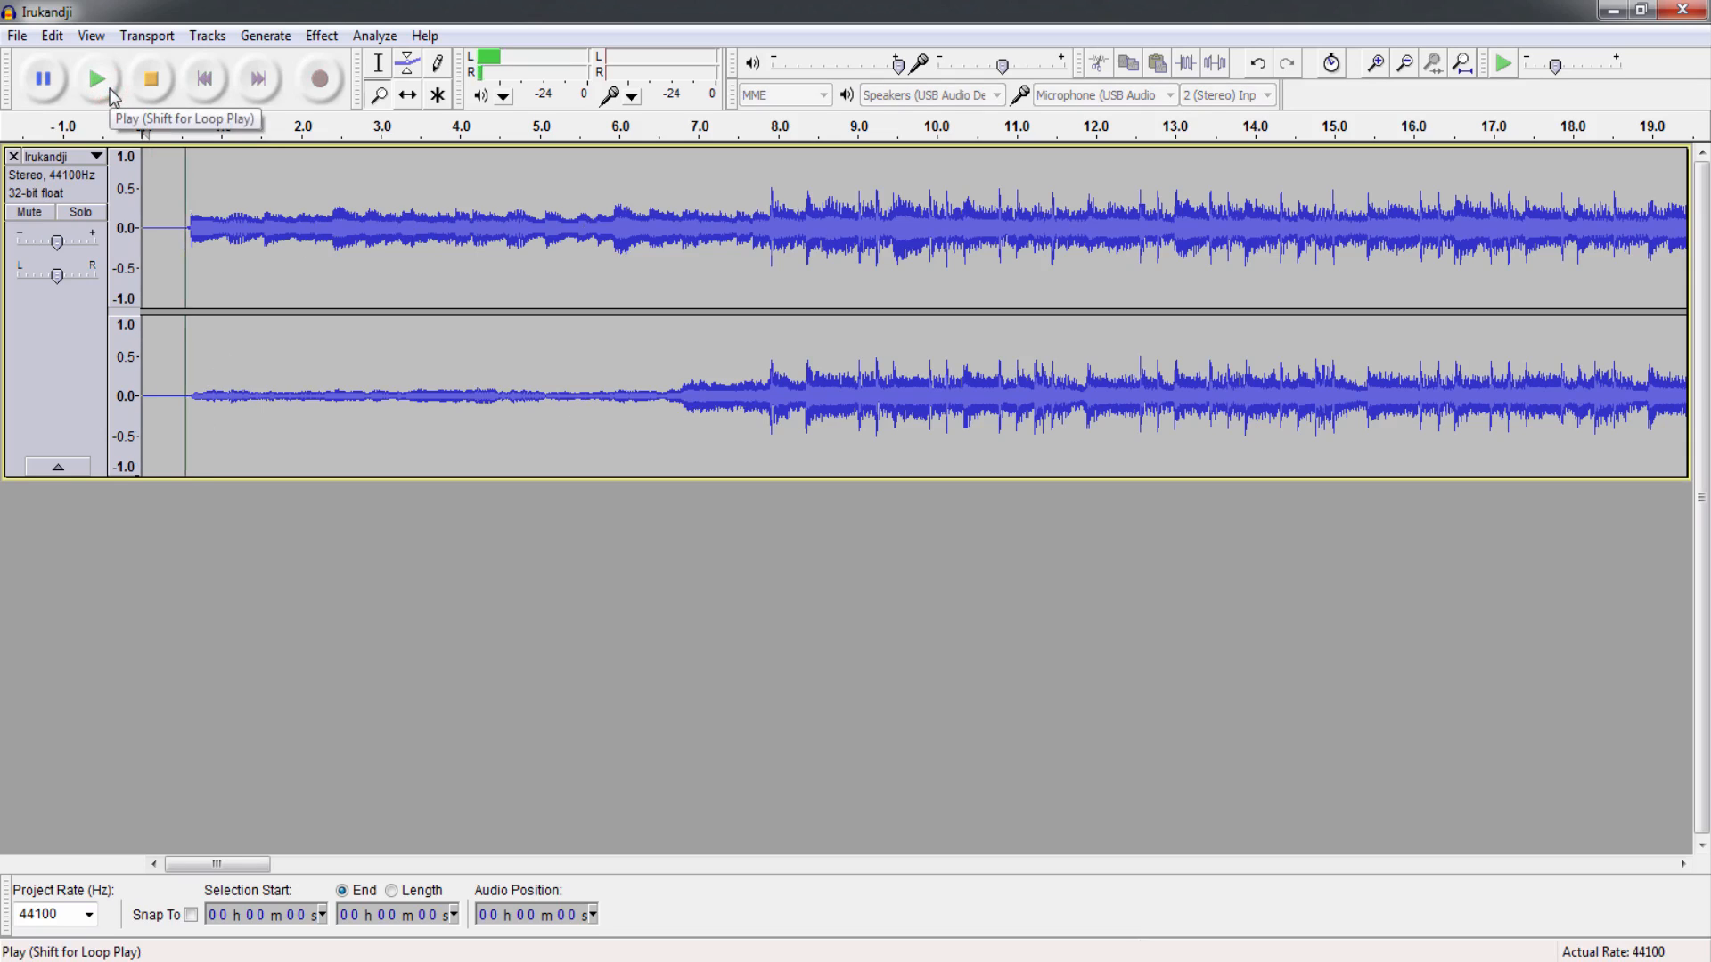
Preview the opening seconds of the Irukandji recording and stop playback.
click(97, 76)
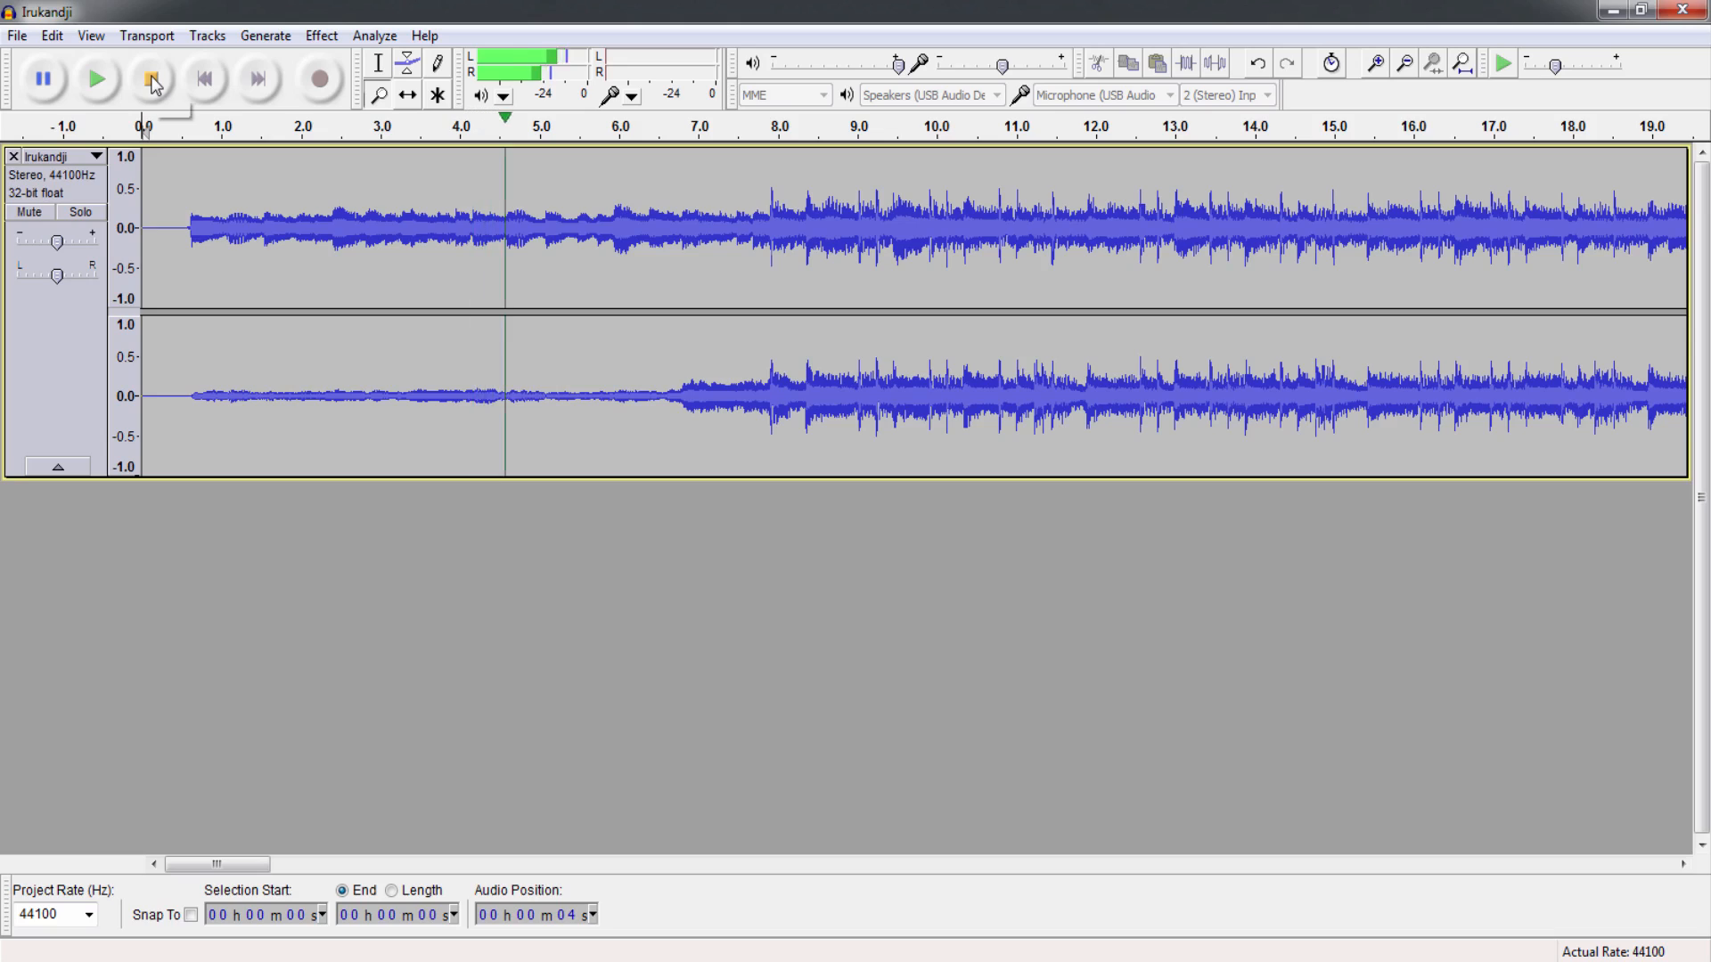
click(153, 77)
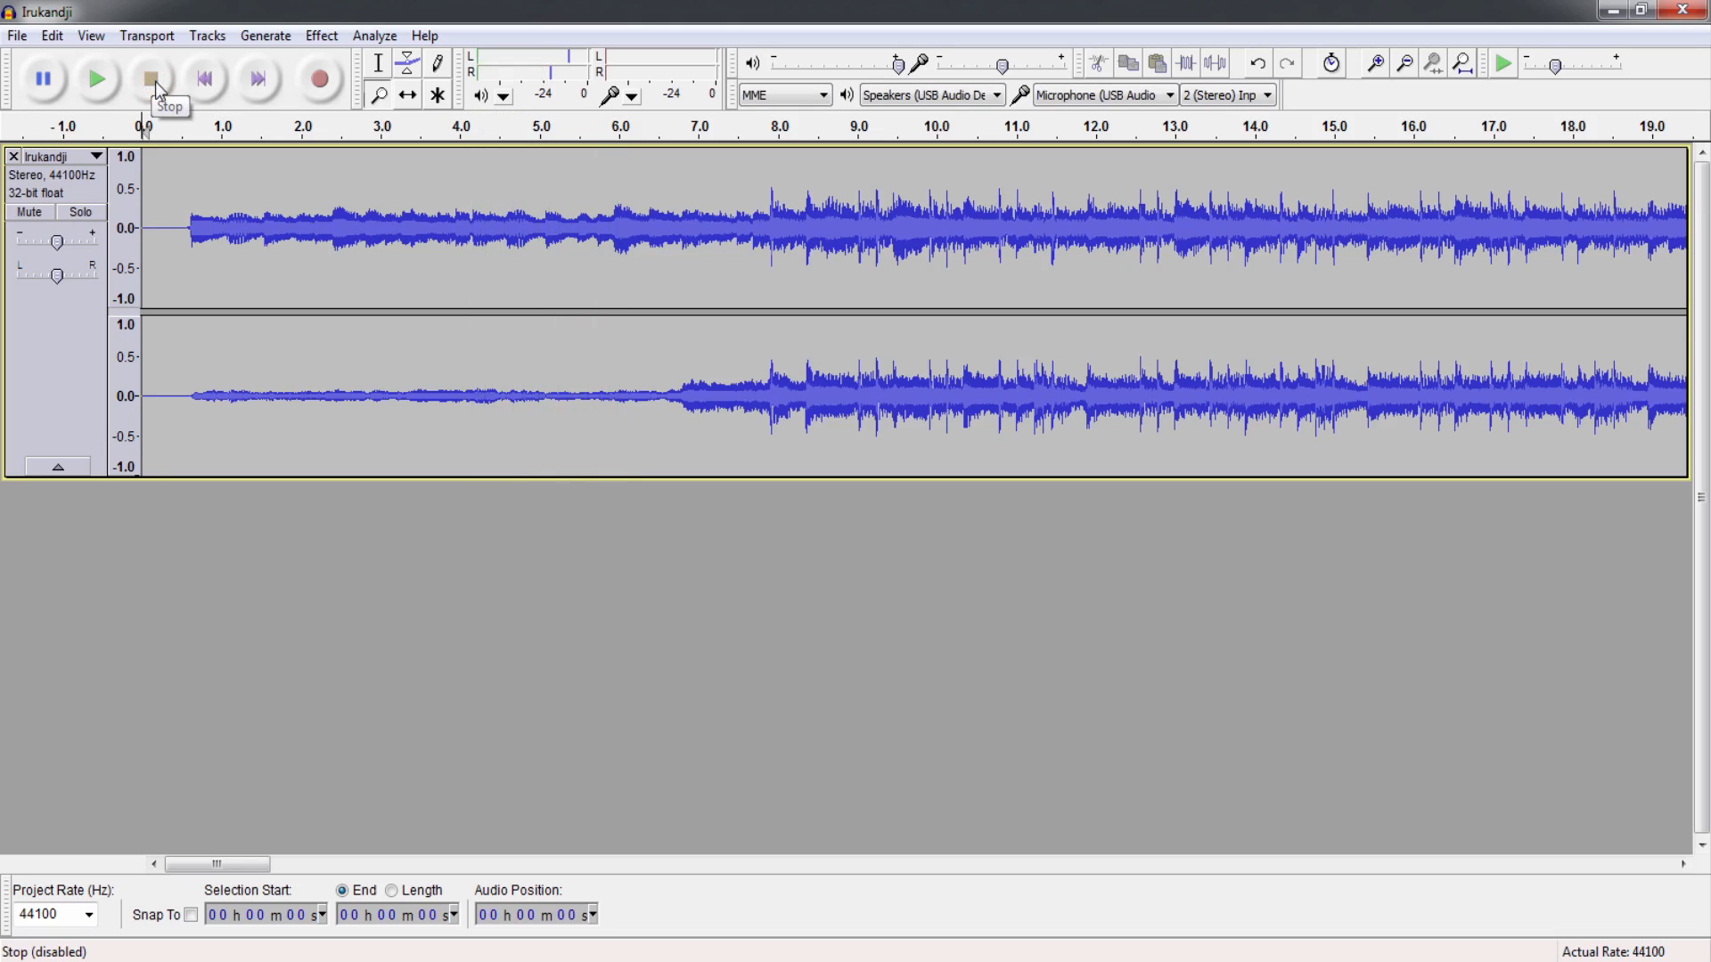
mouse_move(157, 85)
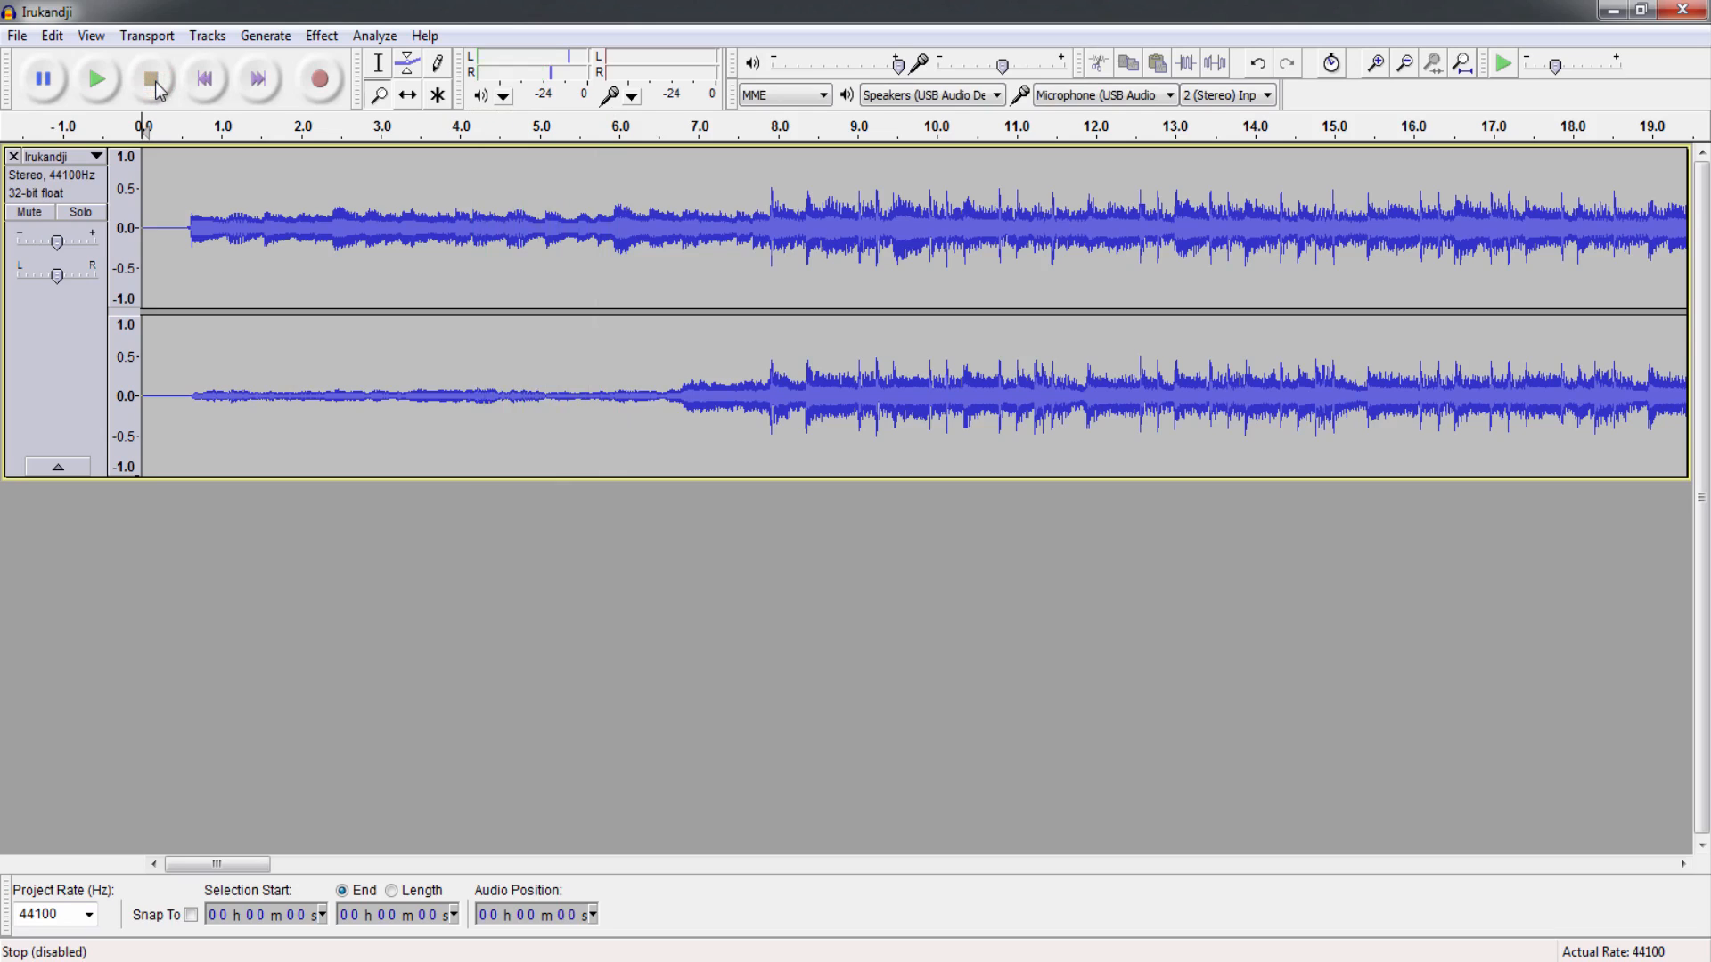
mouse_move(161, 98)
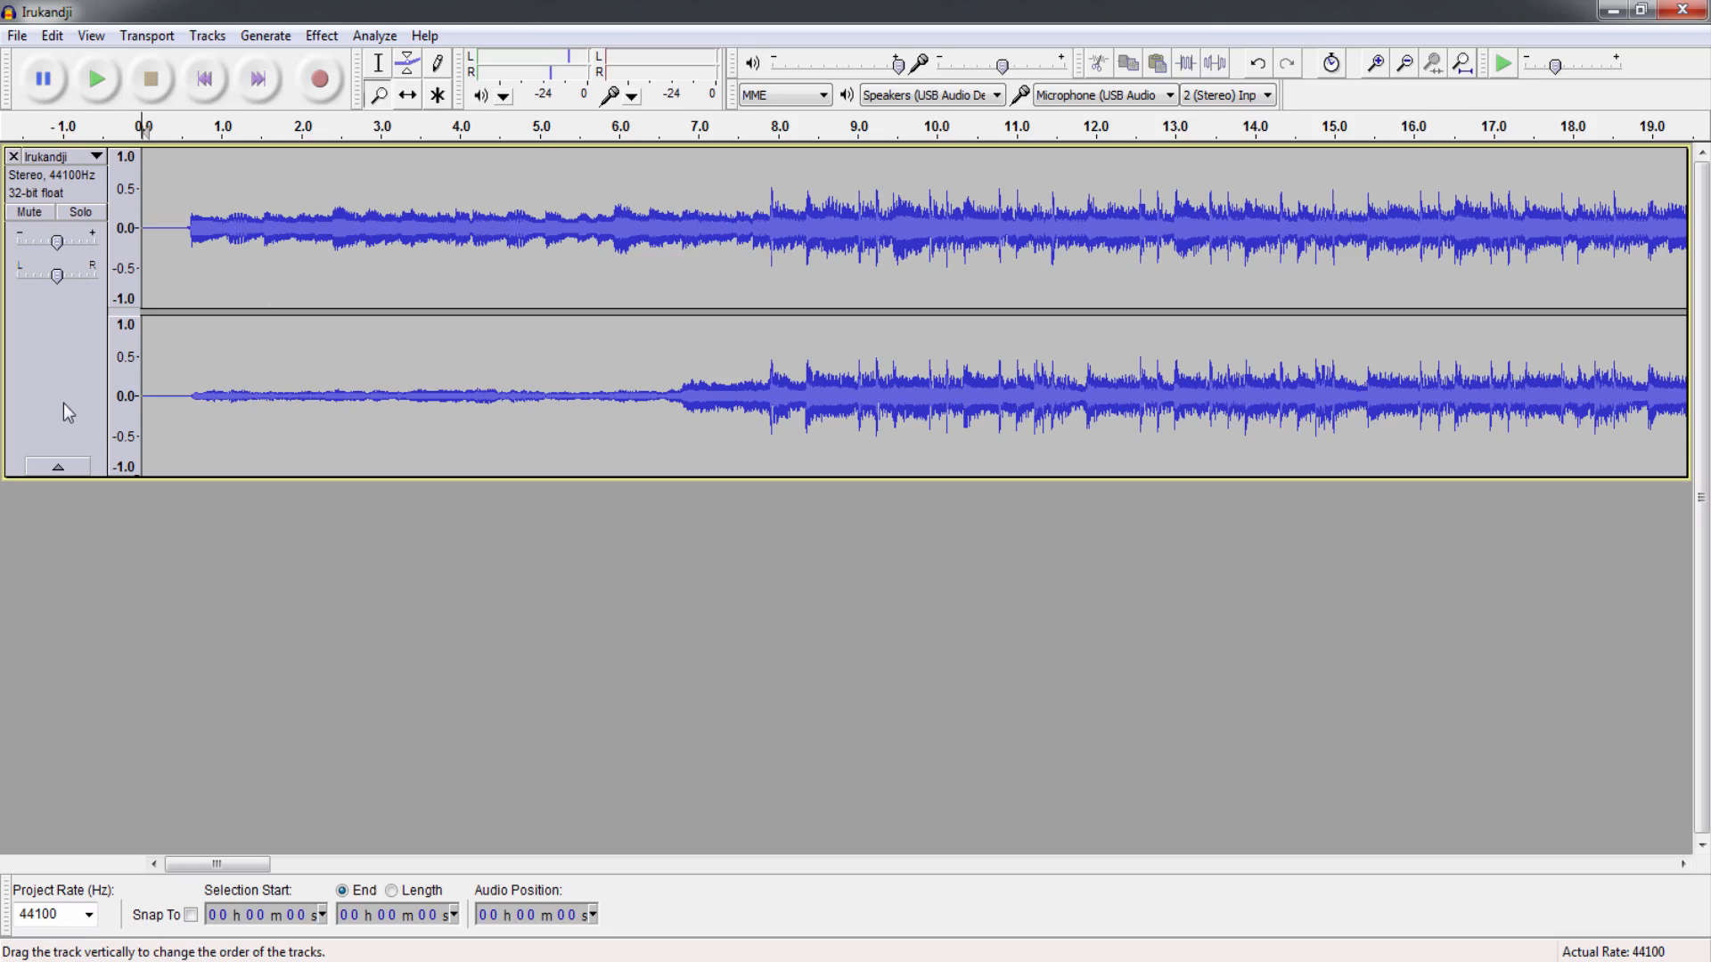
mouse_move(367, 424)
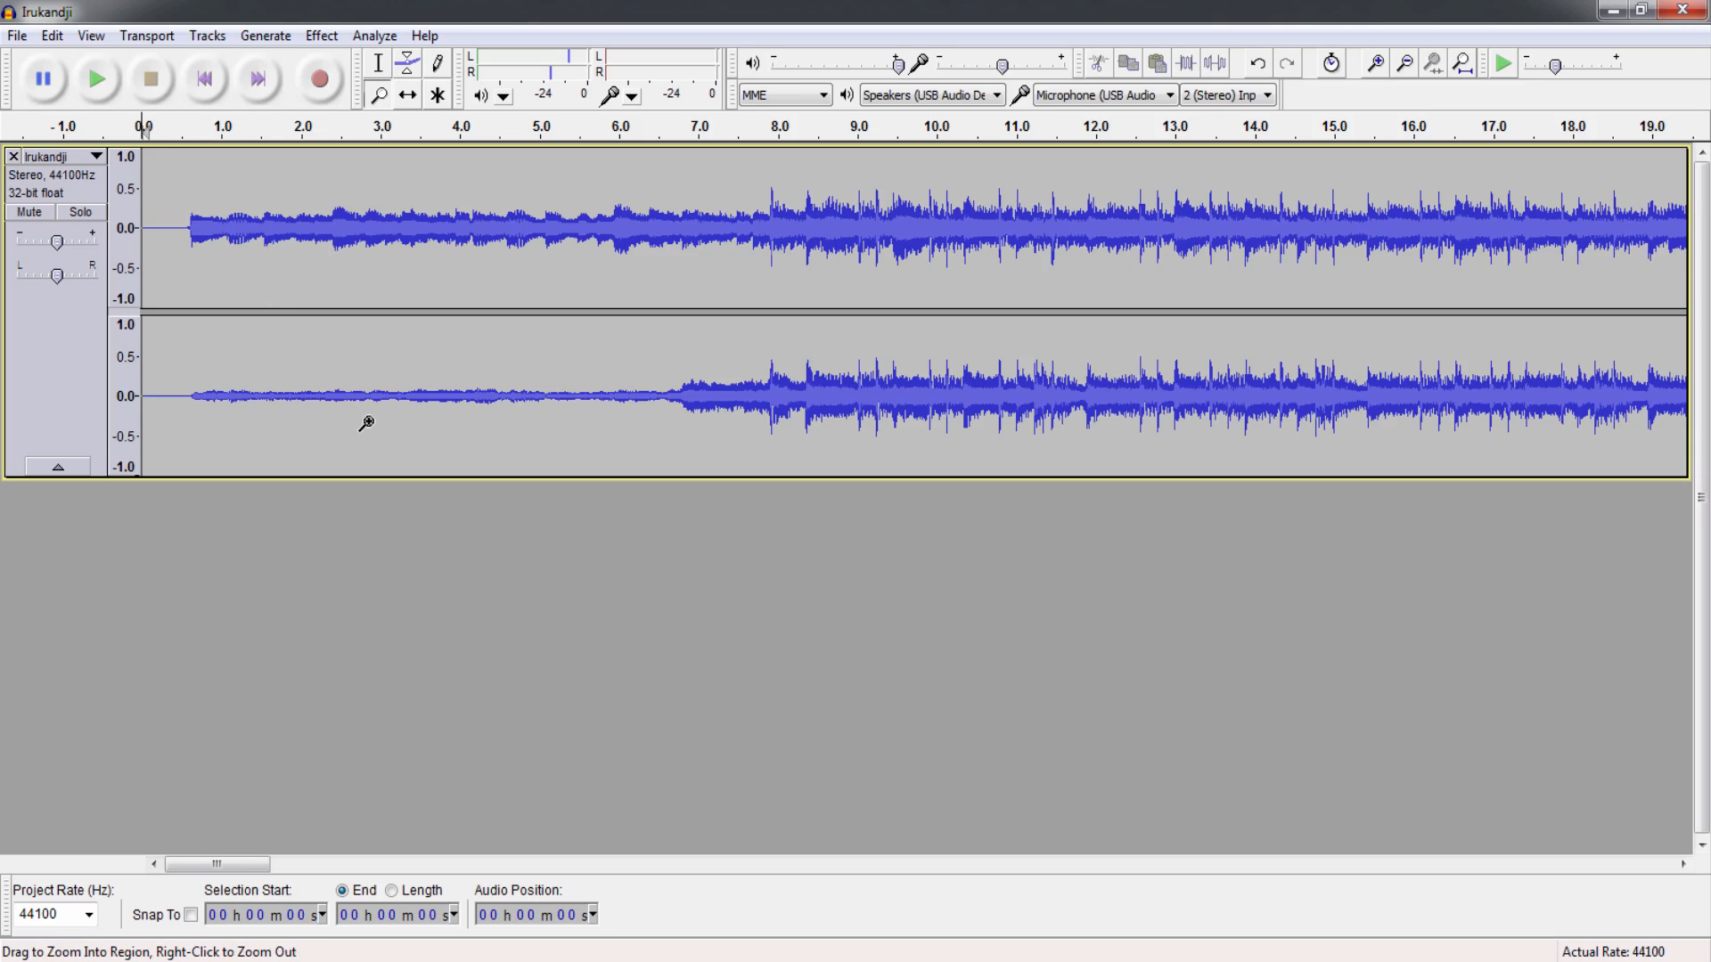
mouse_move(128, 174)
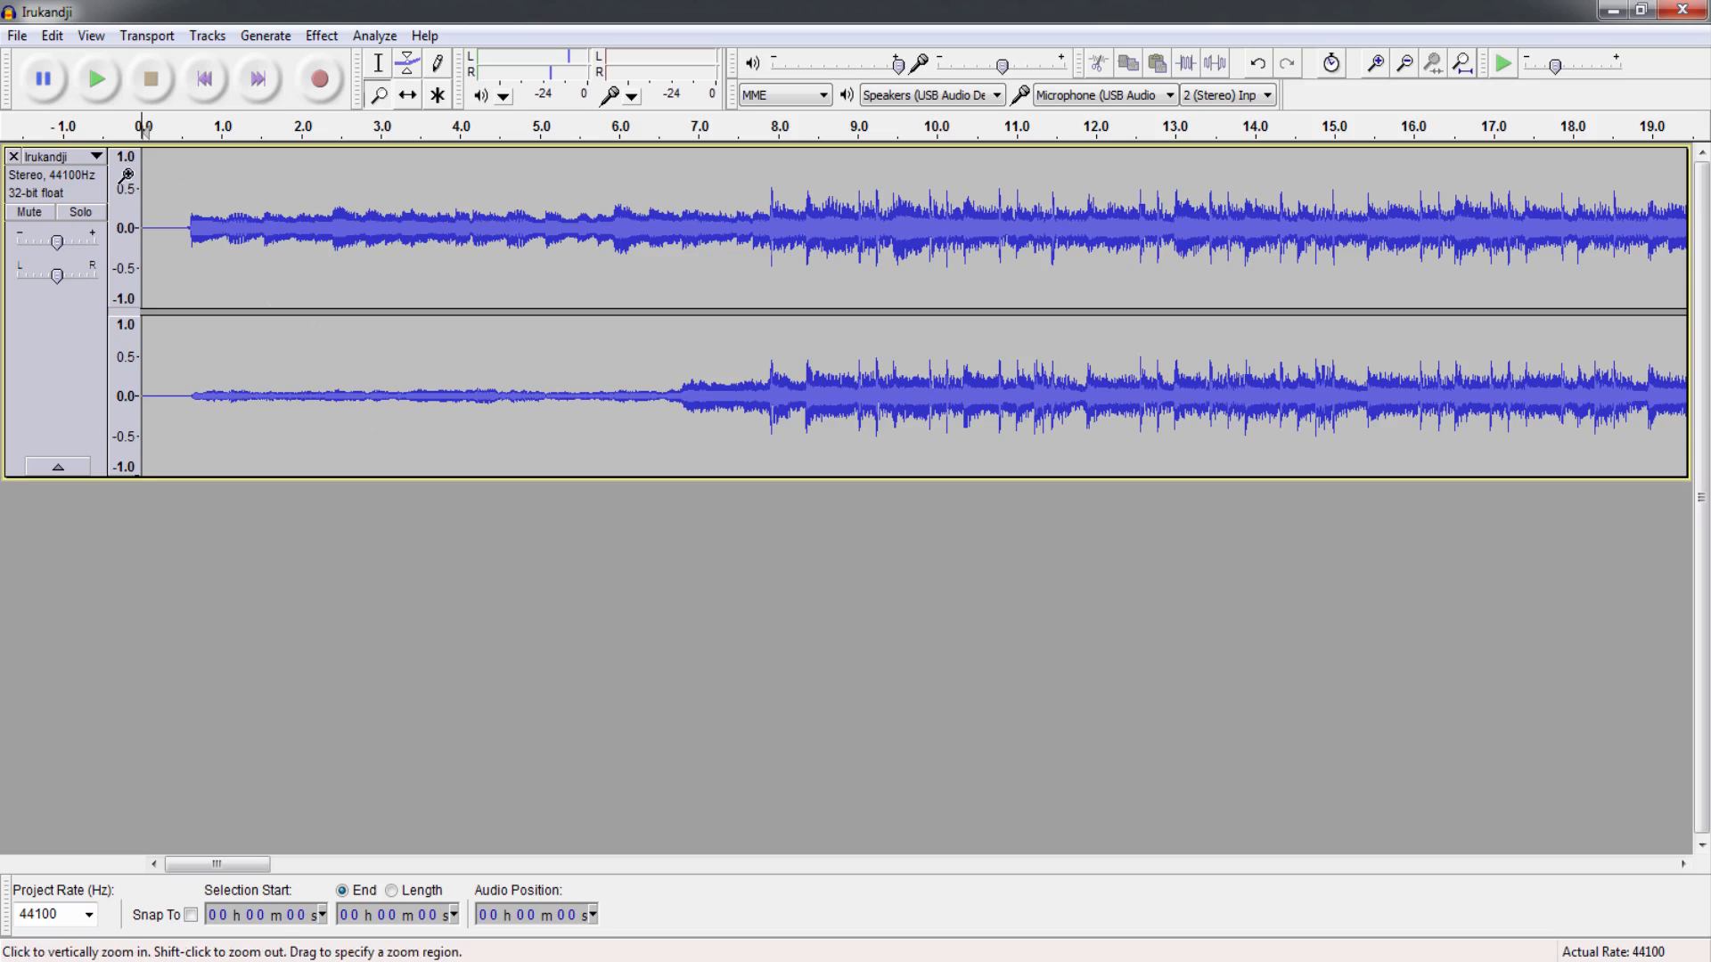
Split the Irukandji stereo track to mono and delete the Right channel track.
click(97, 157)
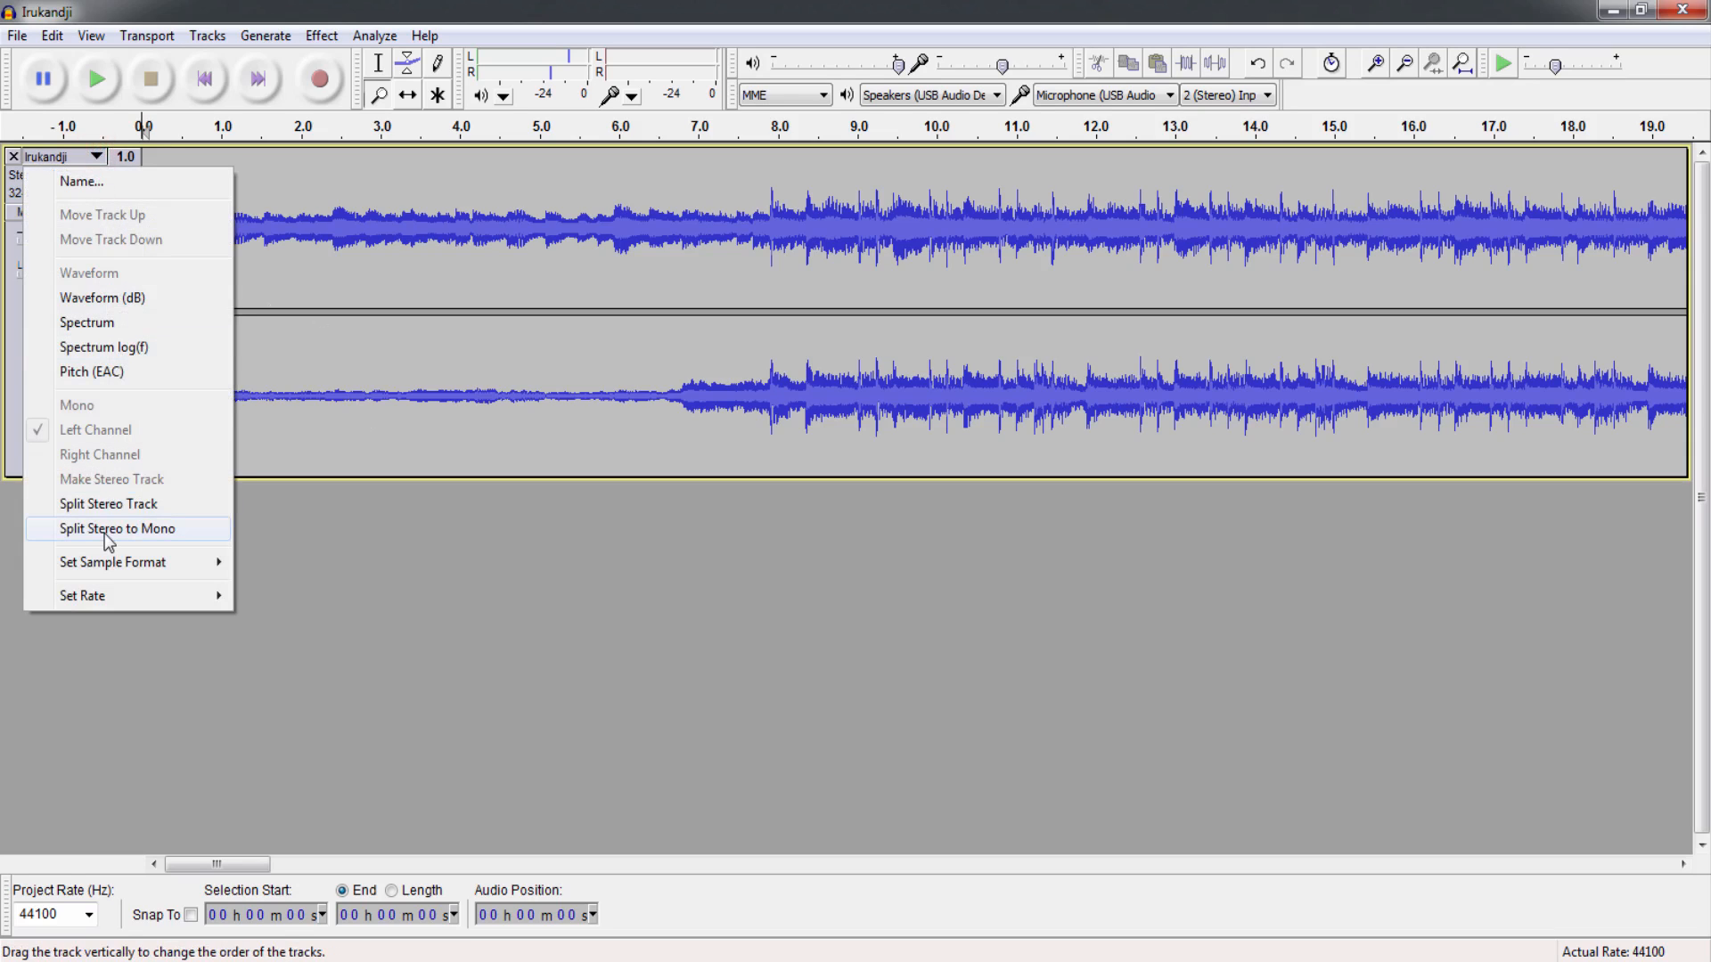
click(117, 527)
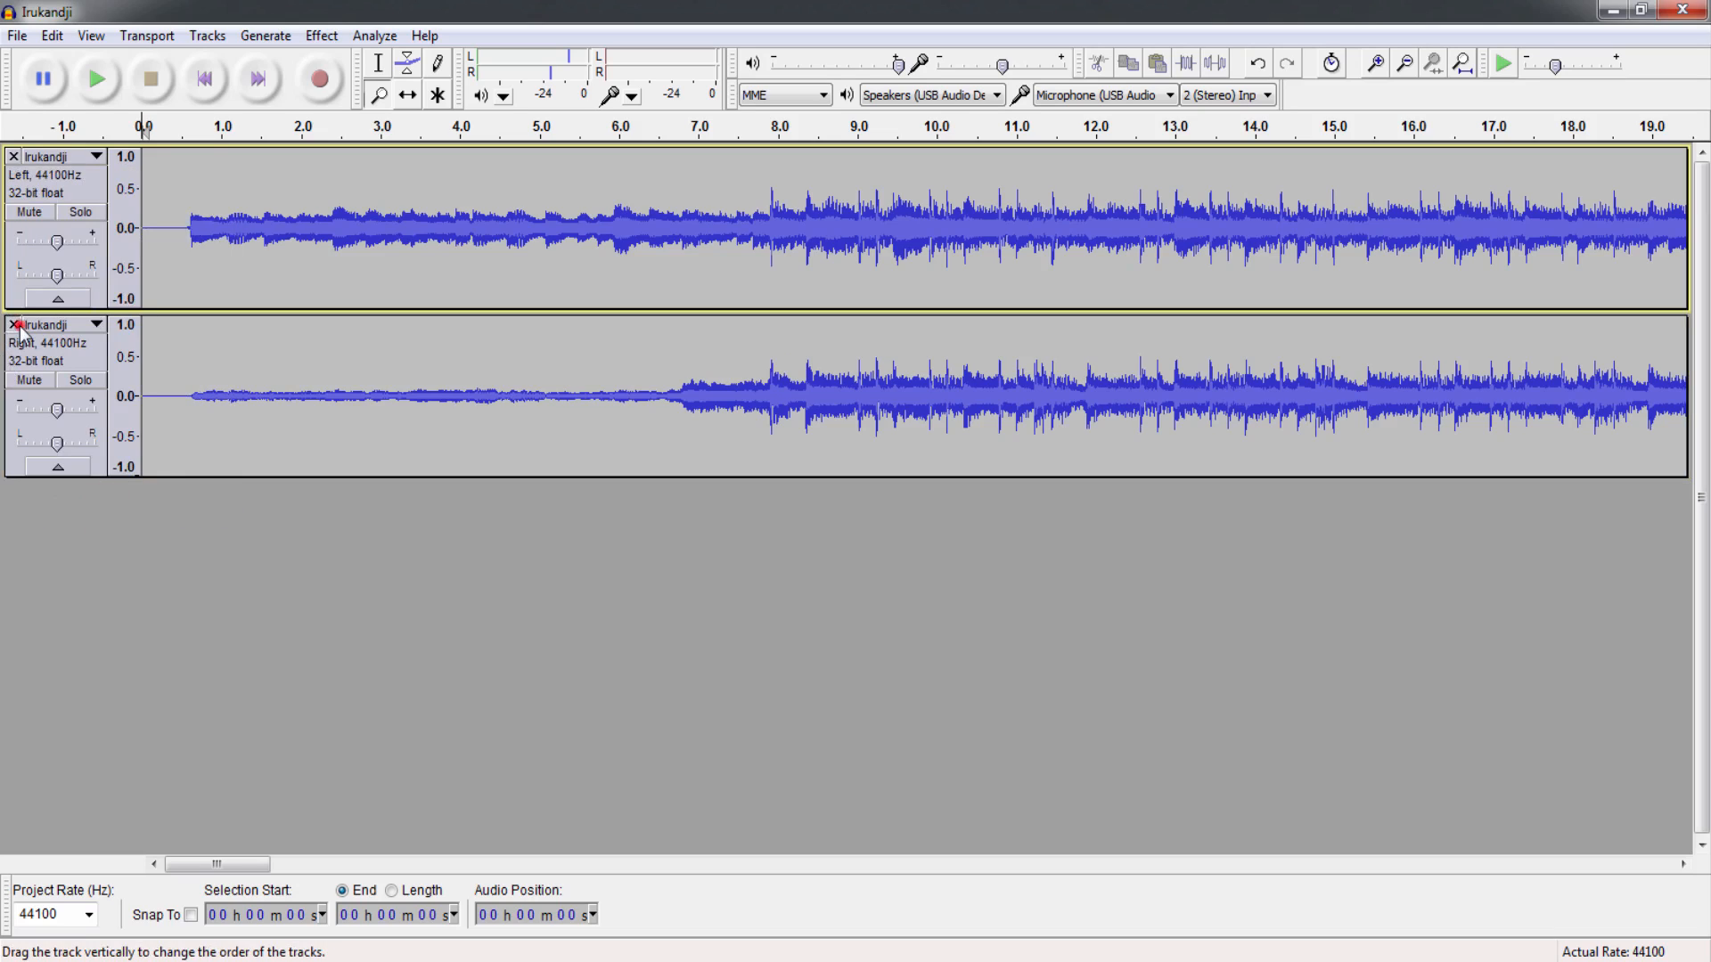
click(12, 324)
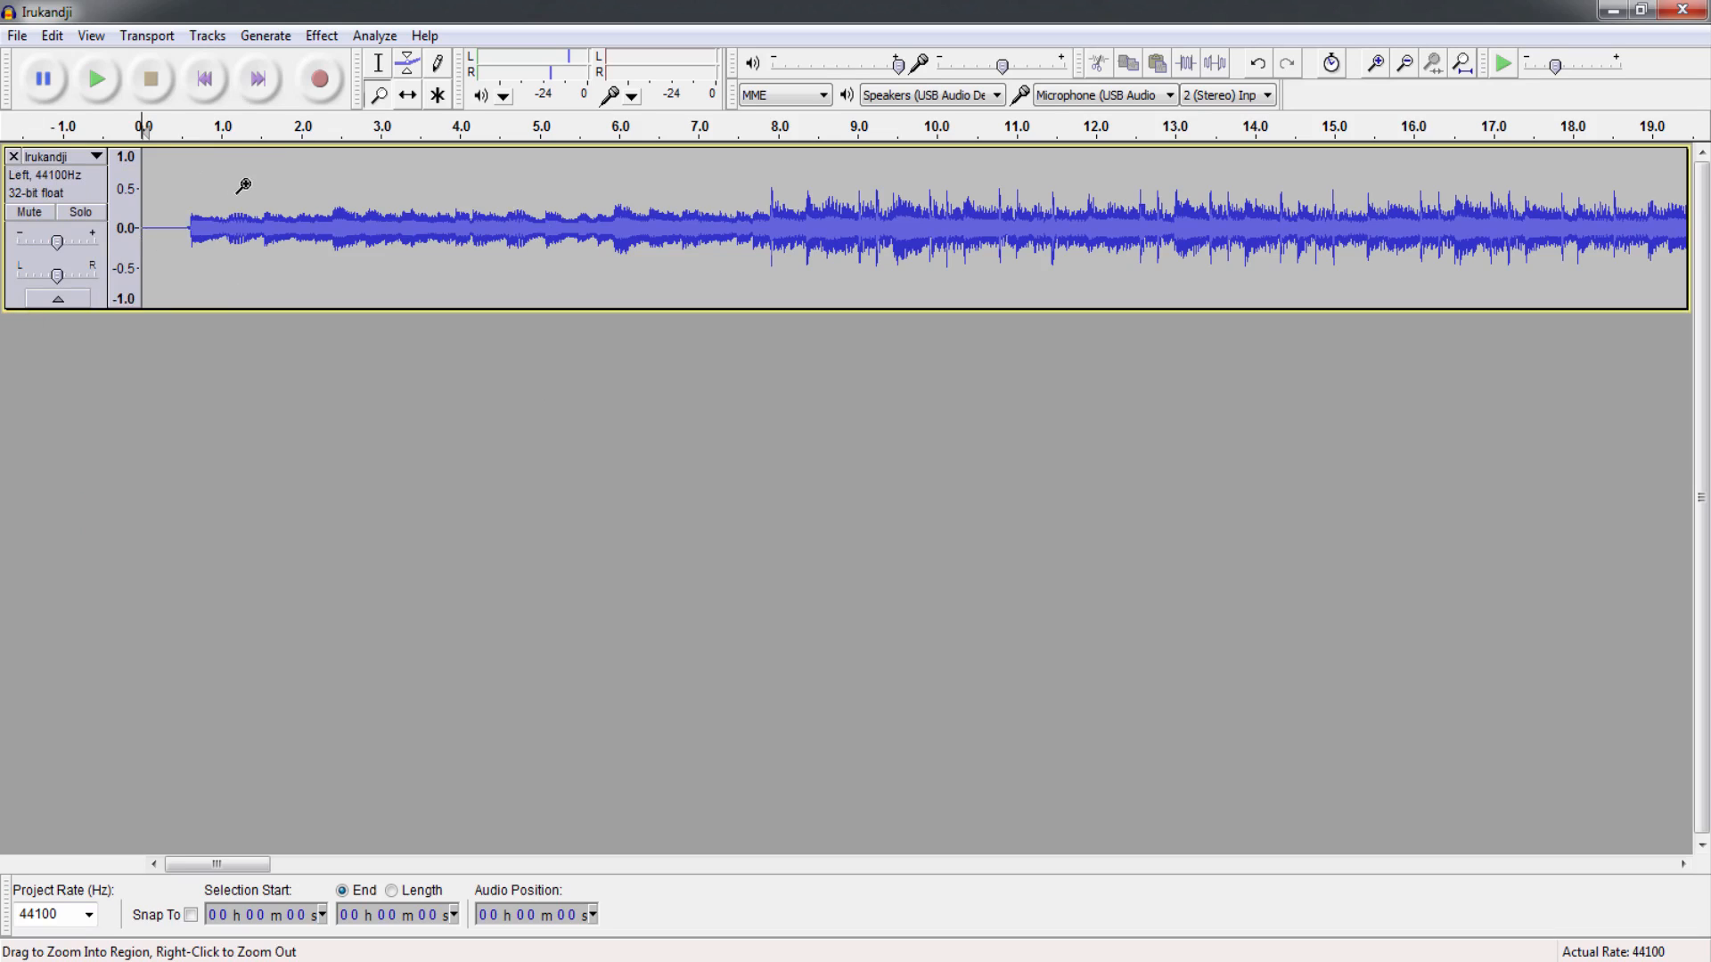
mouse_move(49, 36)
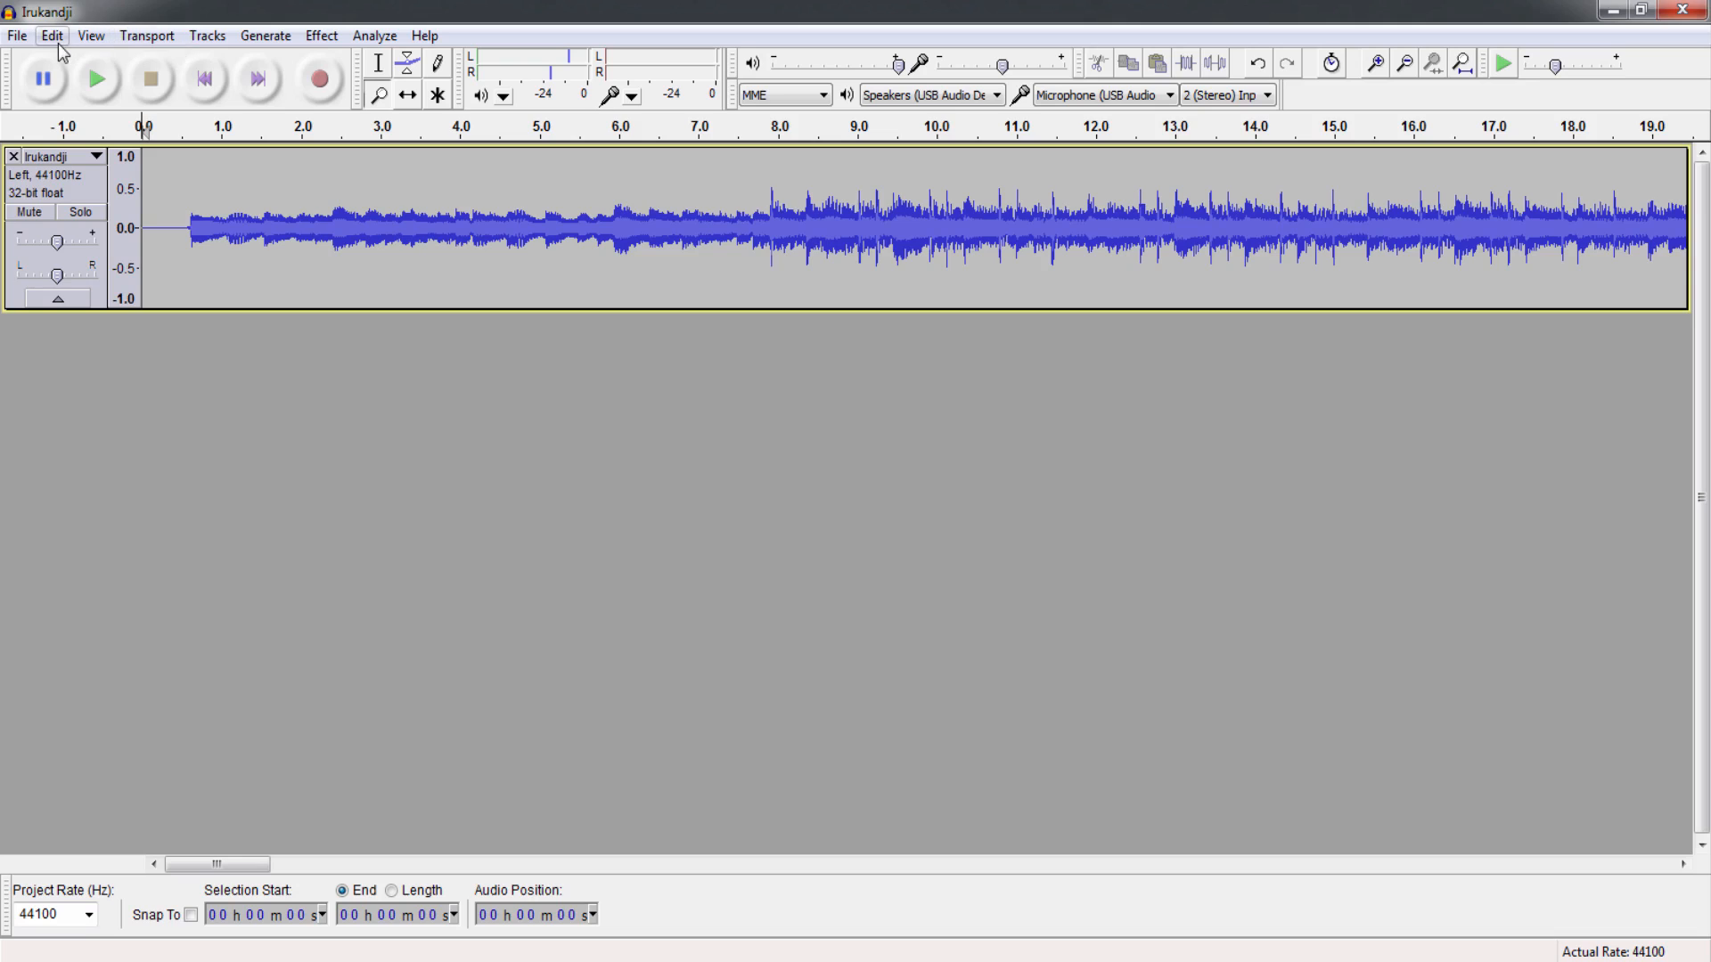
Select all audio and add a new stereo track holding the copied recording.
click(50, 36)
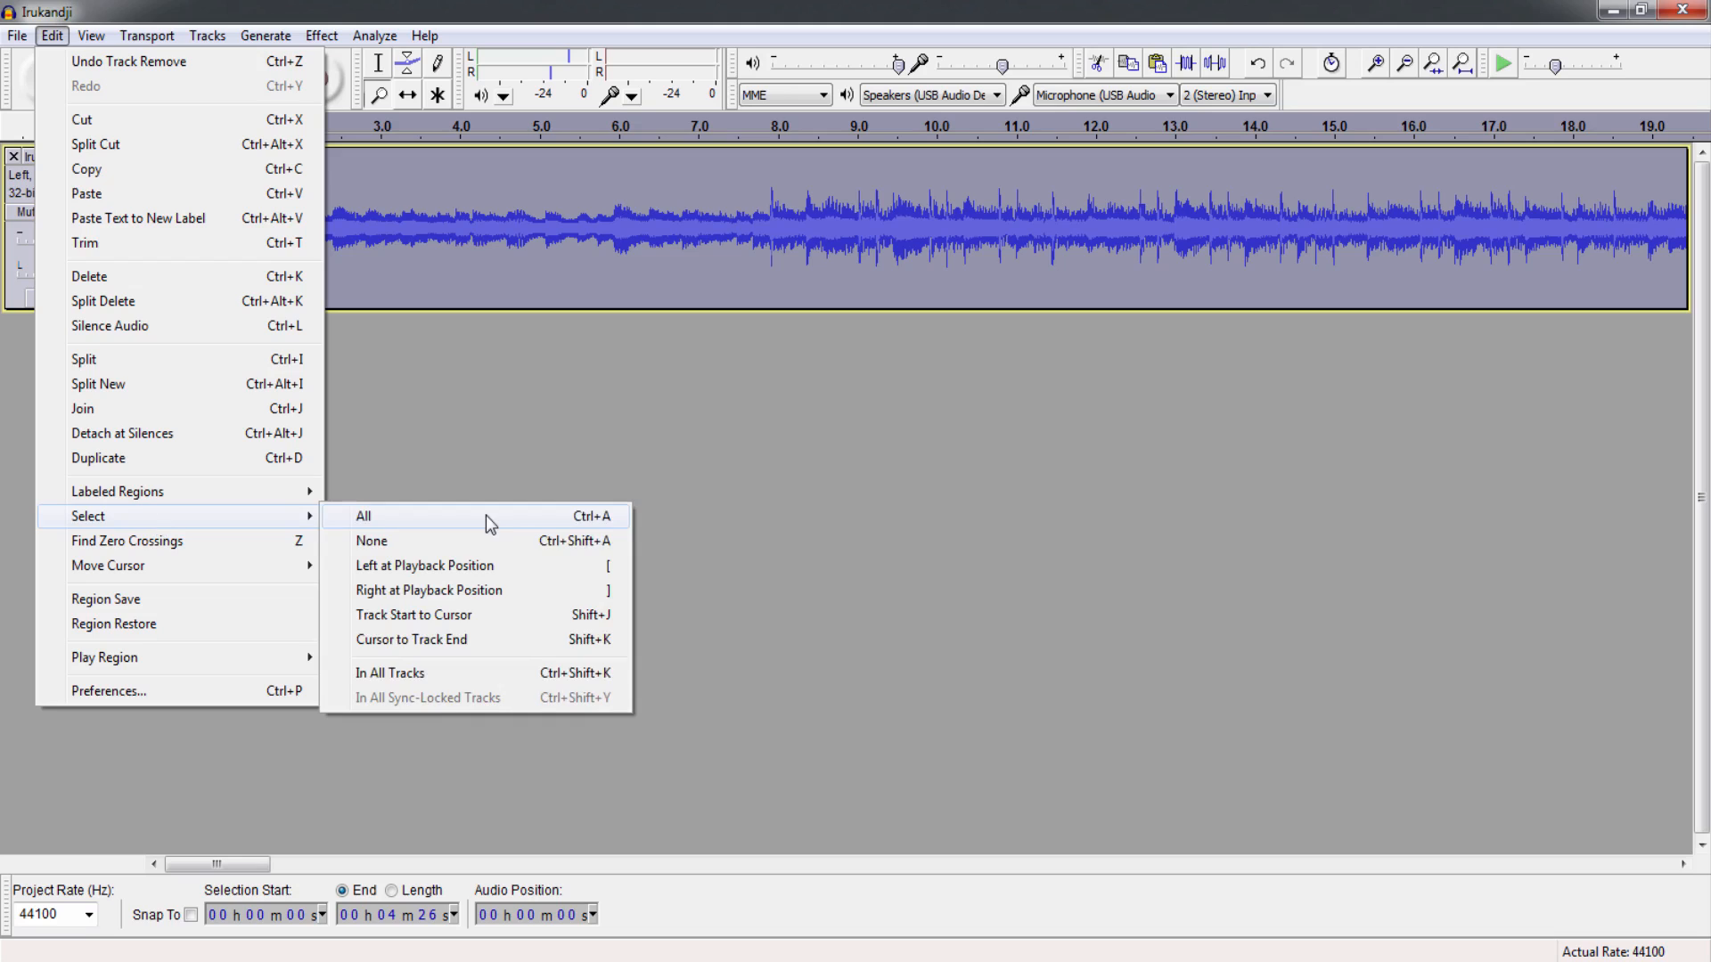
mouse_move(88, 169)
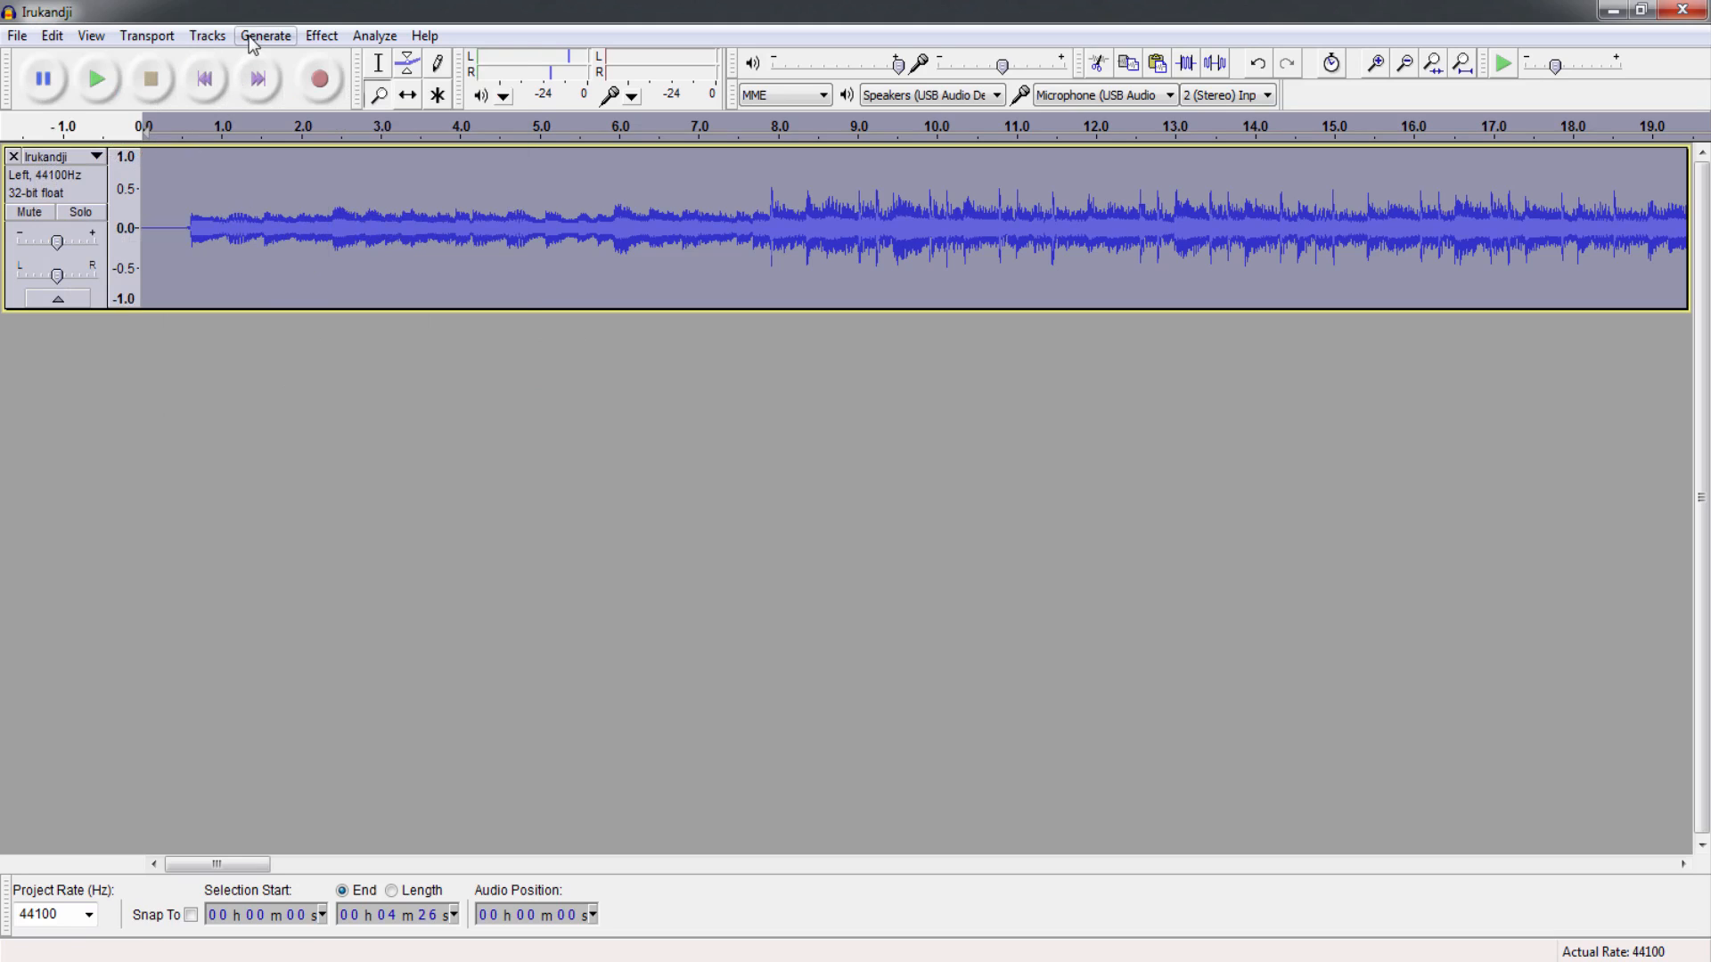
click(206, 36)
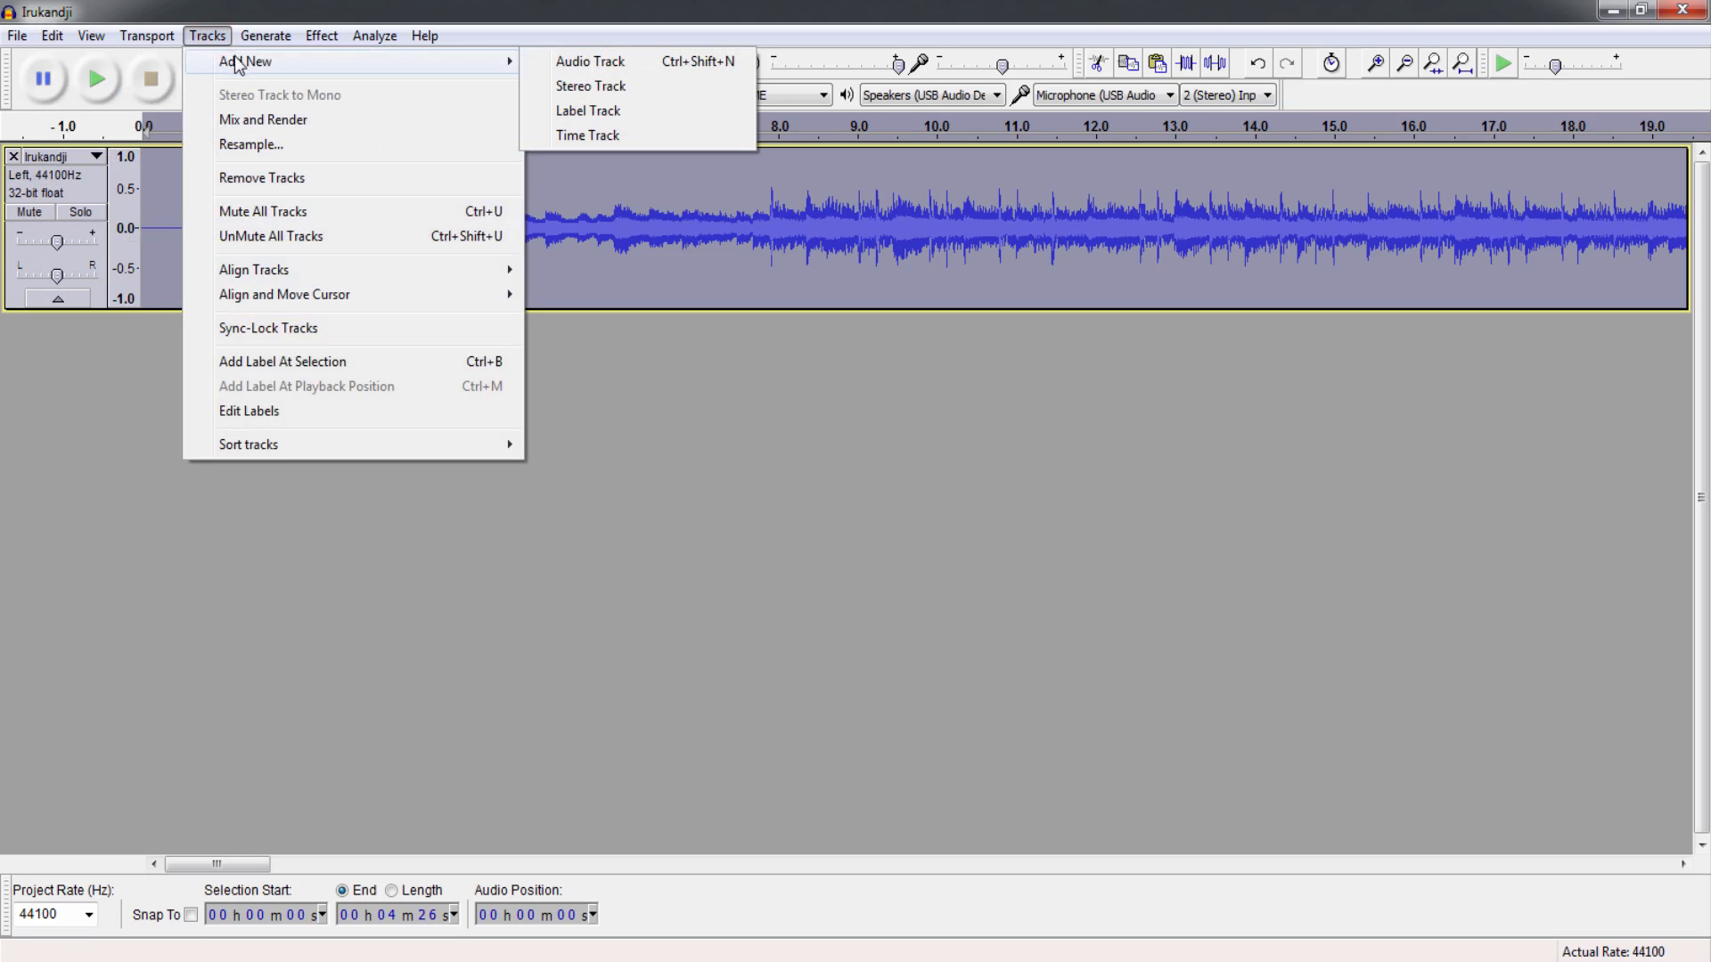
mouse_move(592, 86)
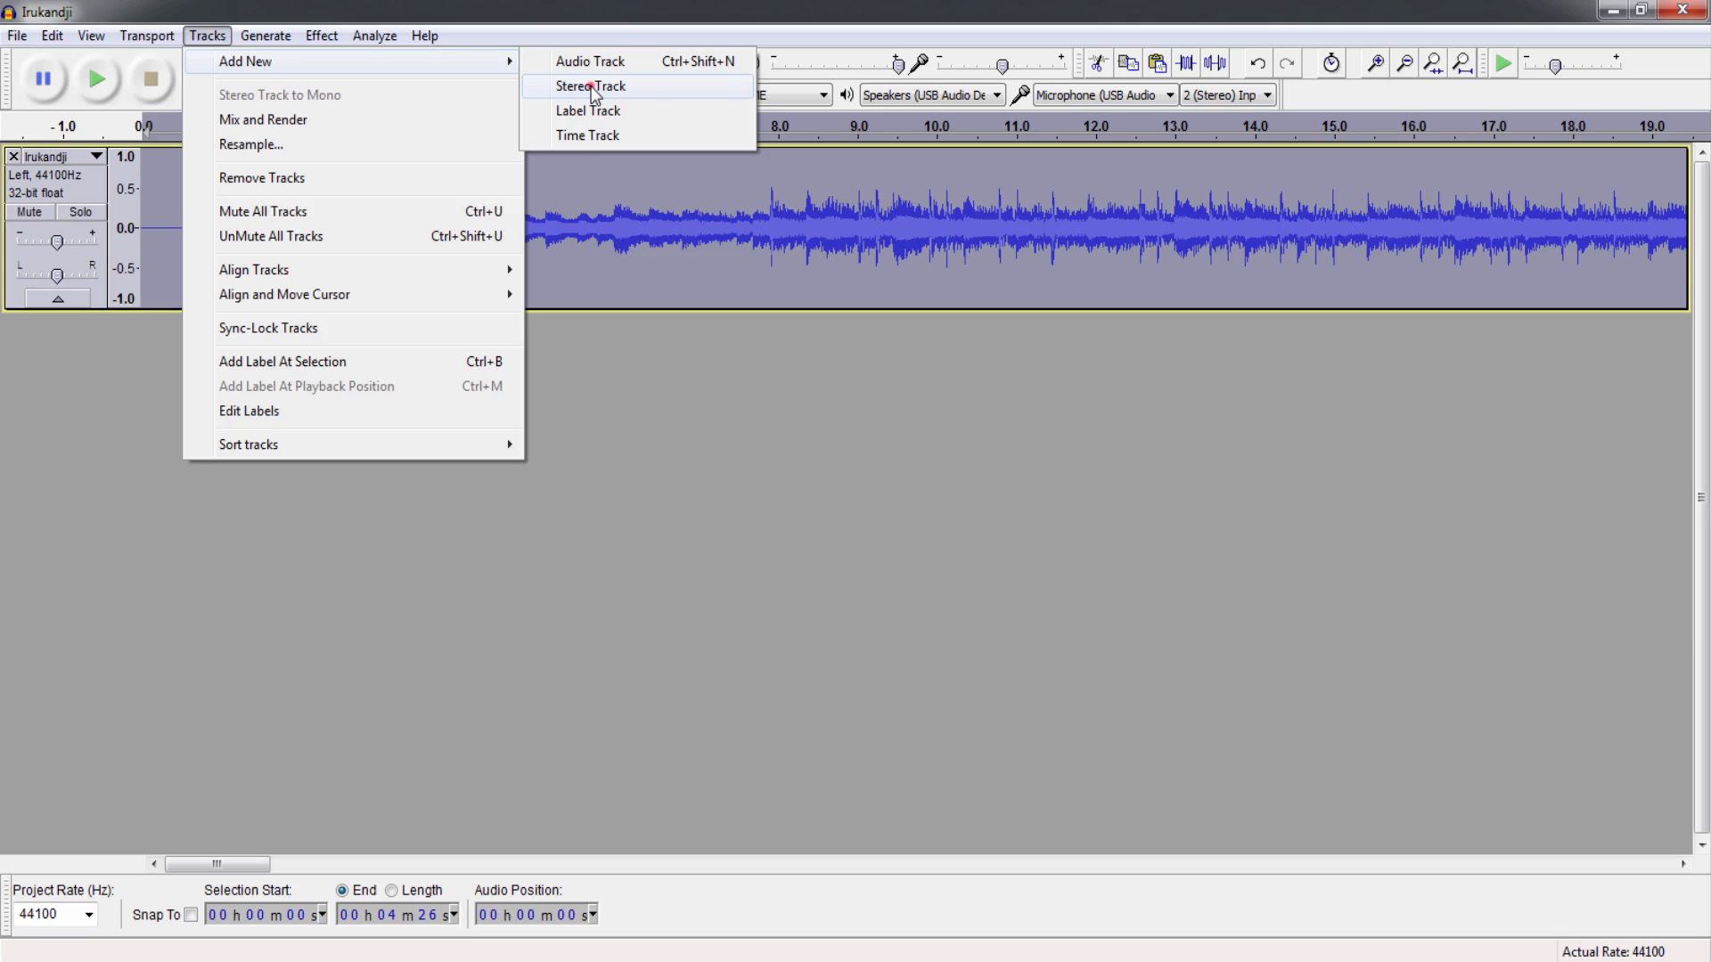
click(49, 35)
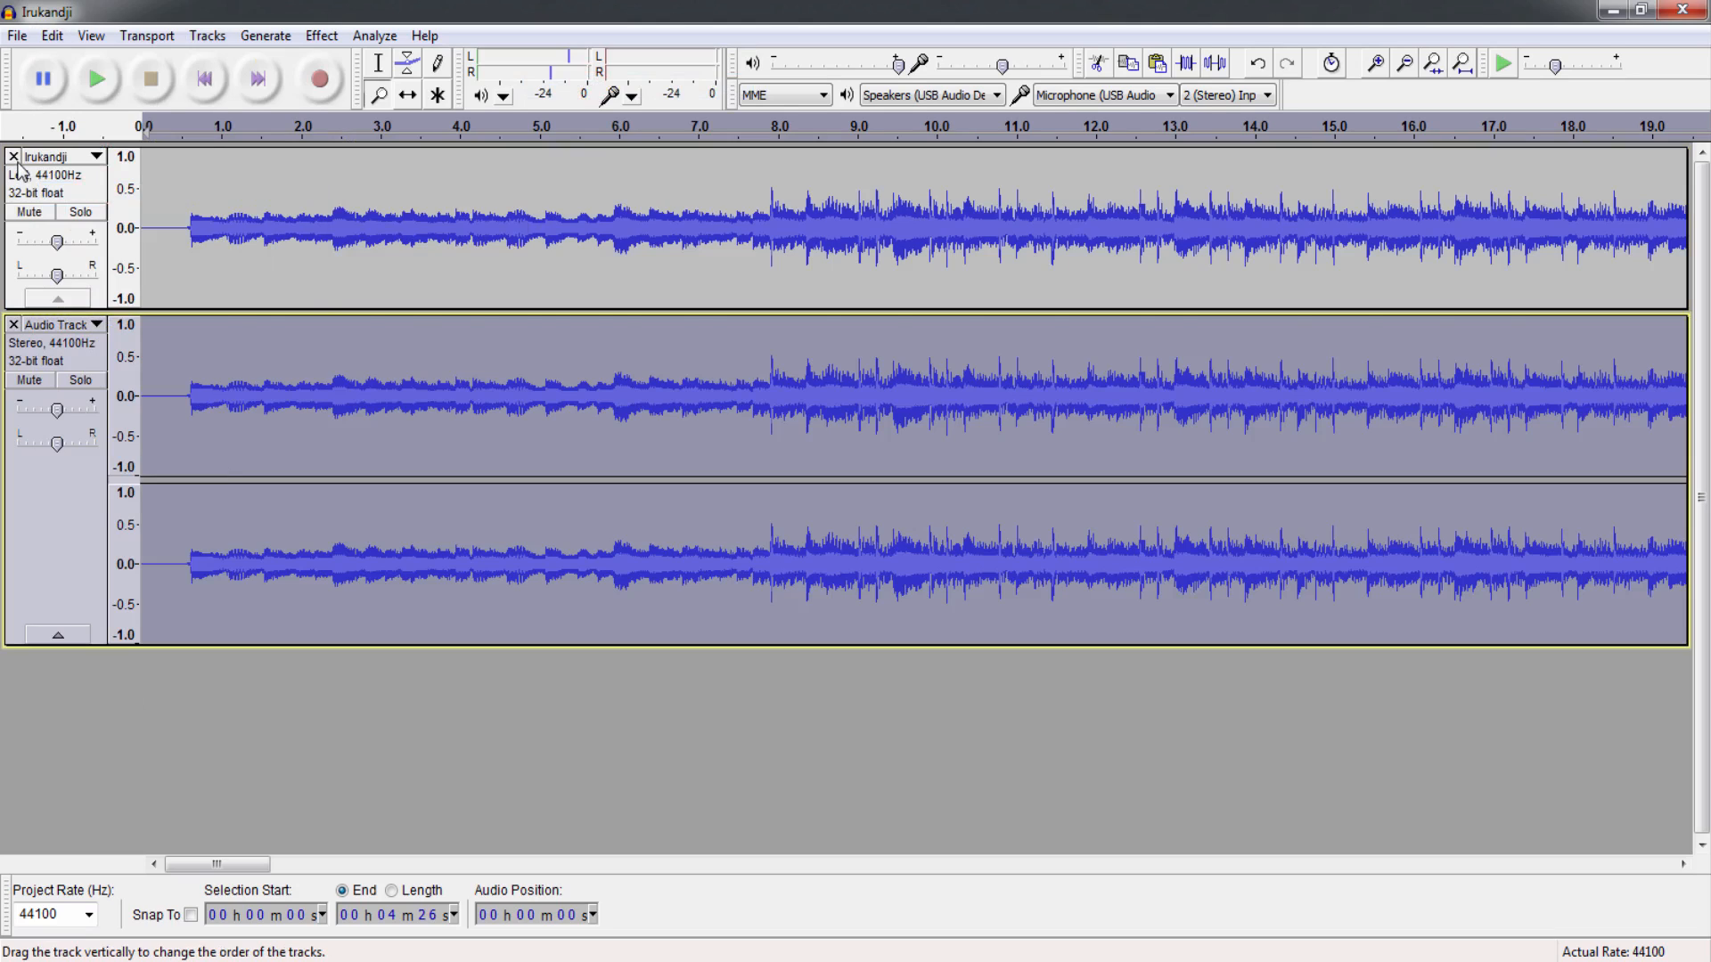
click(13, 156)
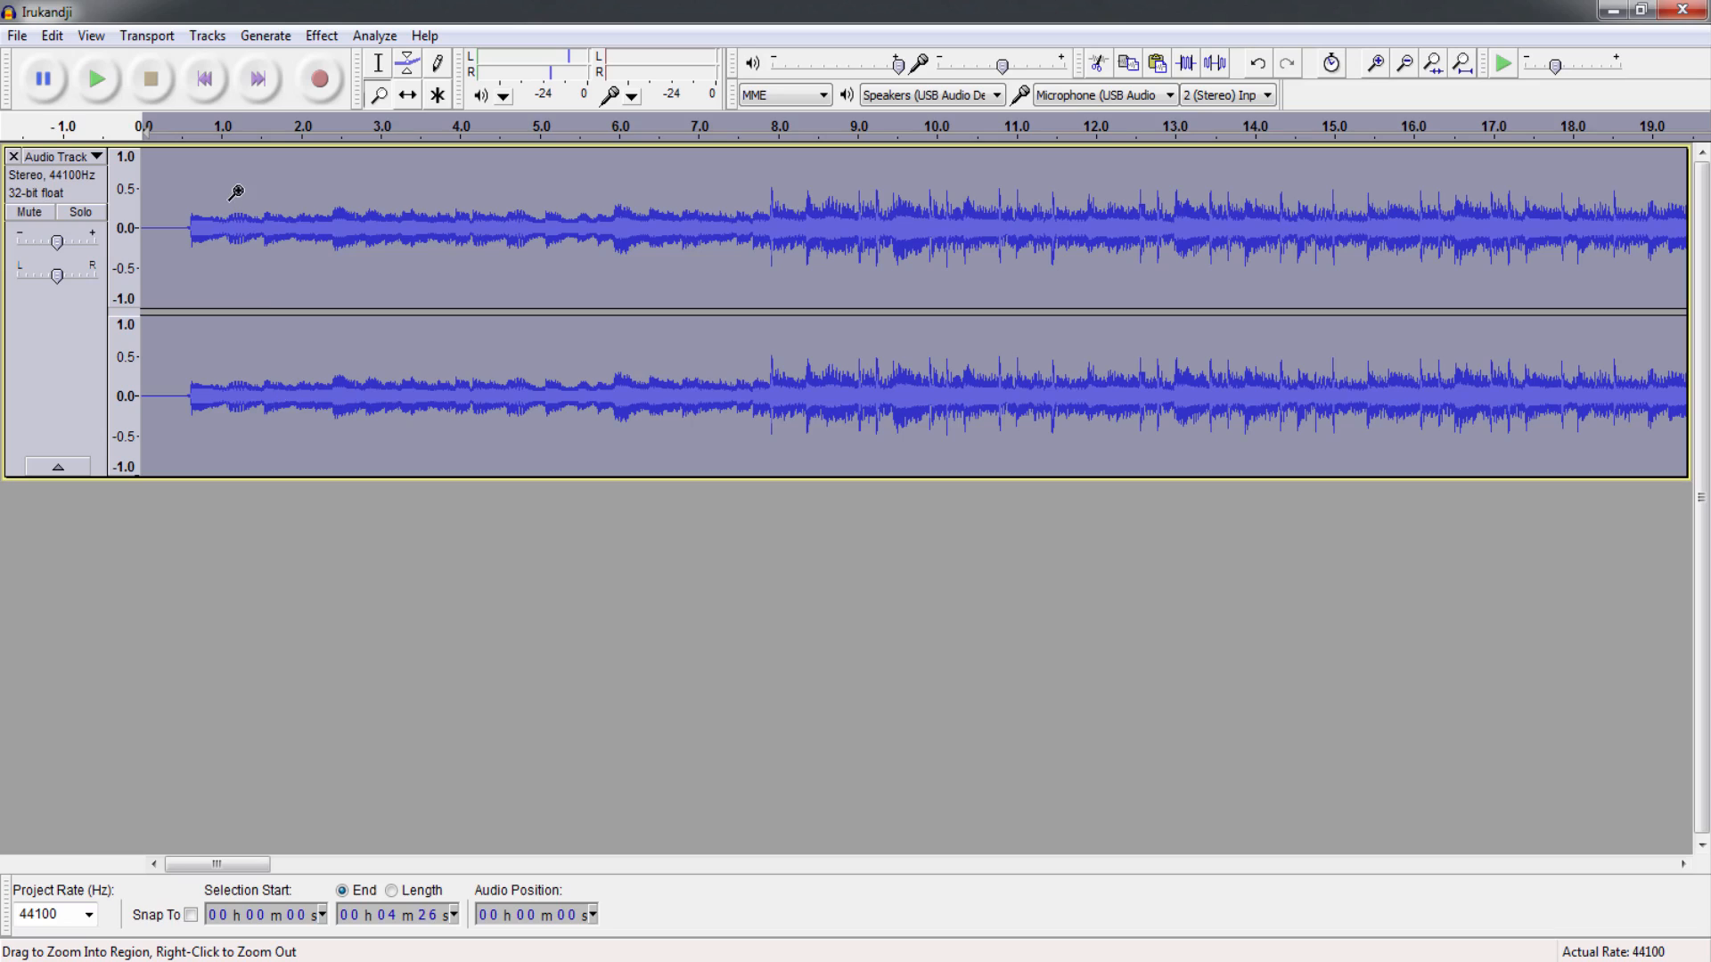
mouse_move(241, 388)
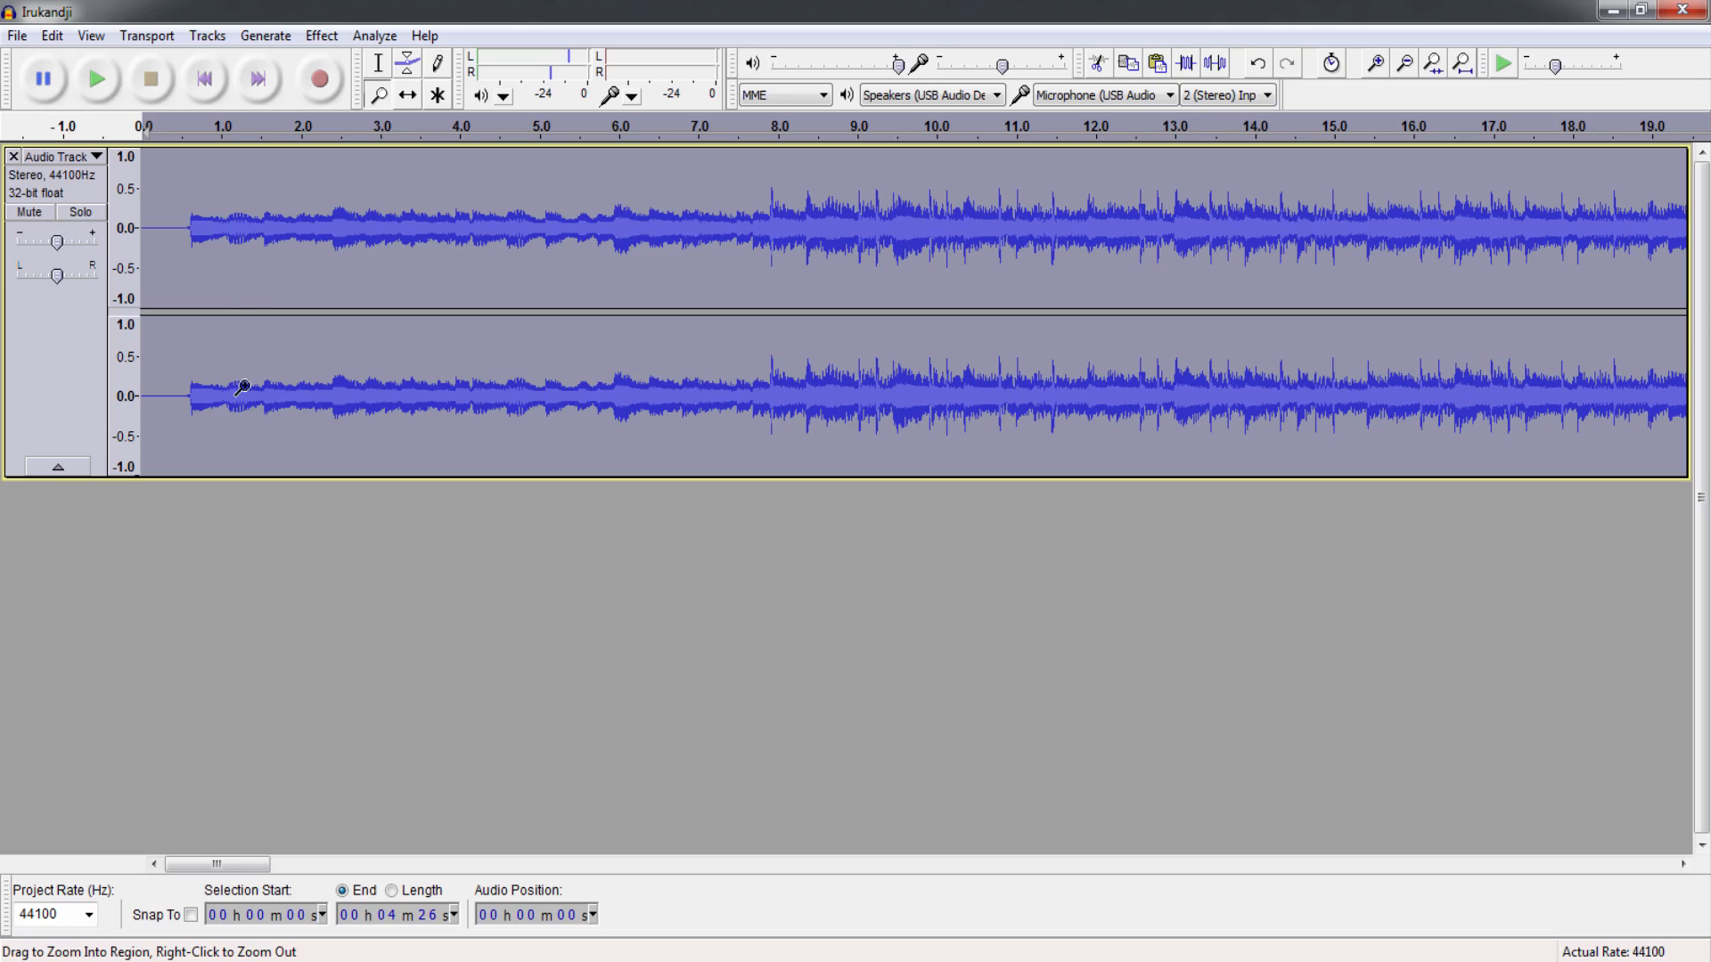
mouse_move(376, 396)
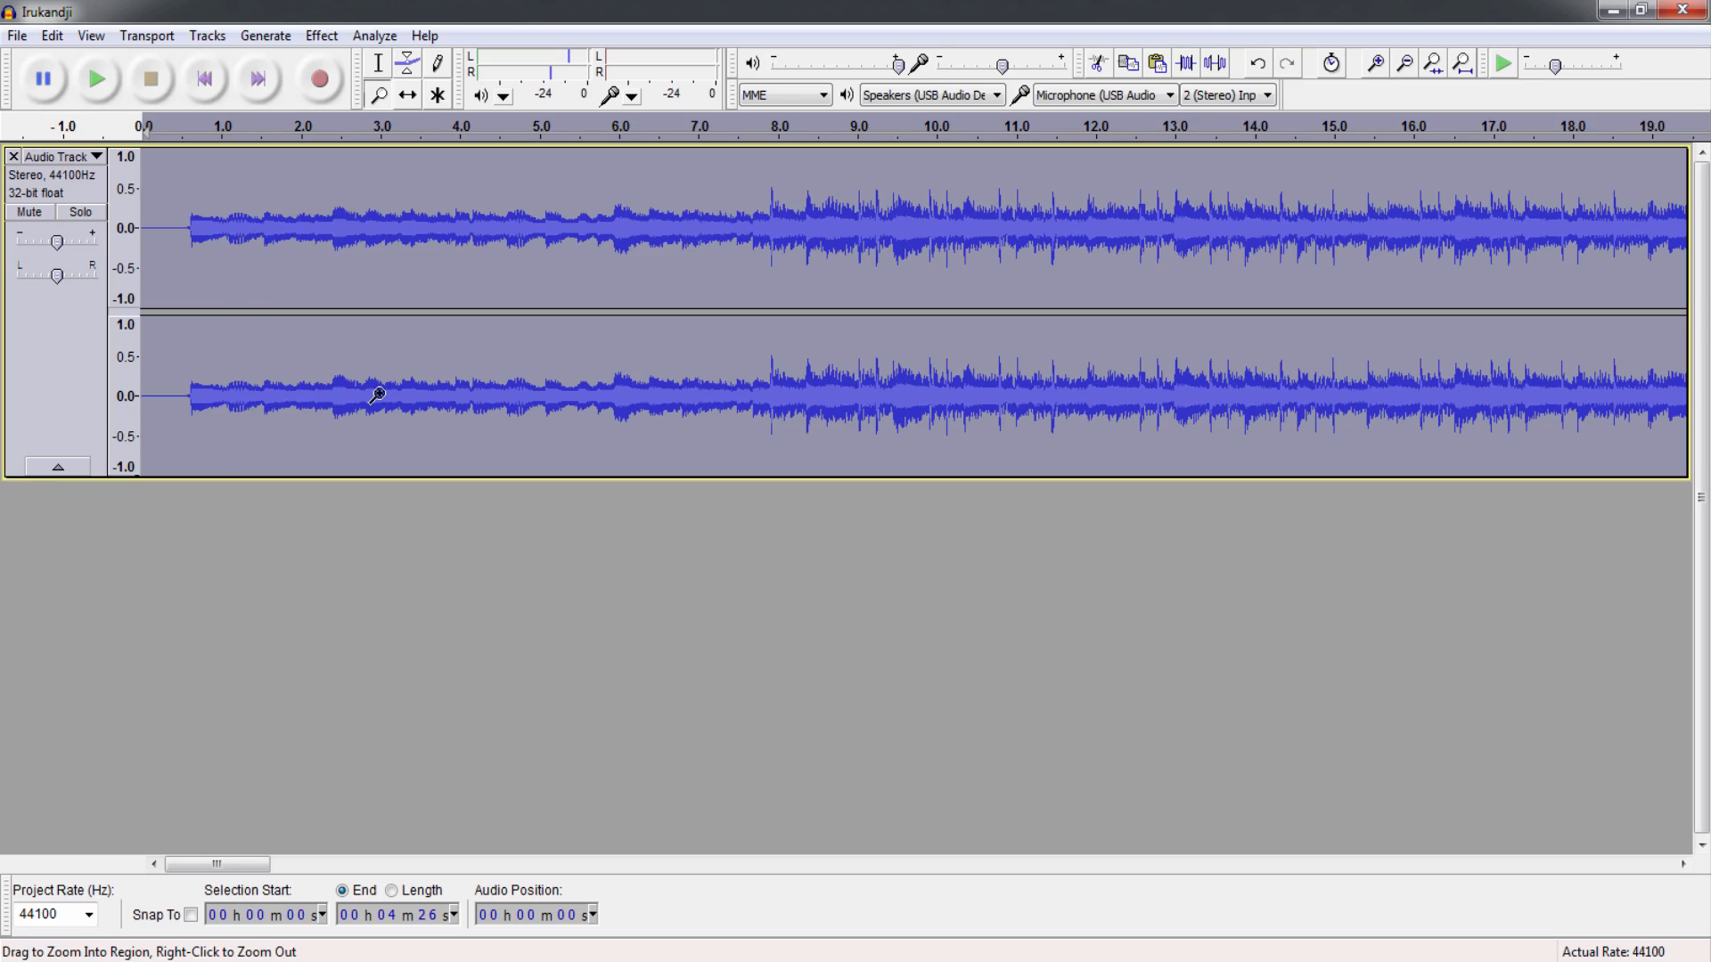
click(96, 79)
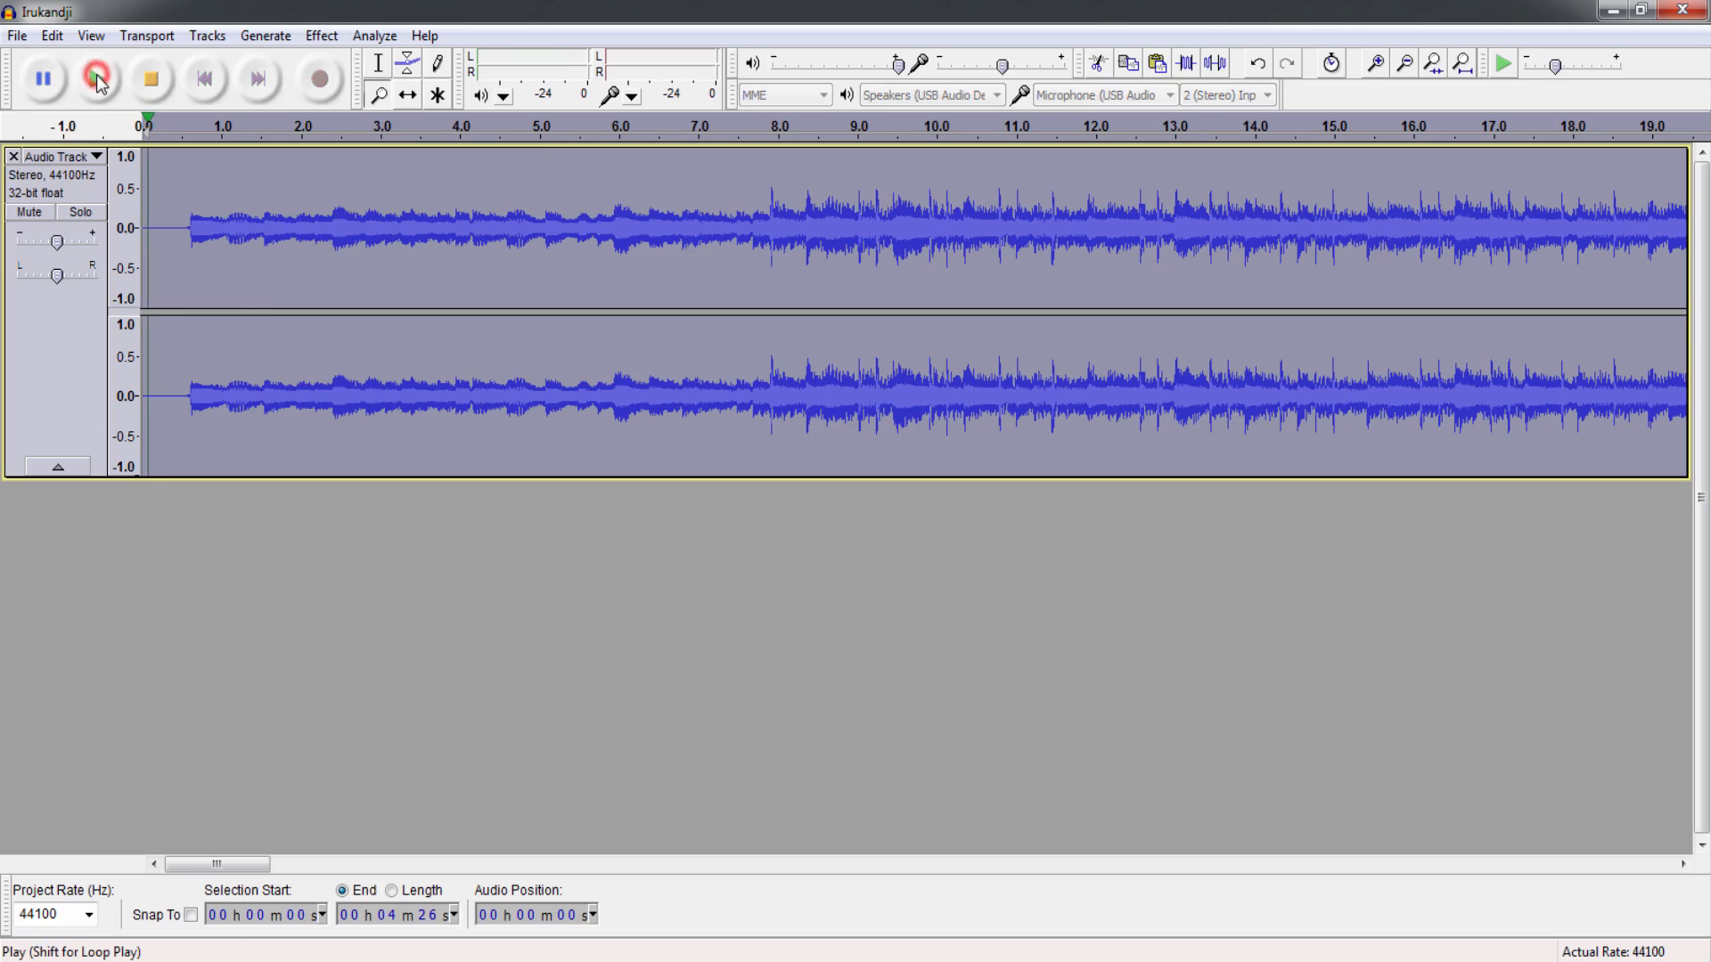
click(98, 76)
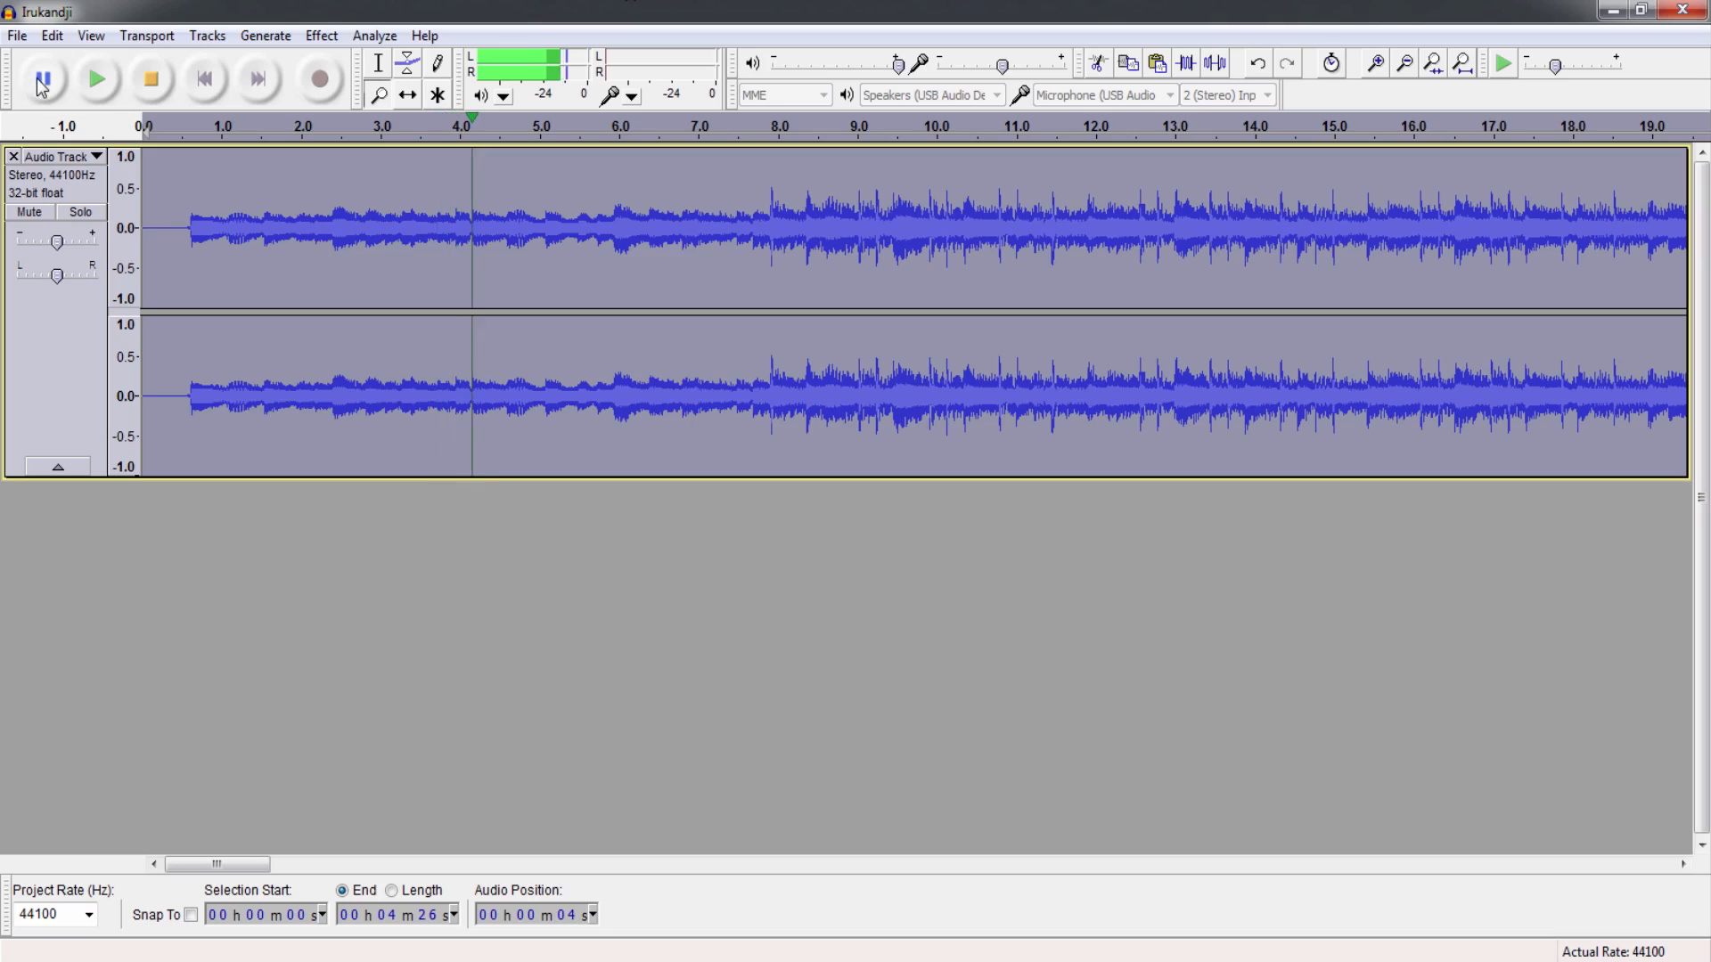
click(43, 77)
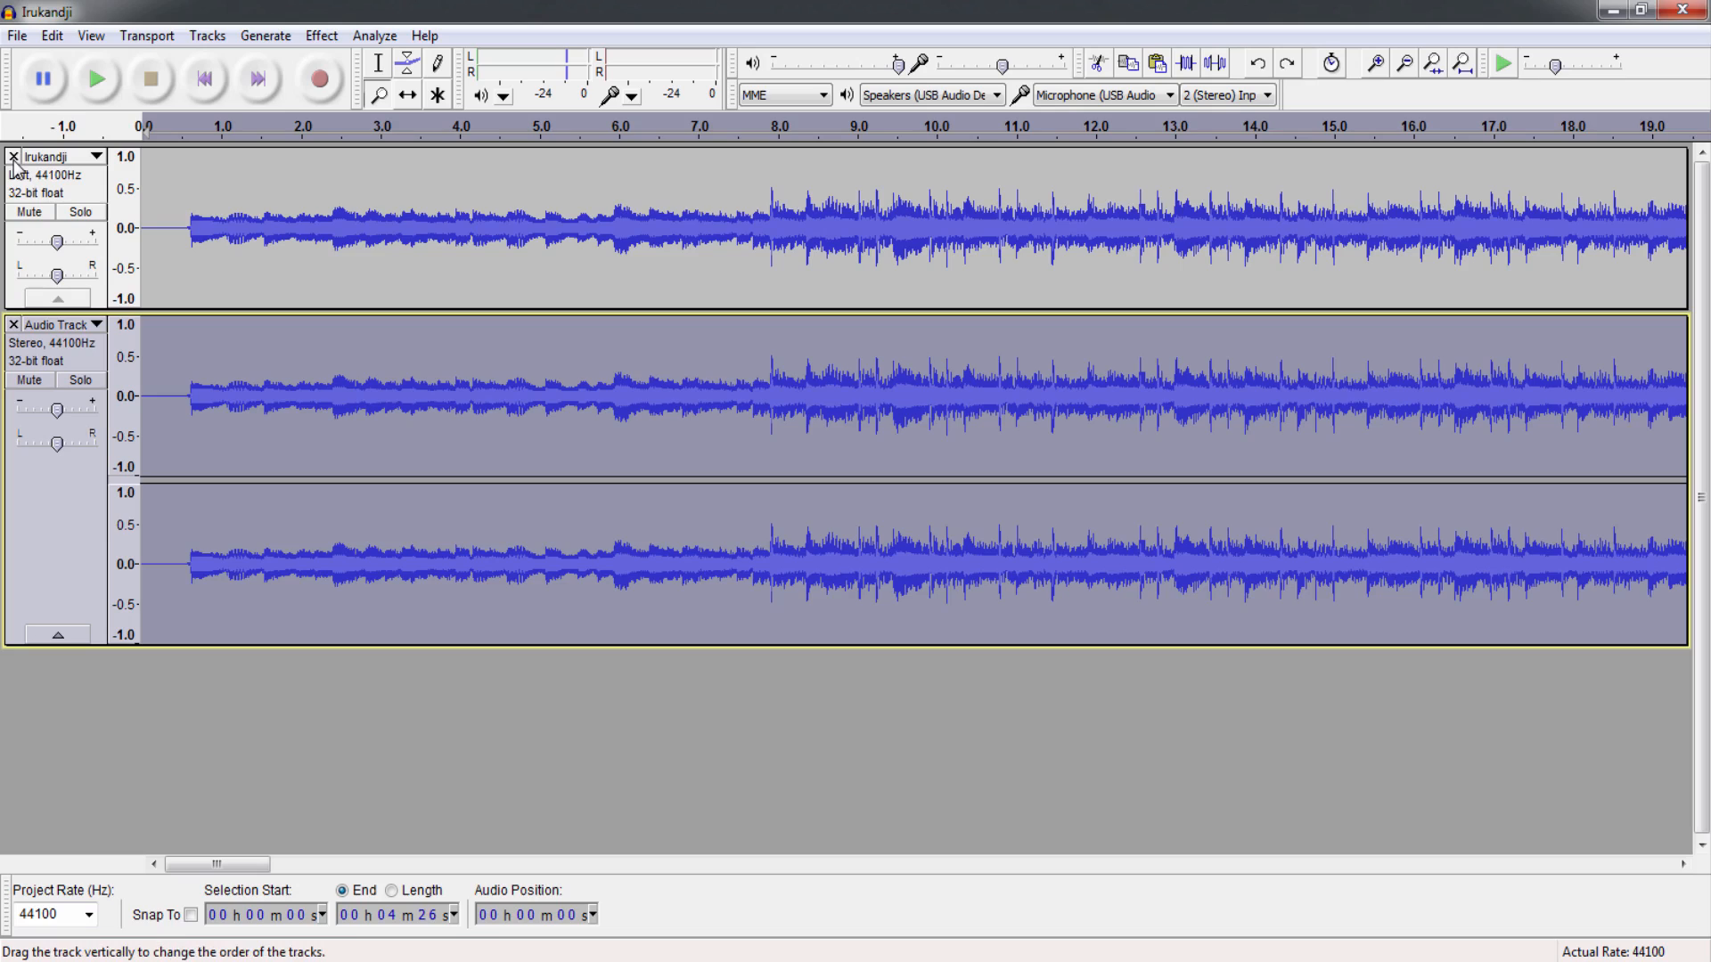
Remove the stereo copy and paste the recording into a new mono audio track.
click(12, 325)
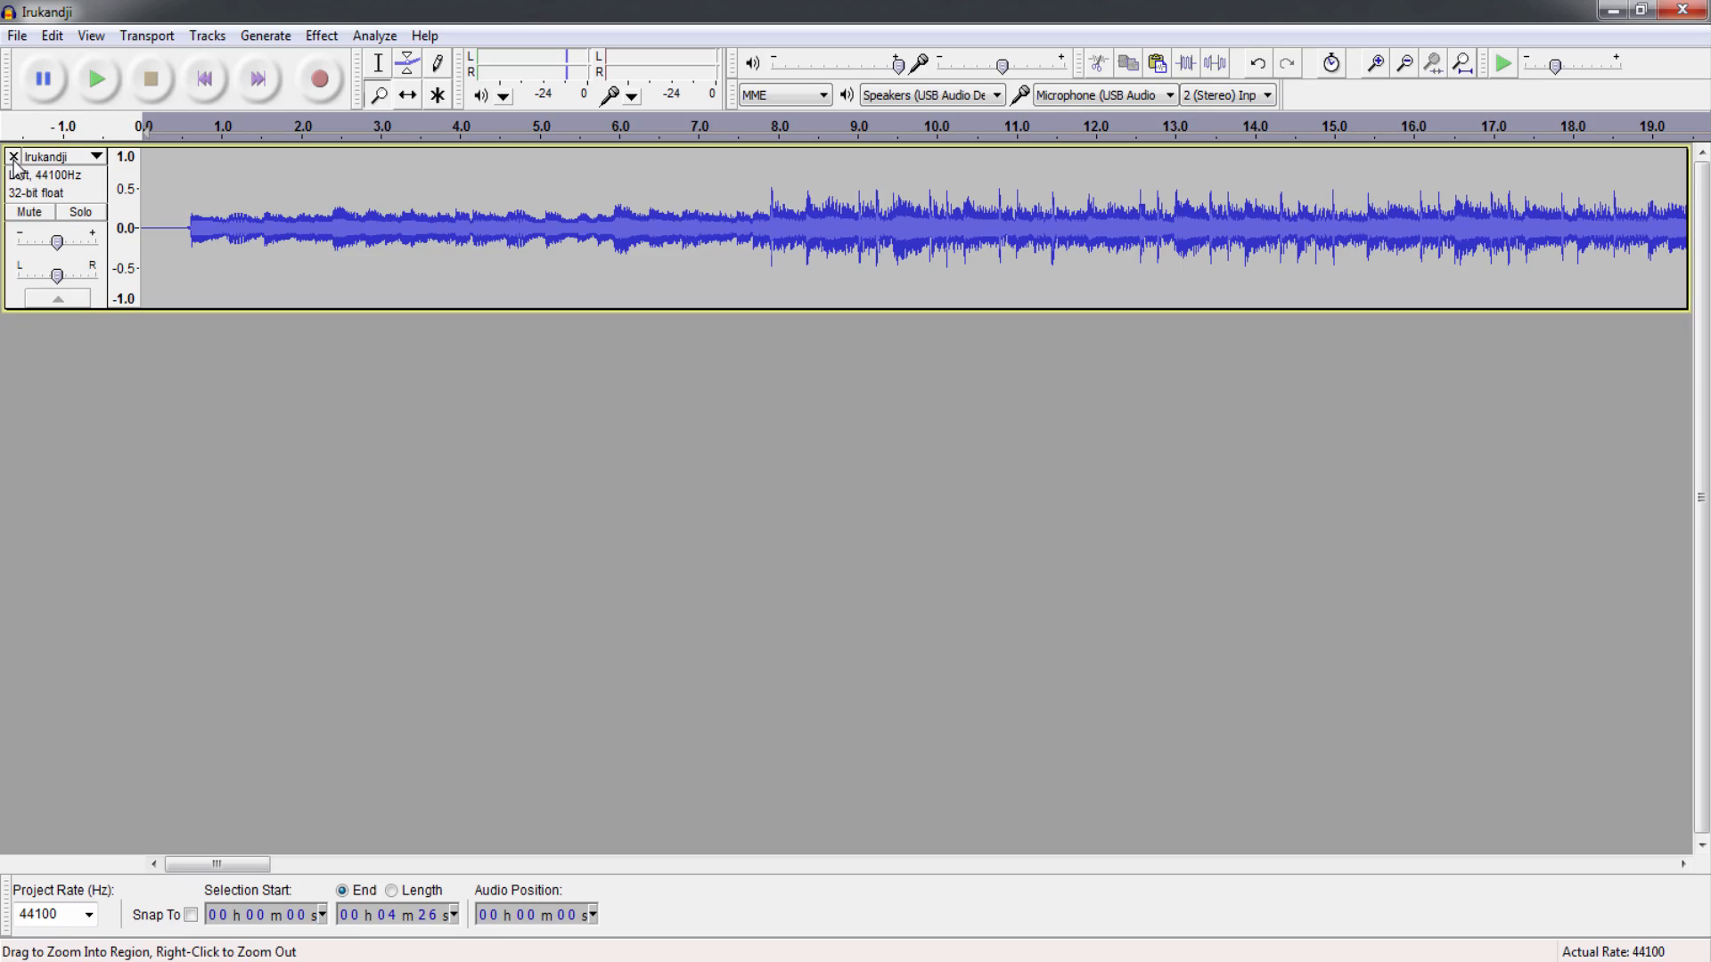
click(207, 36)
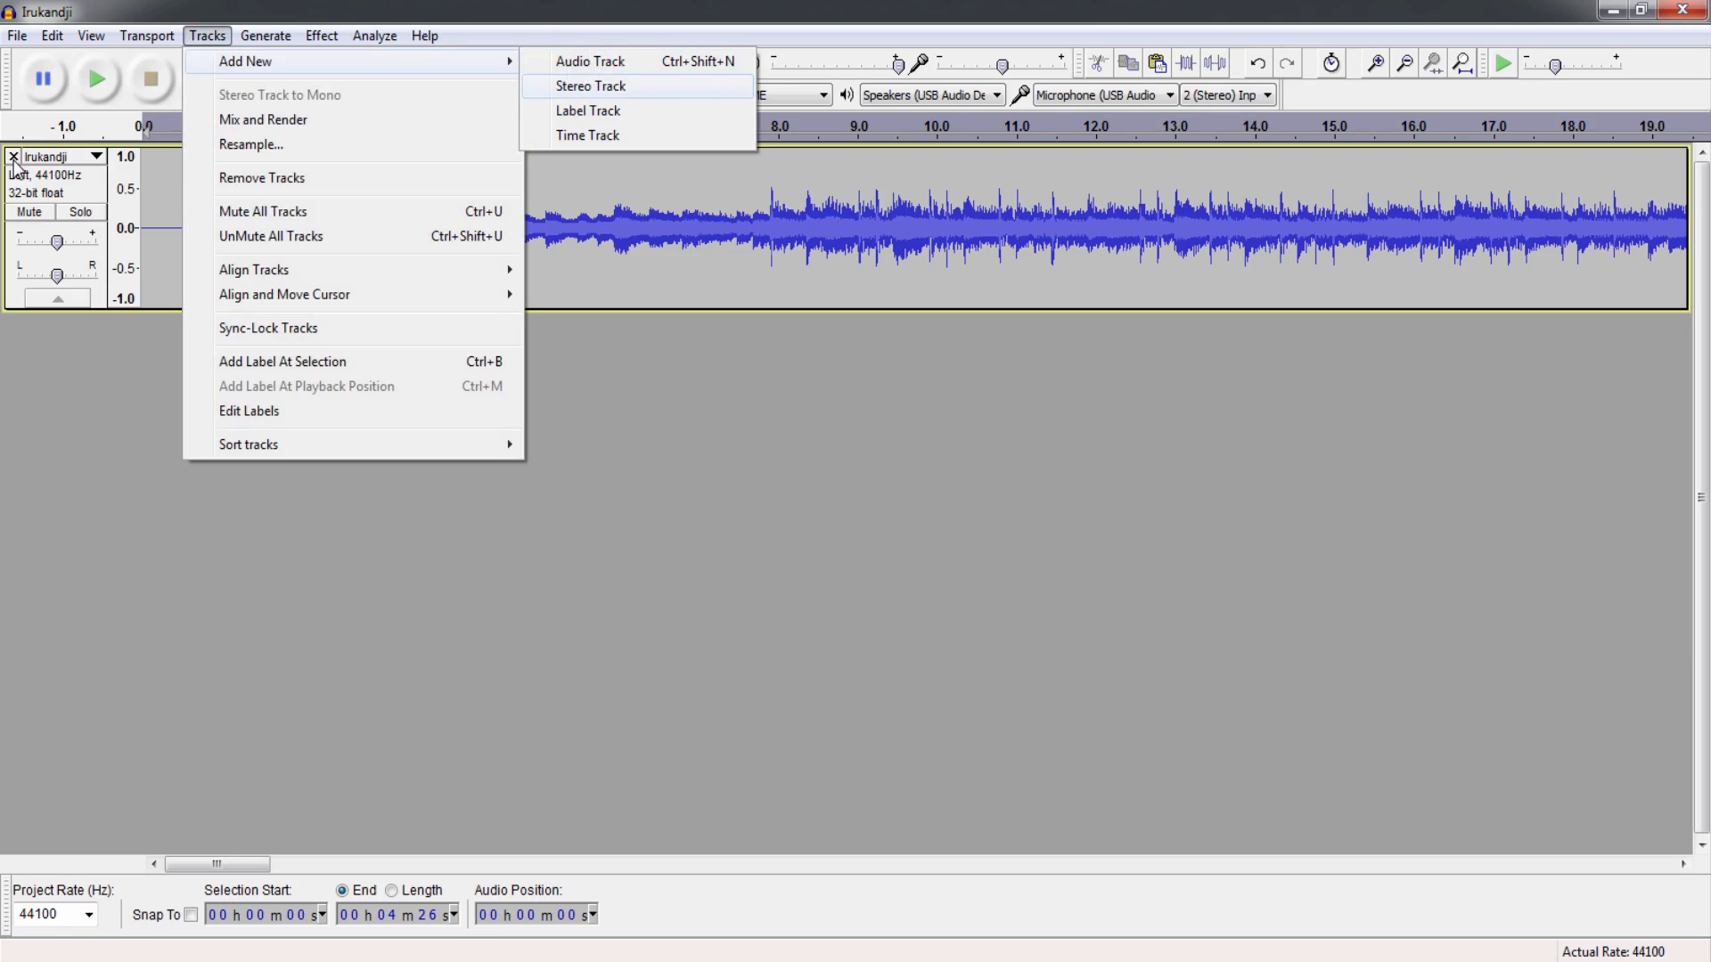
click(590, 60)
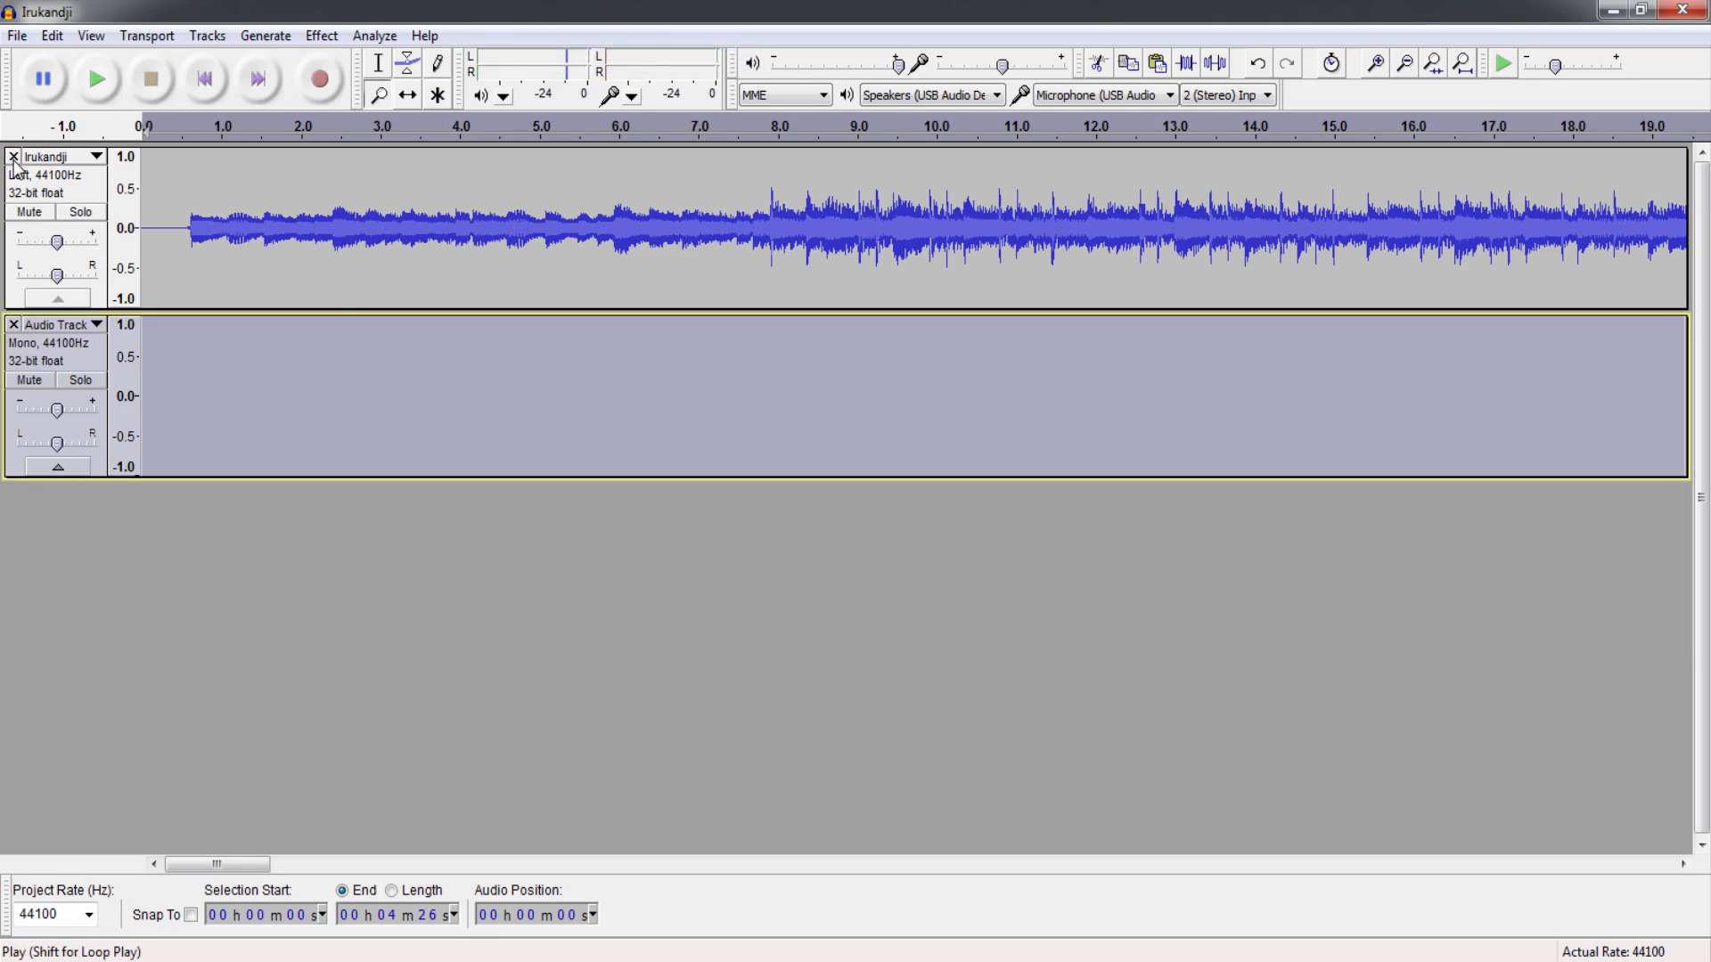
click(50, 35)
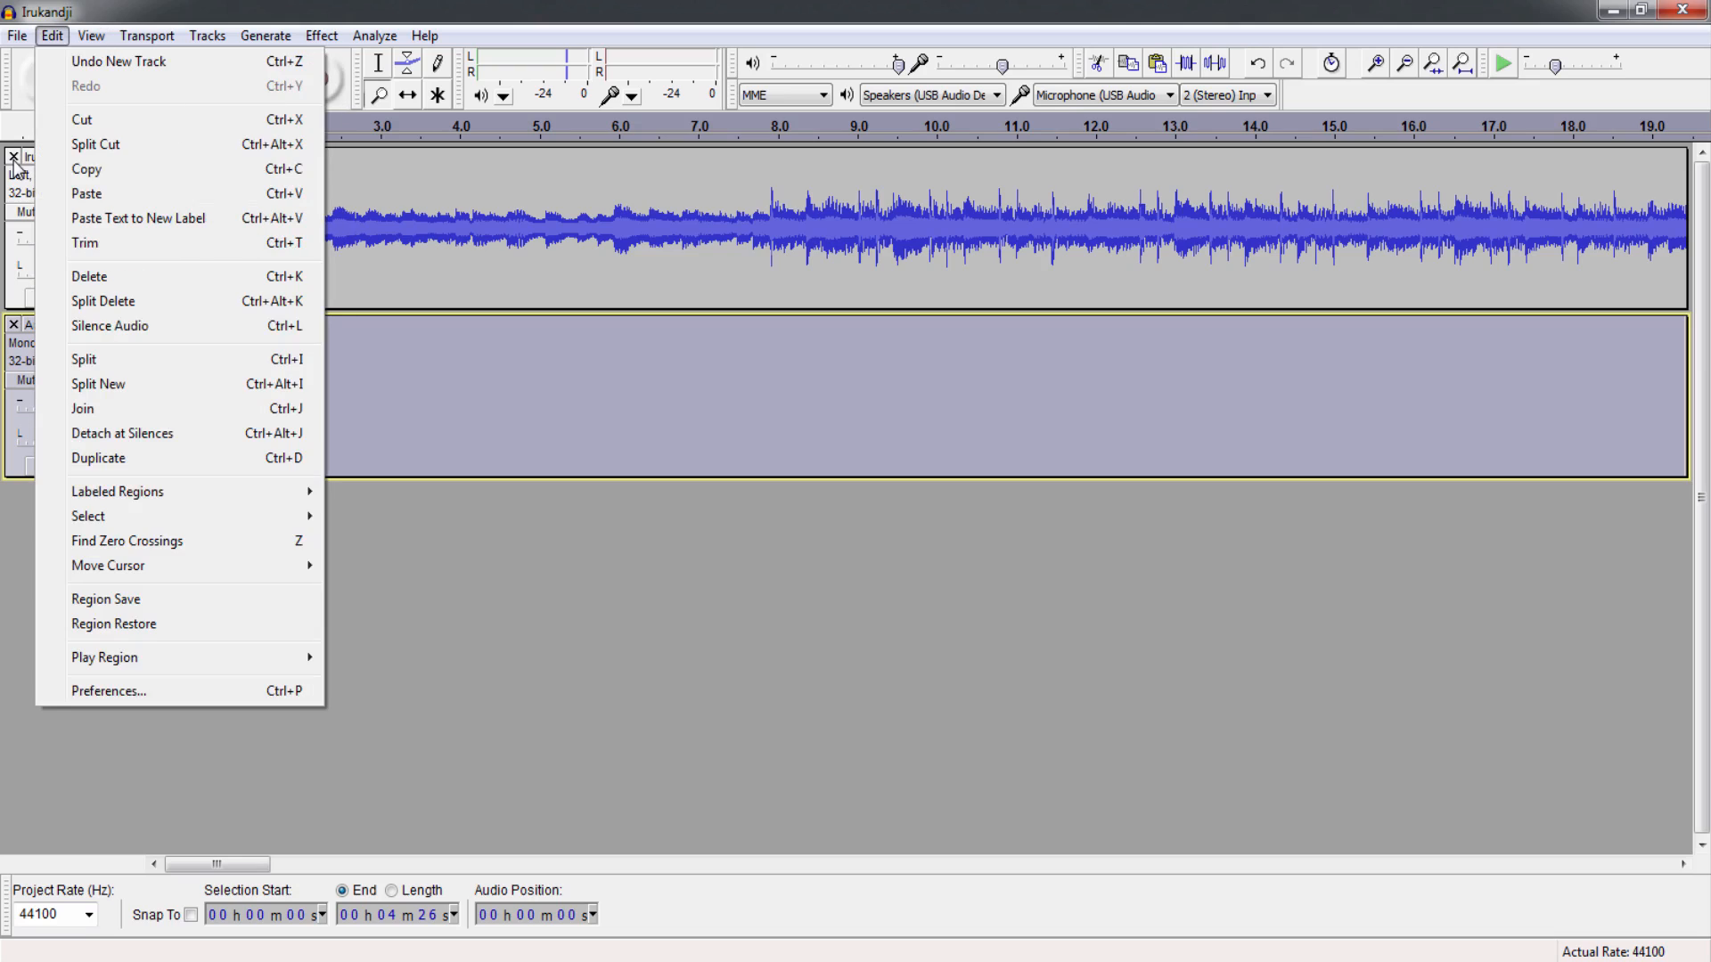
mouse_move(84, 358)
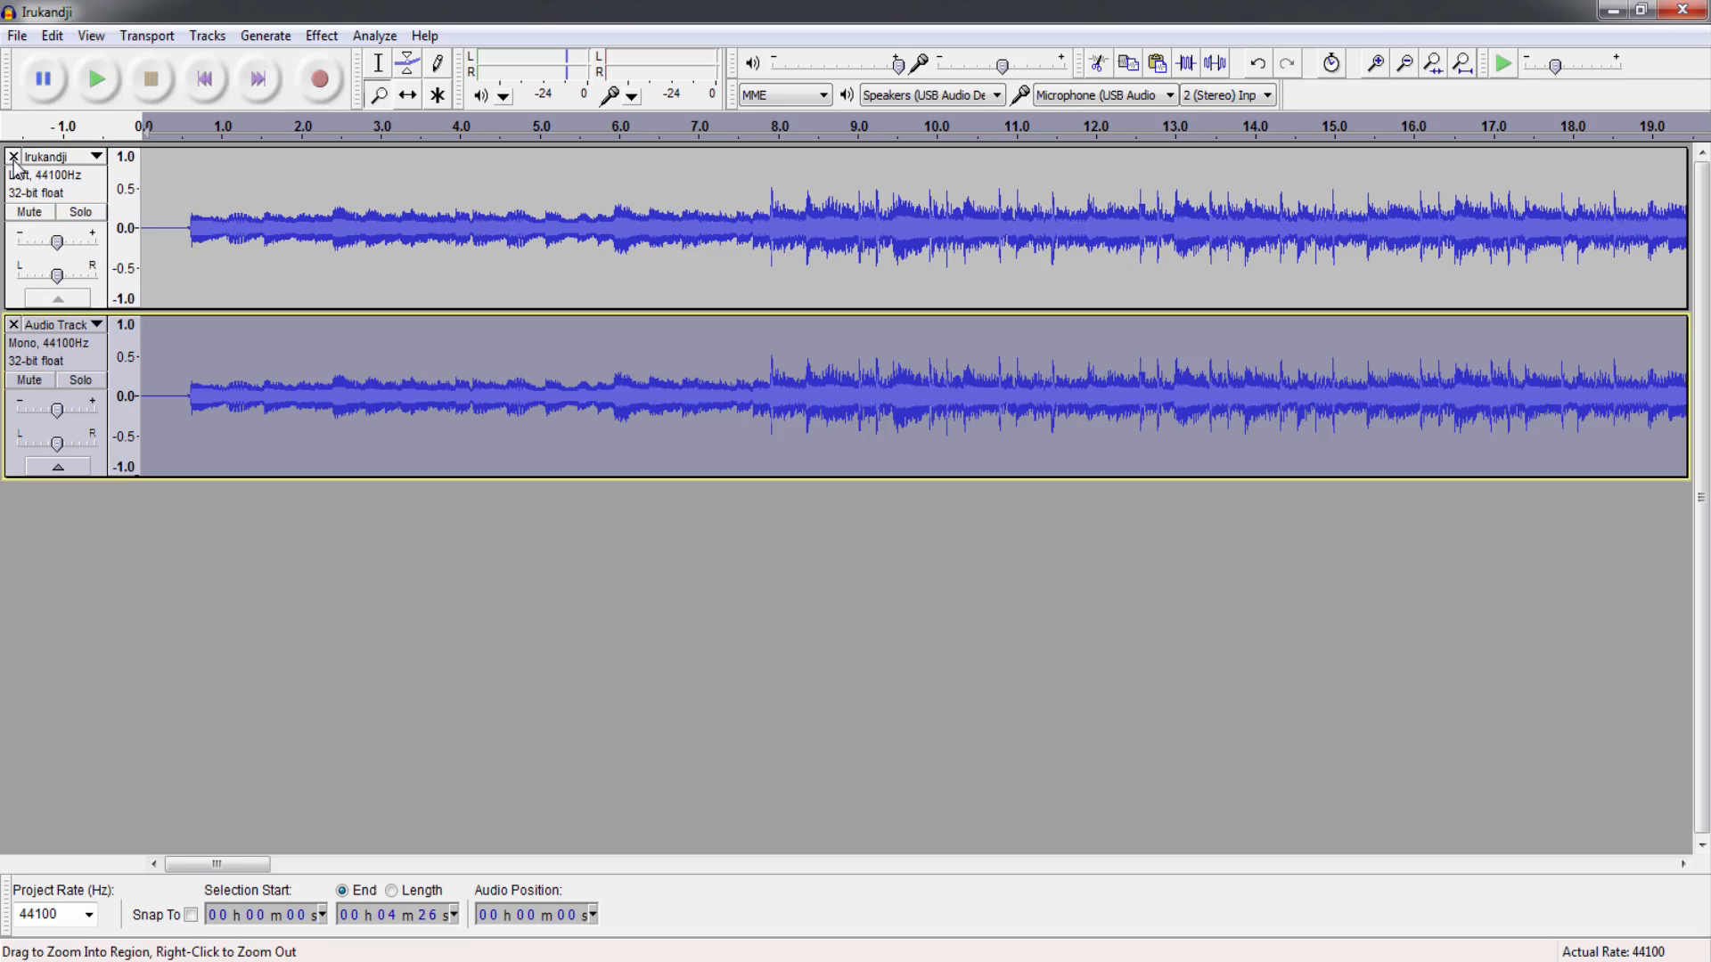
click(61, 157)
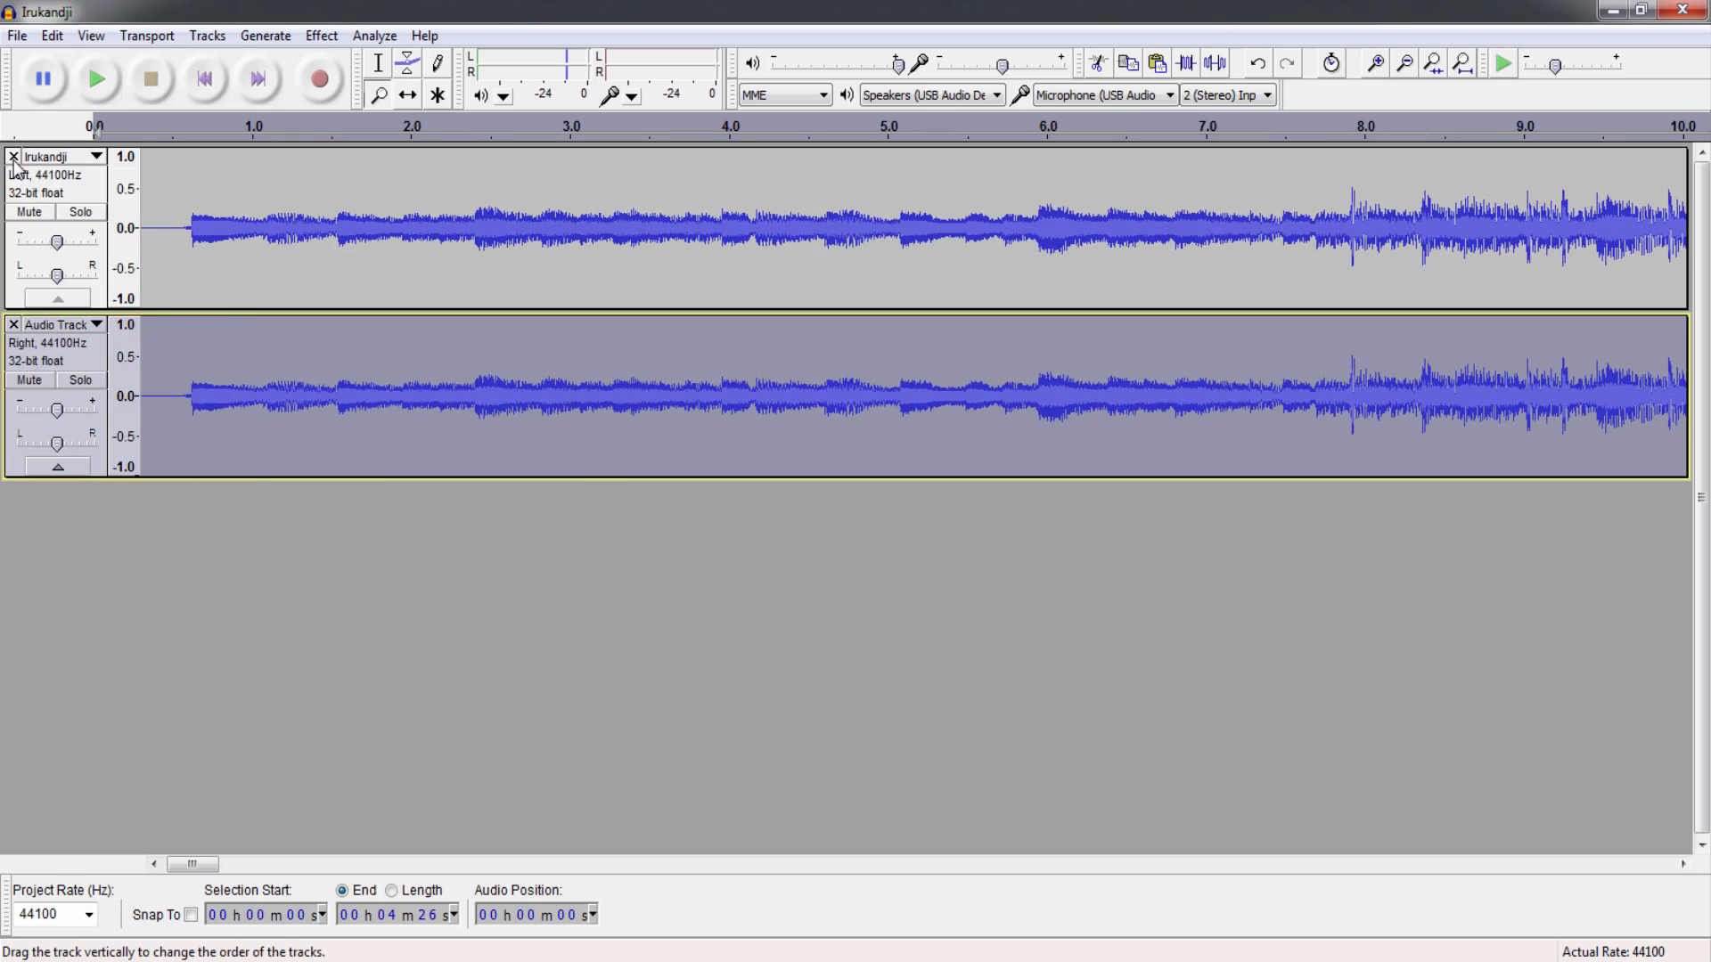
Make the Irukandji track and its duplicate one stereo track, then listen briefly.
click(95, 156)
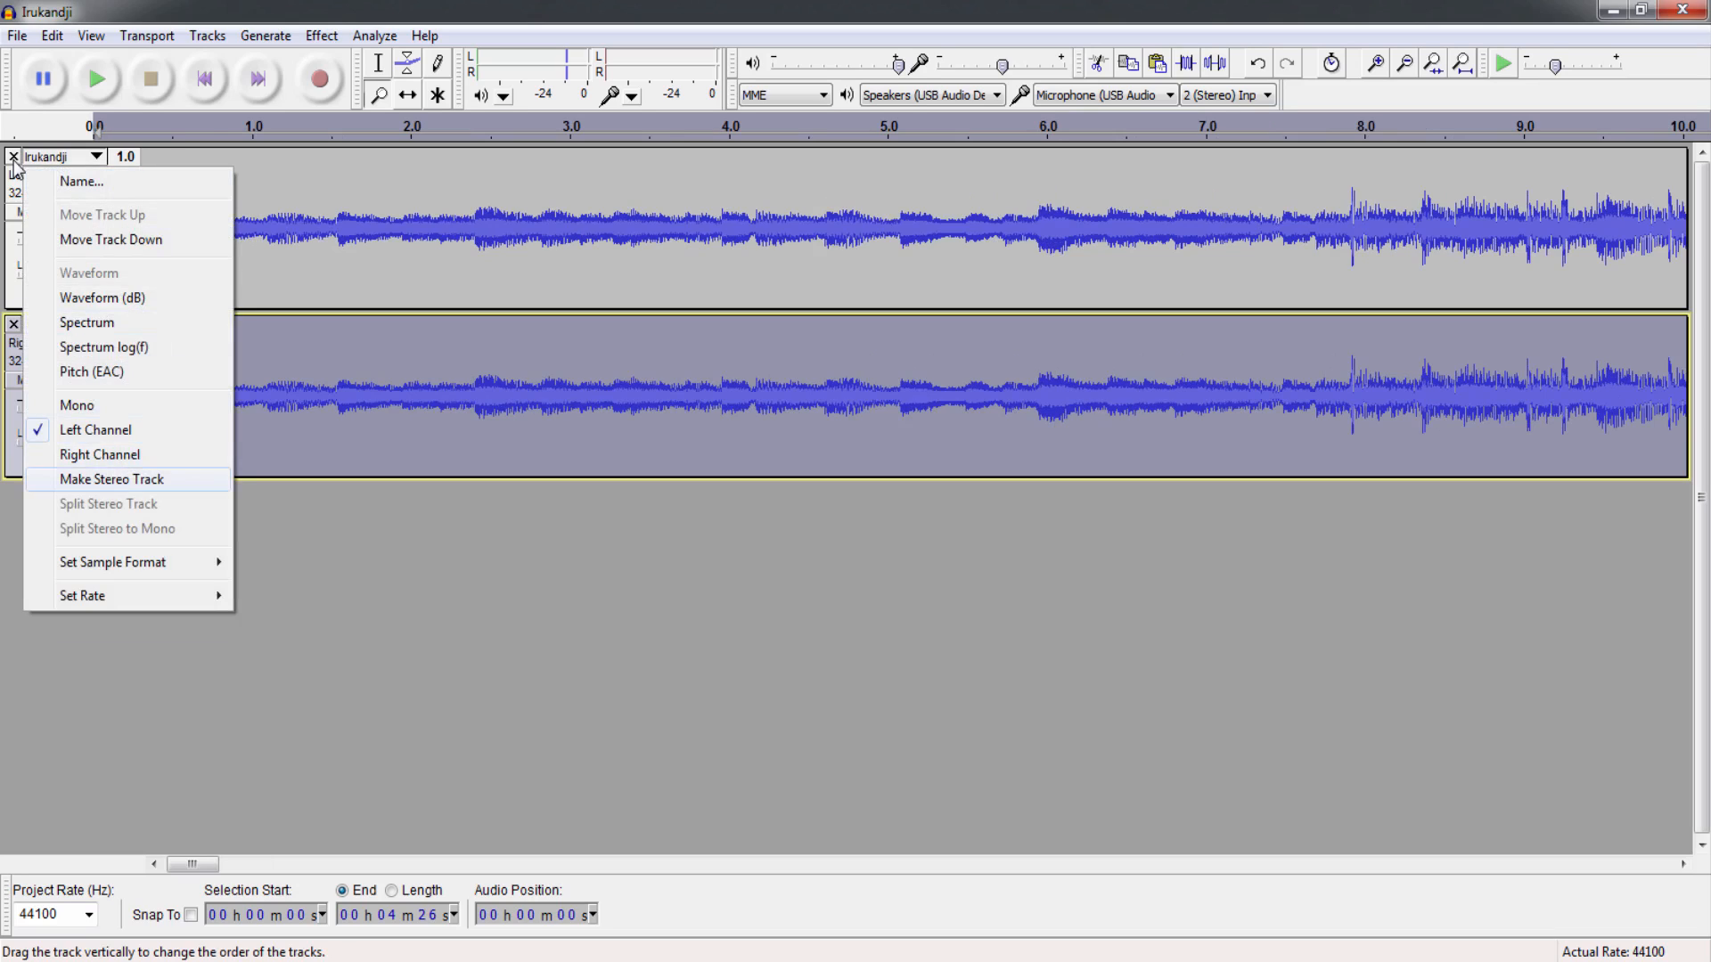
click(111, 480)
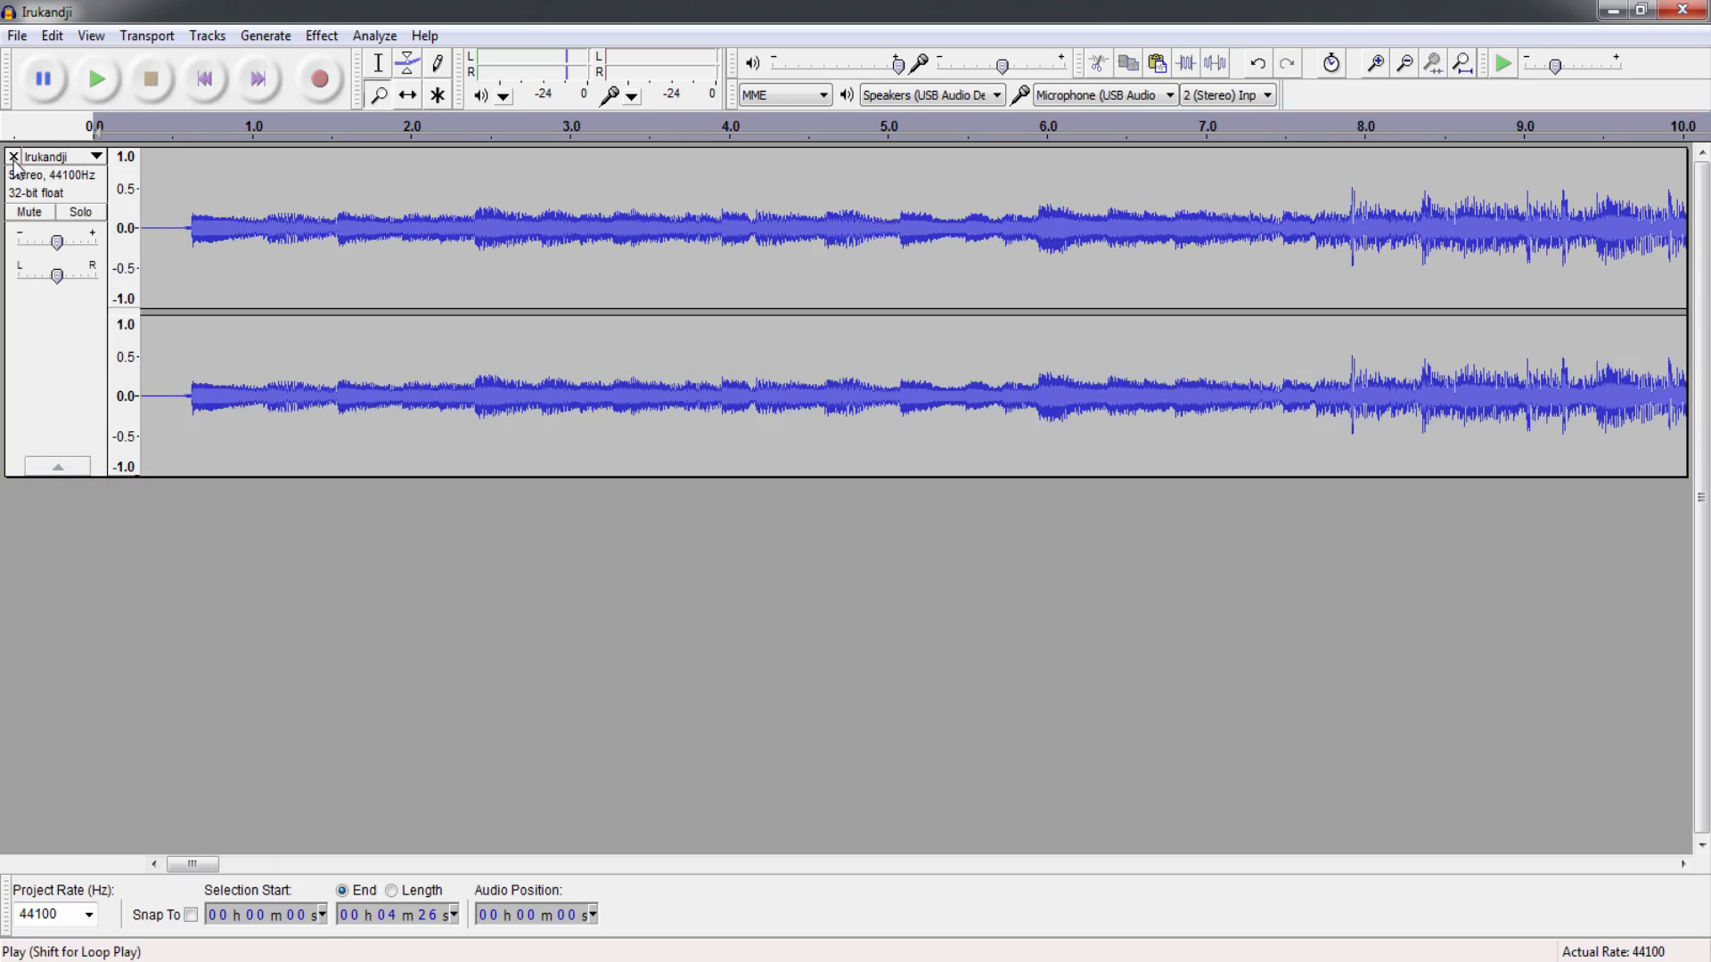
mouse_move(97, 79)
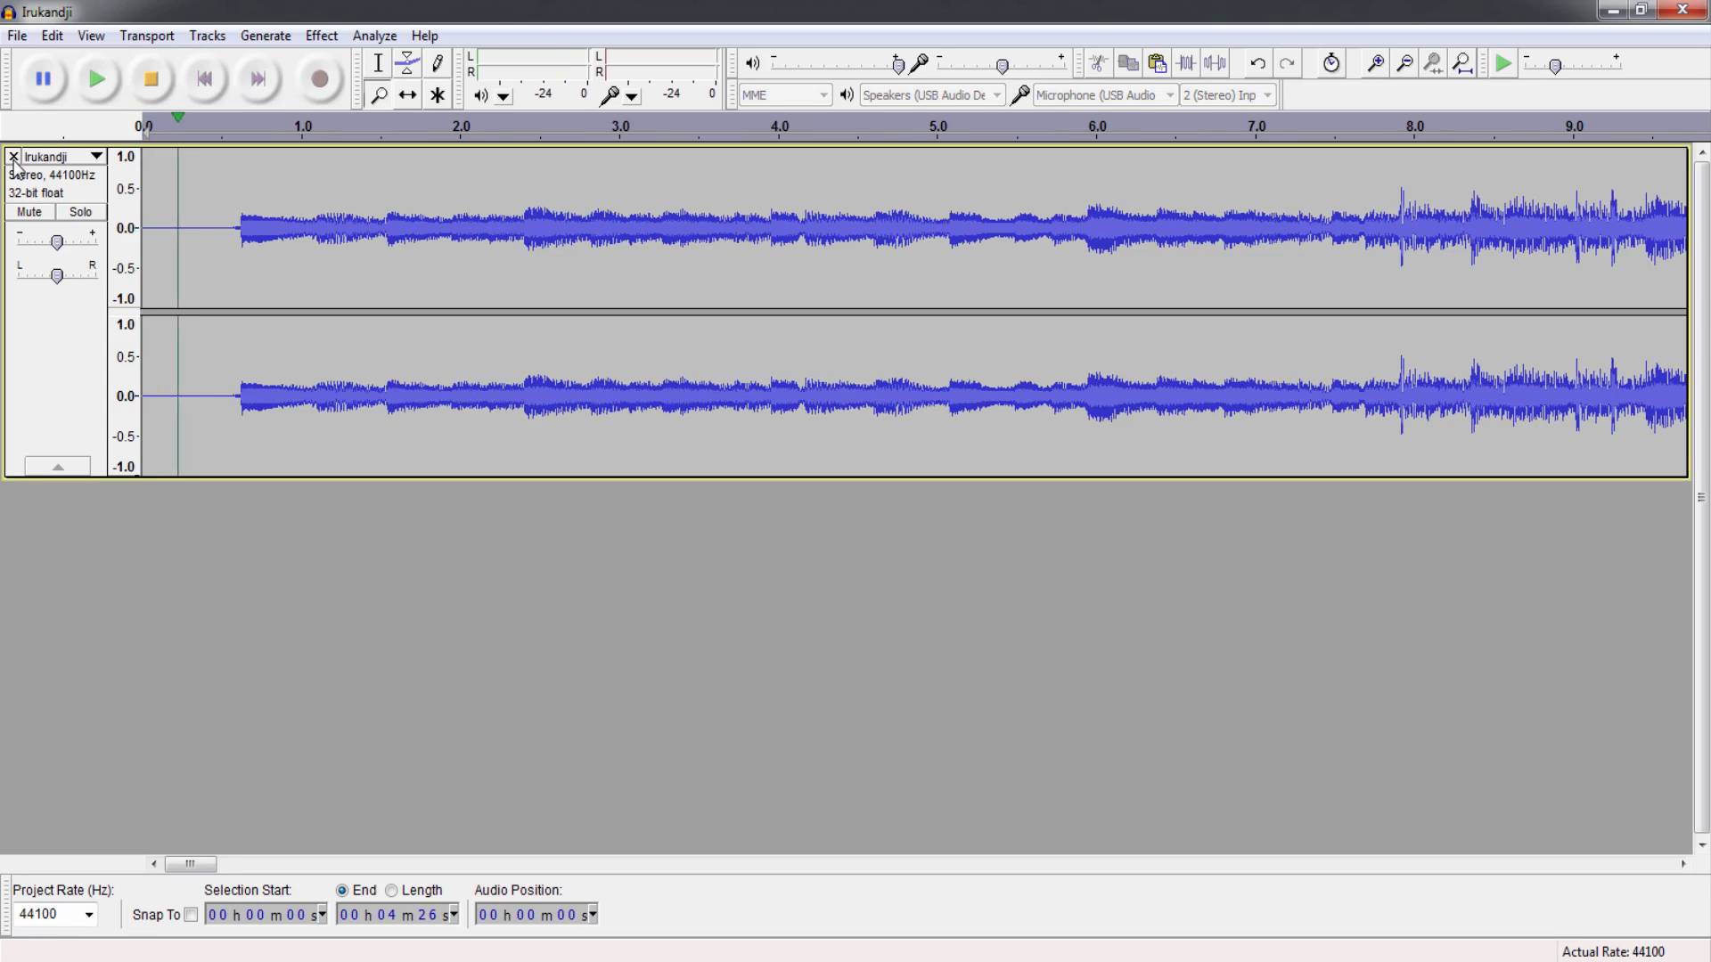
click(95, 77)
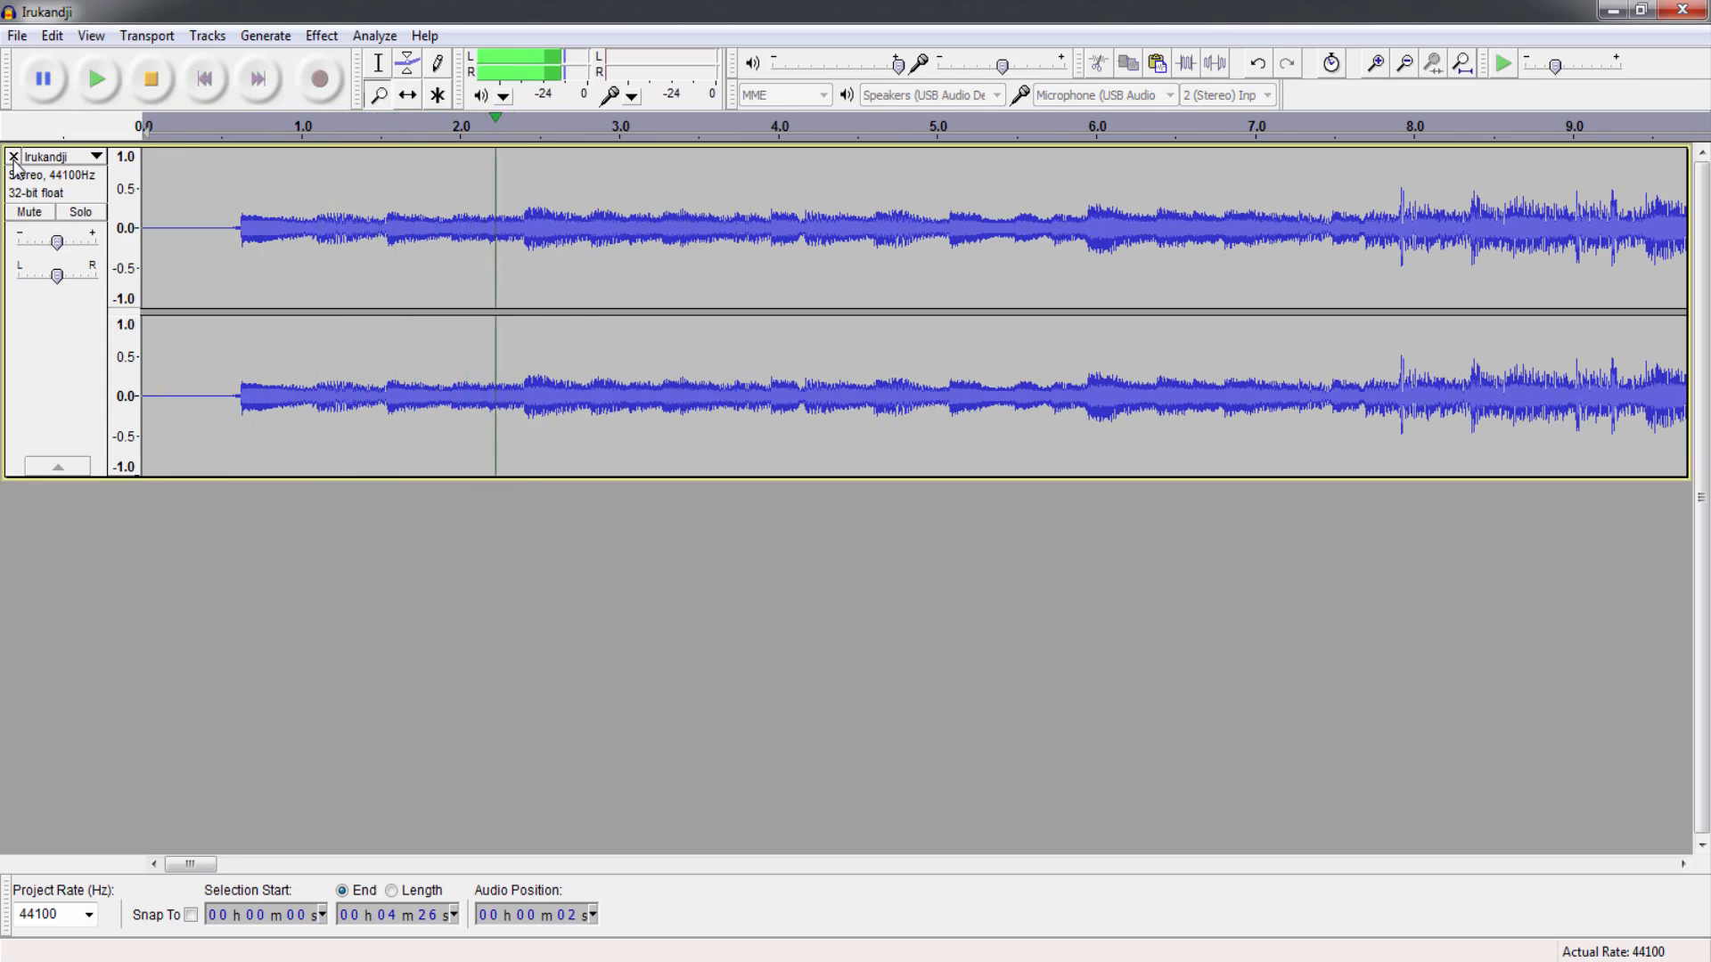
click(149, 76)
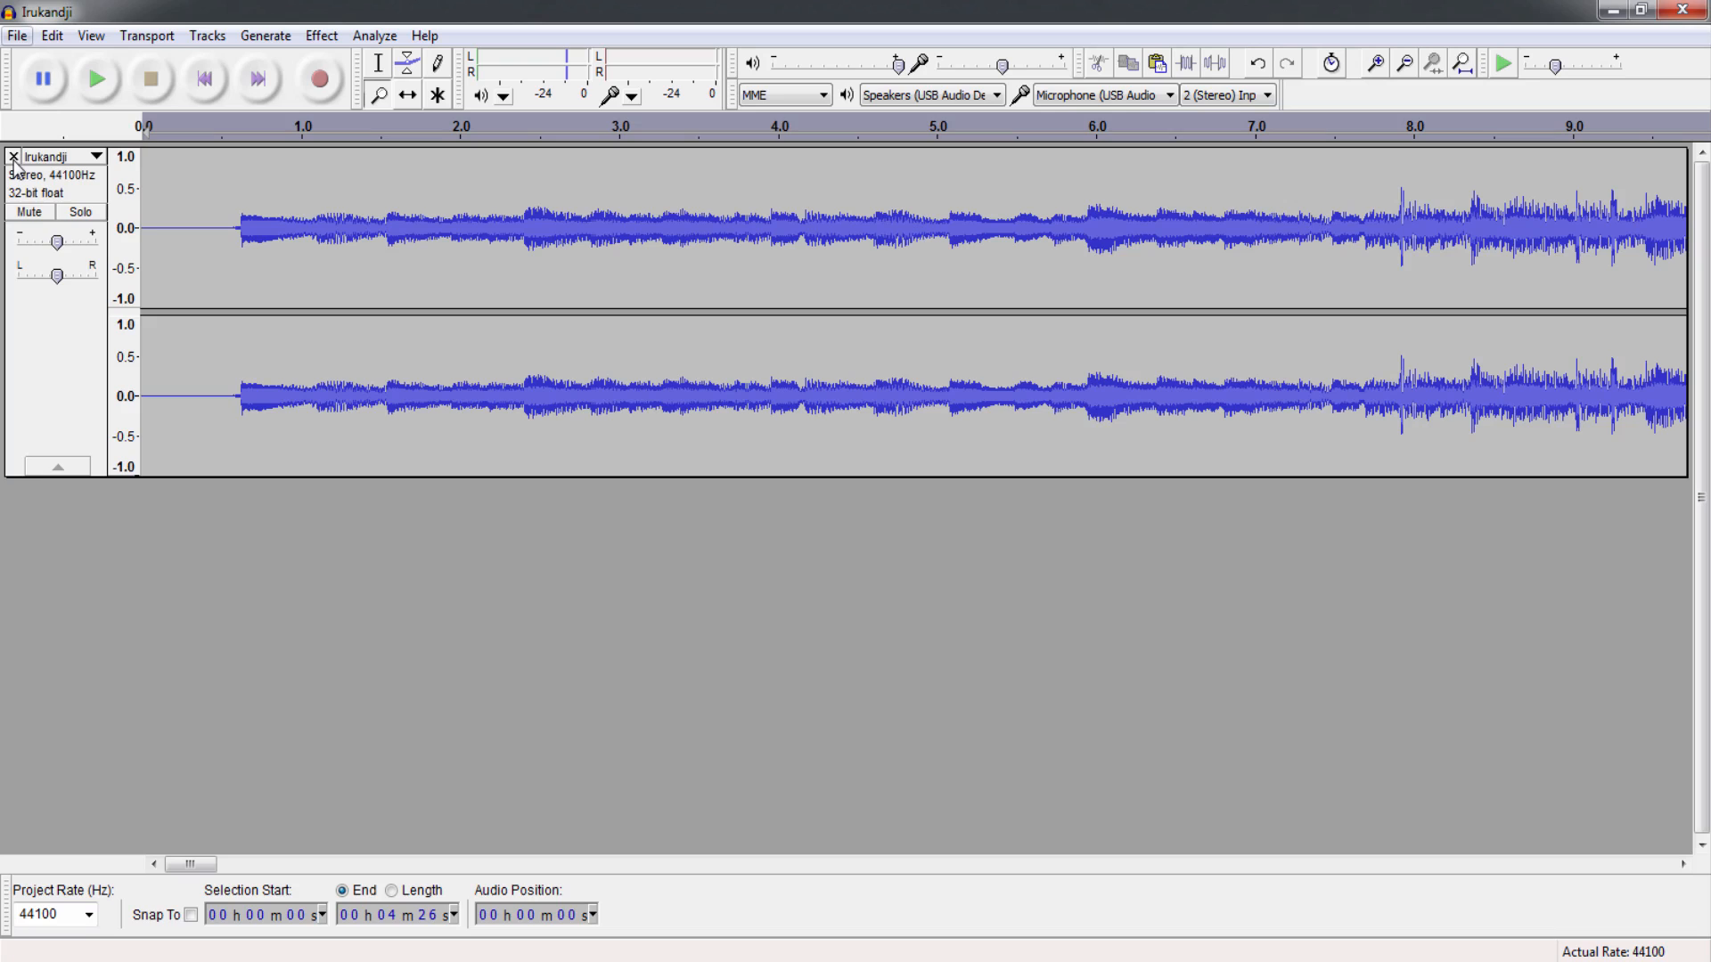
Start an export of the stereo track with MP3 Files as the save type.
click(16, 36)
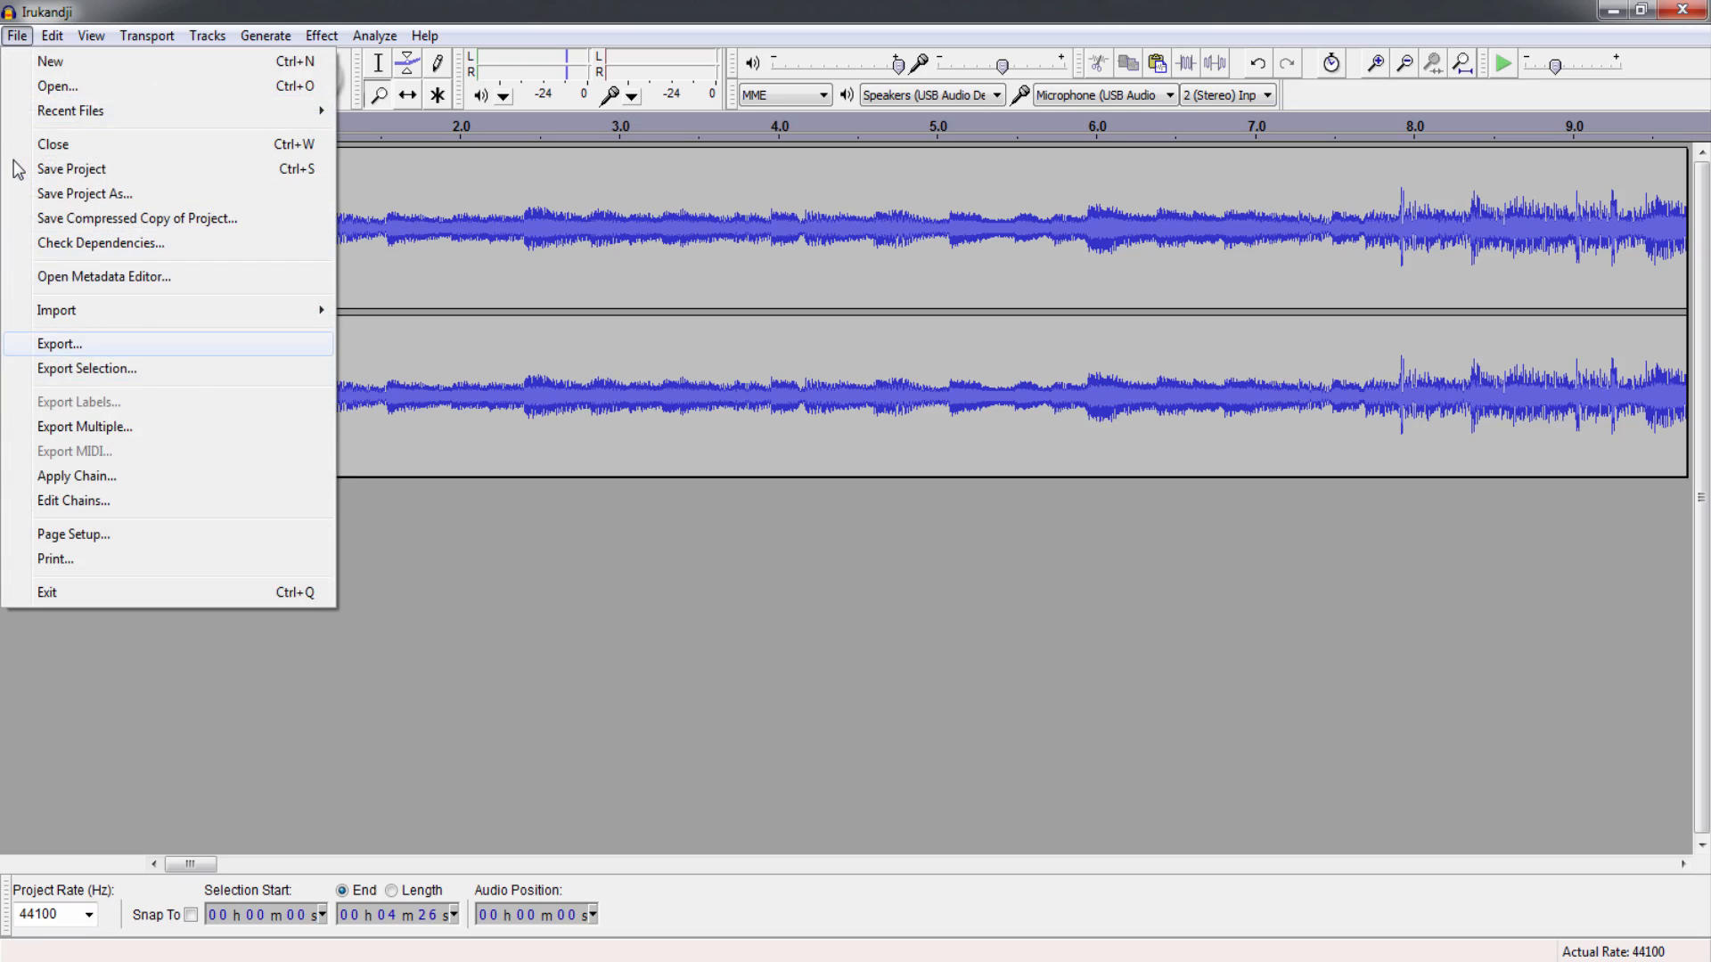
click(59, 344)
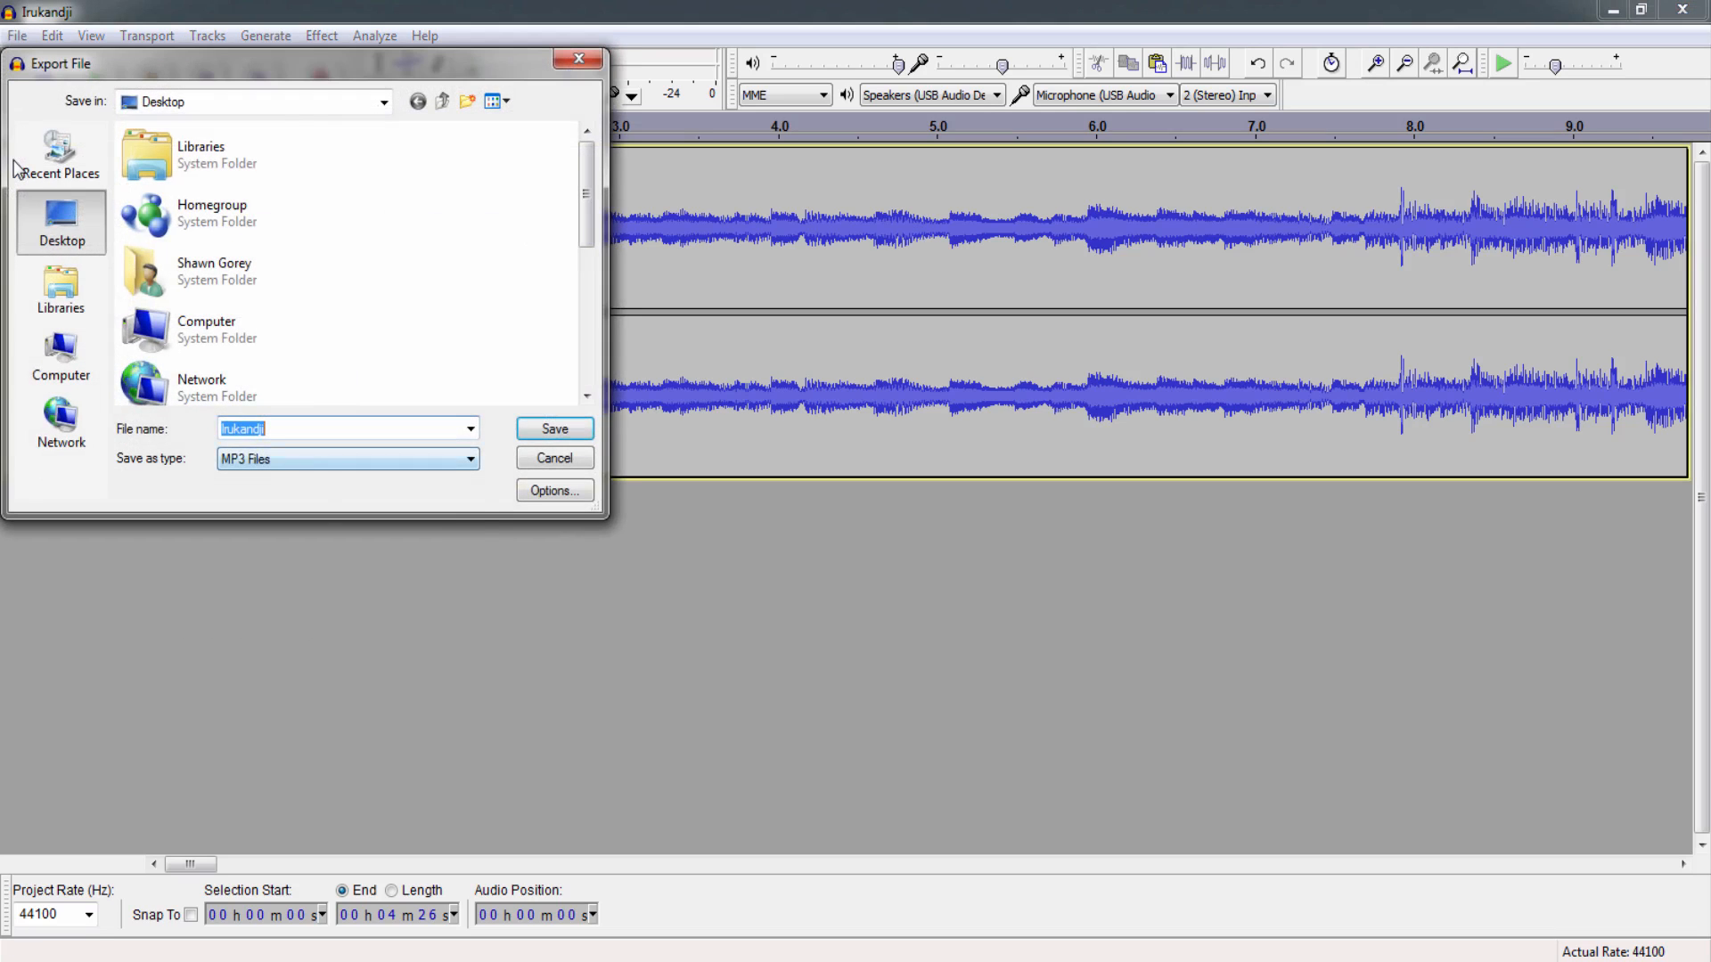